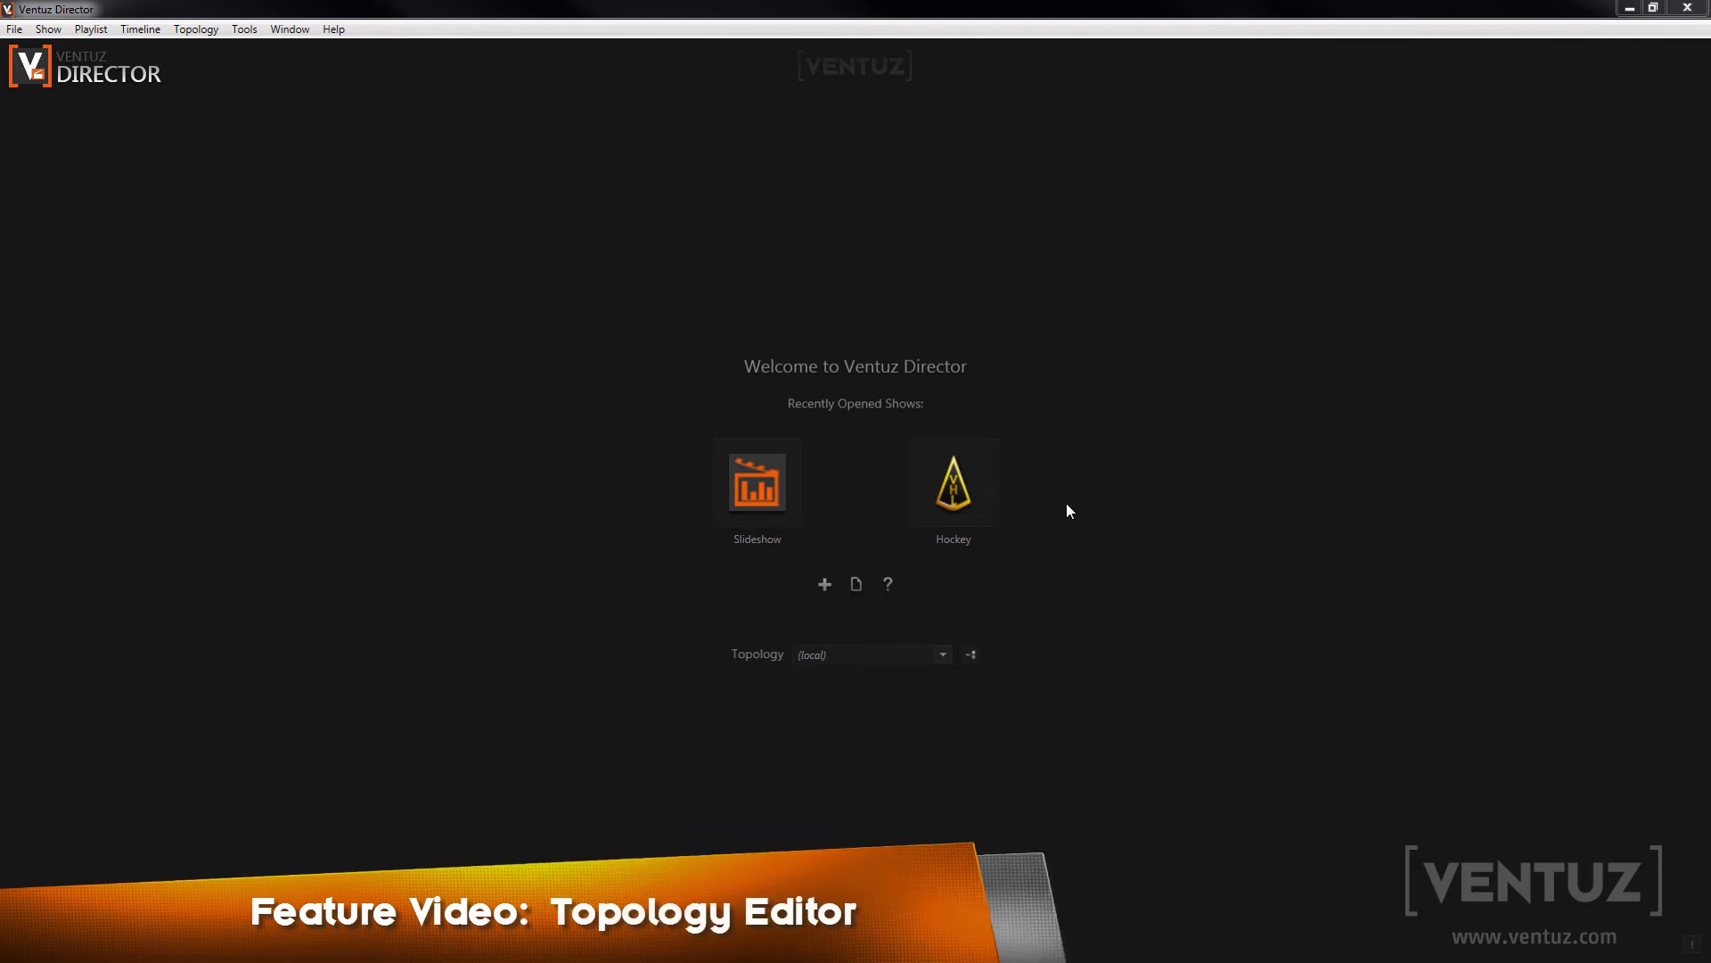
{"action": "mouse_move", "coordinate": [663, 434]}
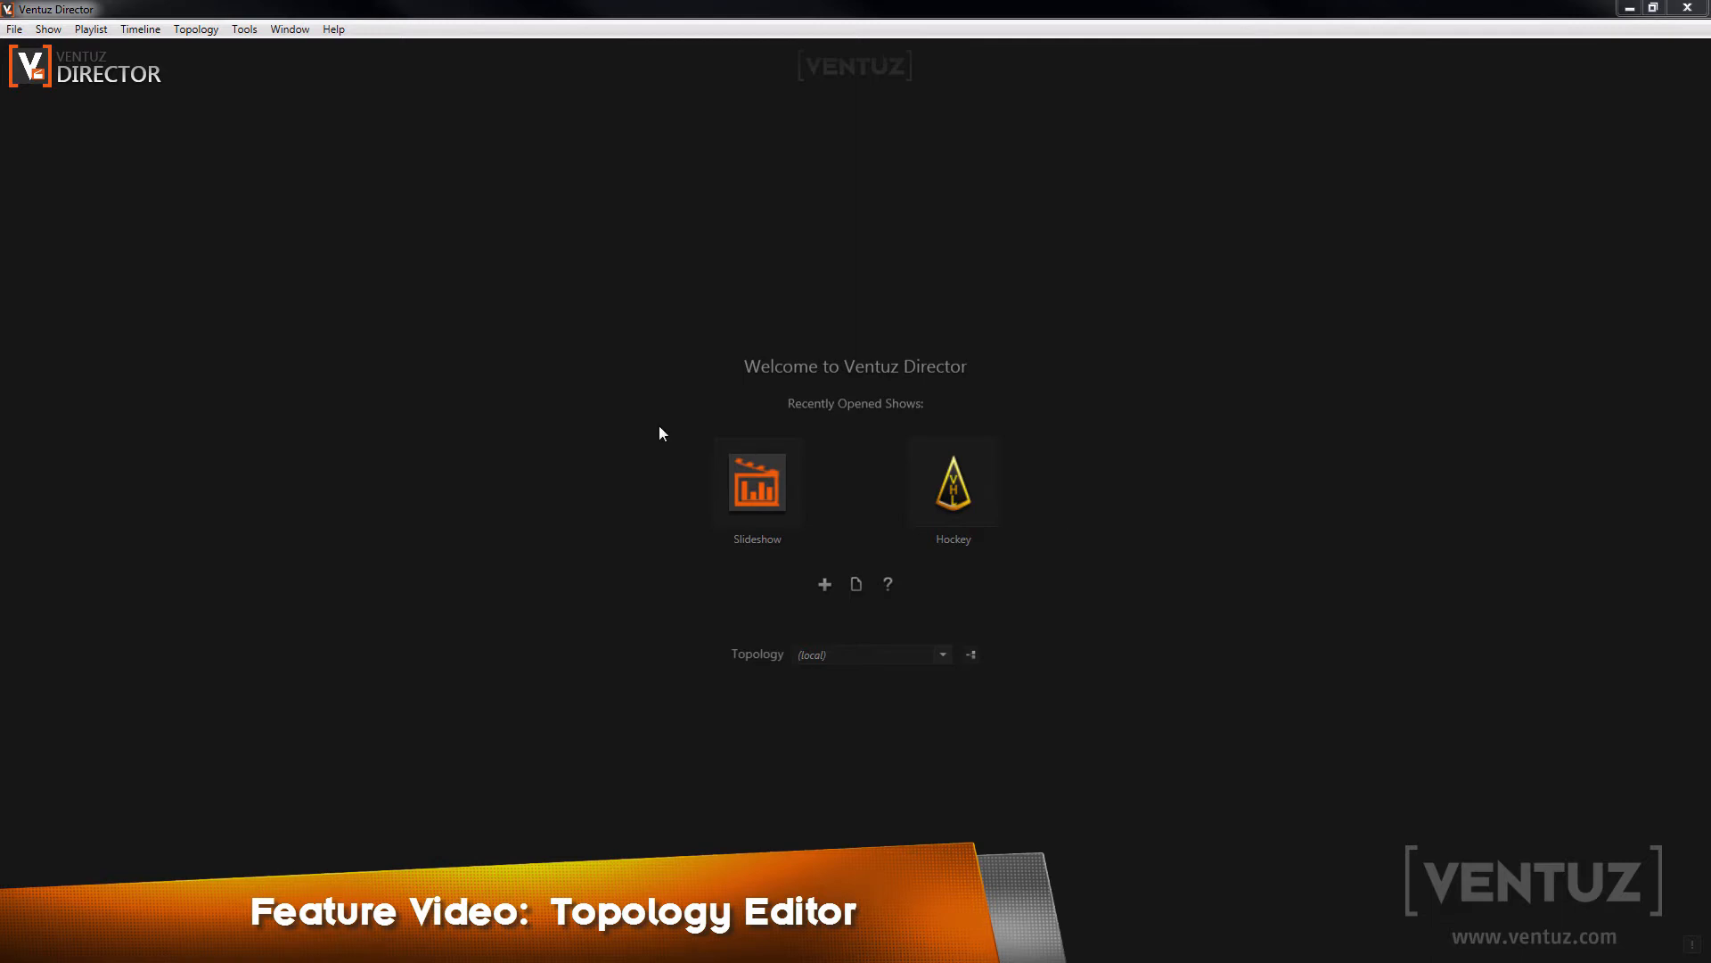
{"action": "mouse_move", "coordinate": [746, 509]}
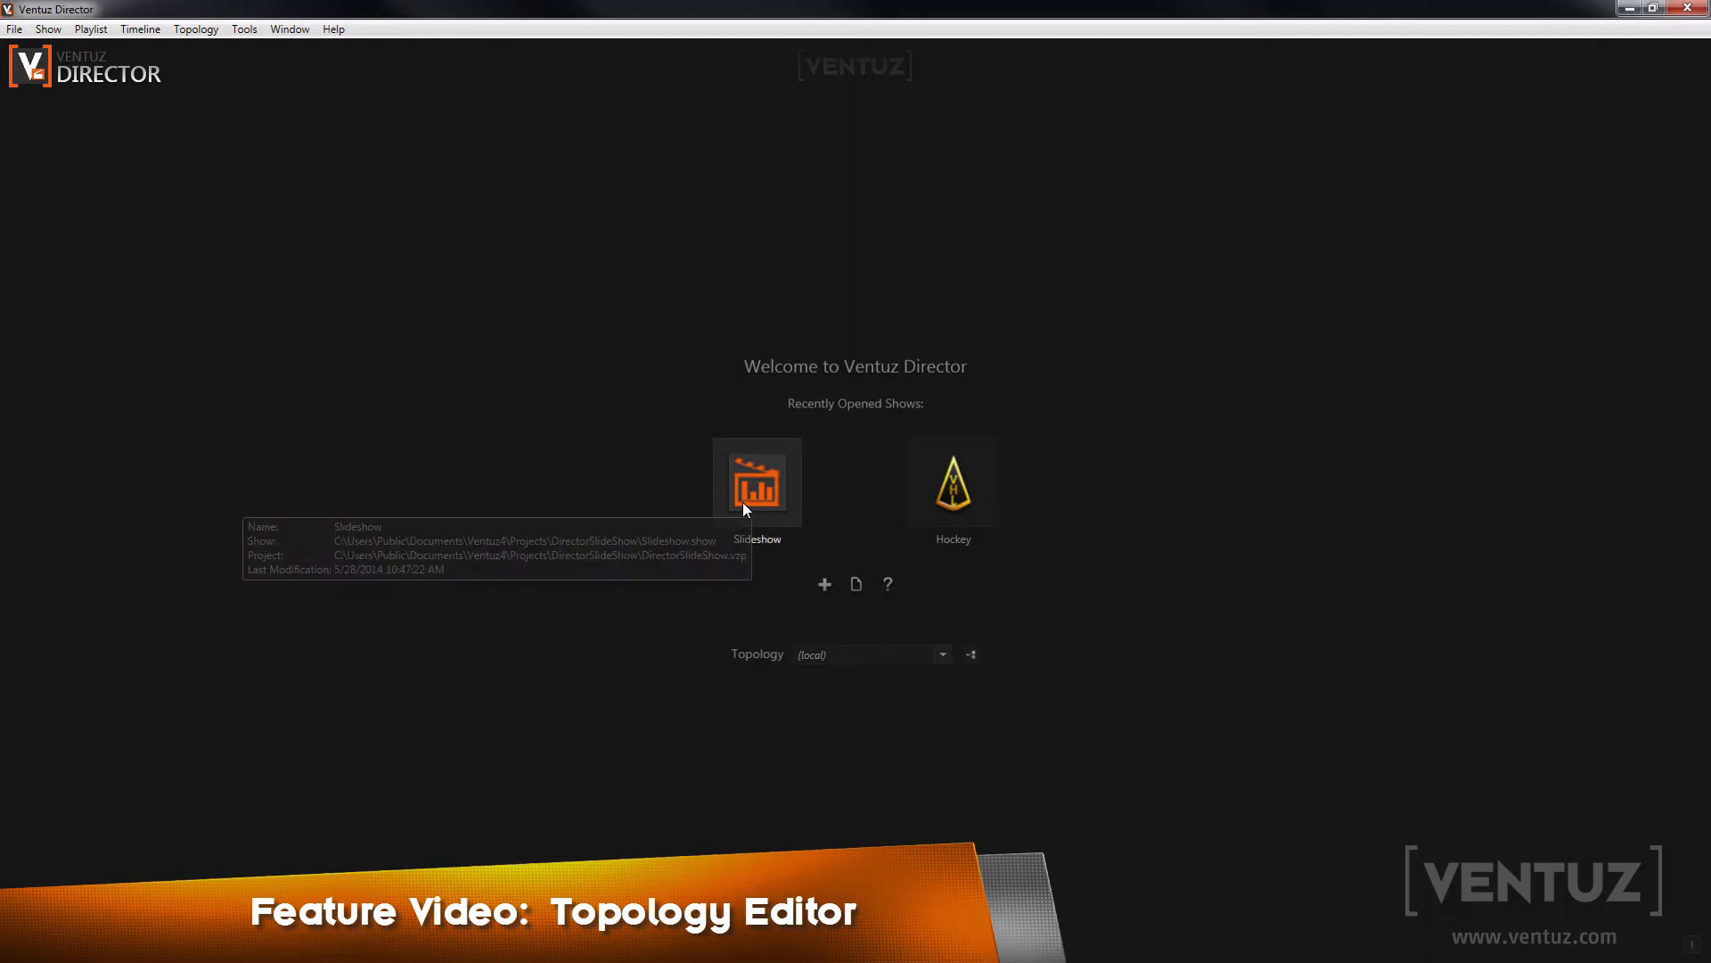
{"action": "mouse_move", "coordinate": [816, 529]}
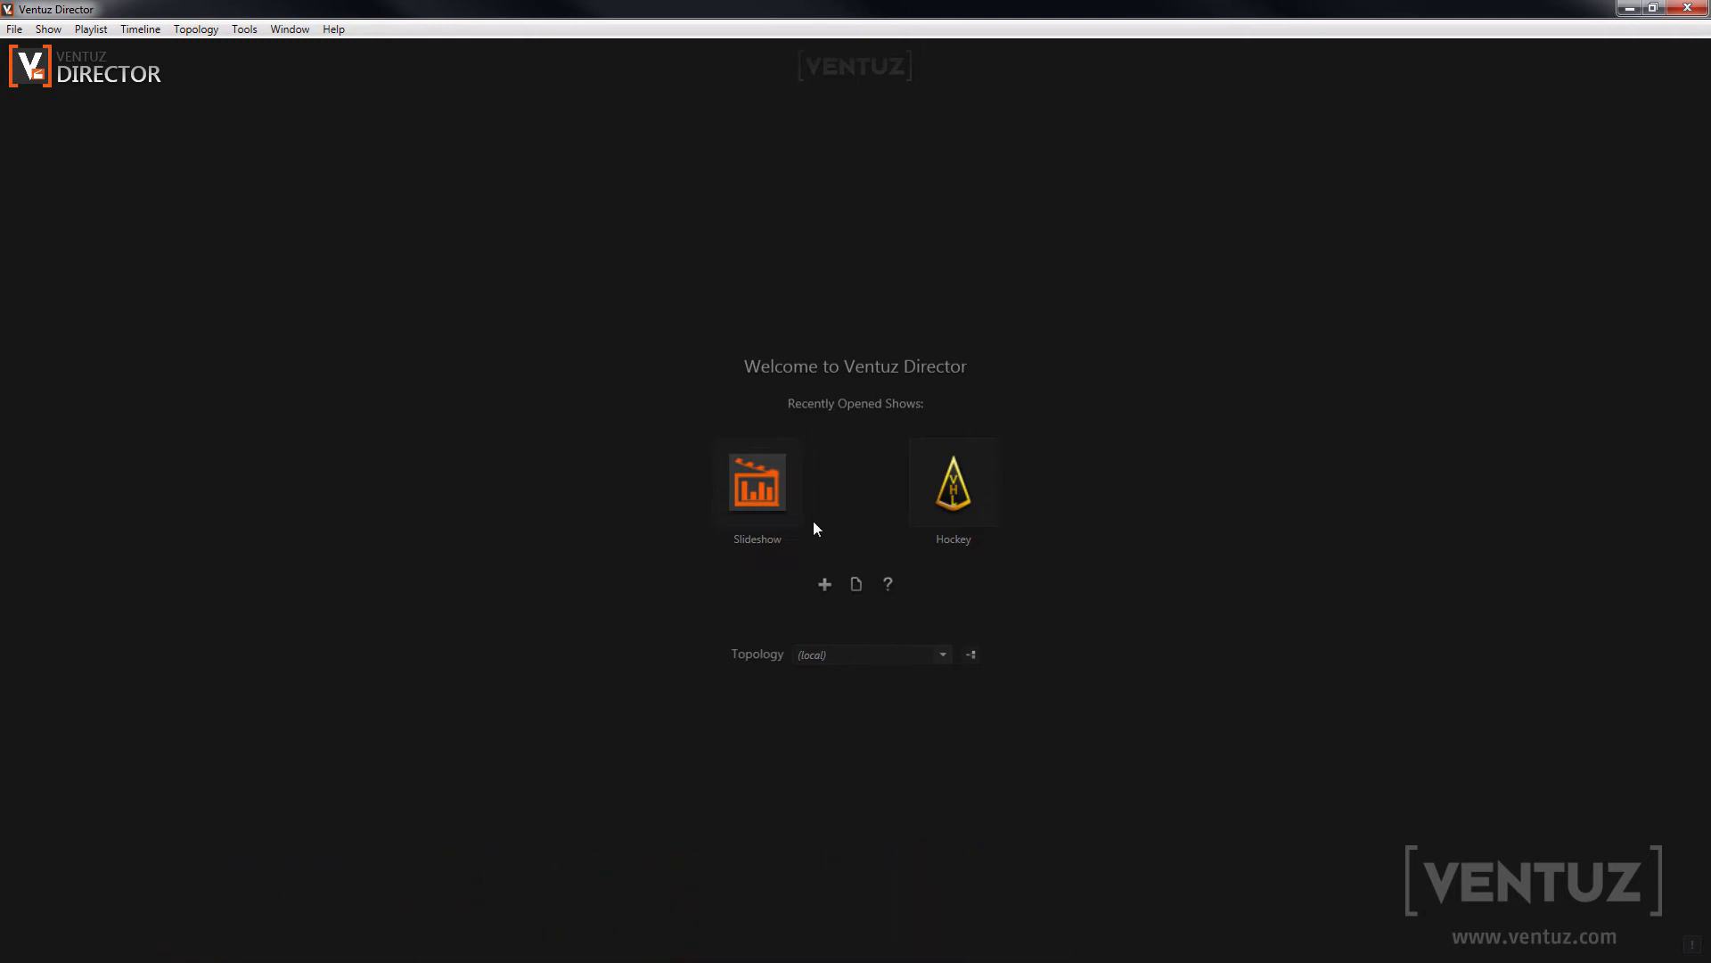
Step: Open the Slideshow show, cue the ColumnChart page in preview, and take it to program
{"action": "double_click", "coordinate": [757, 481]}
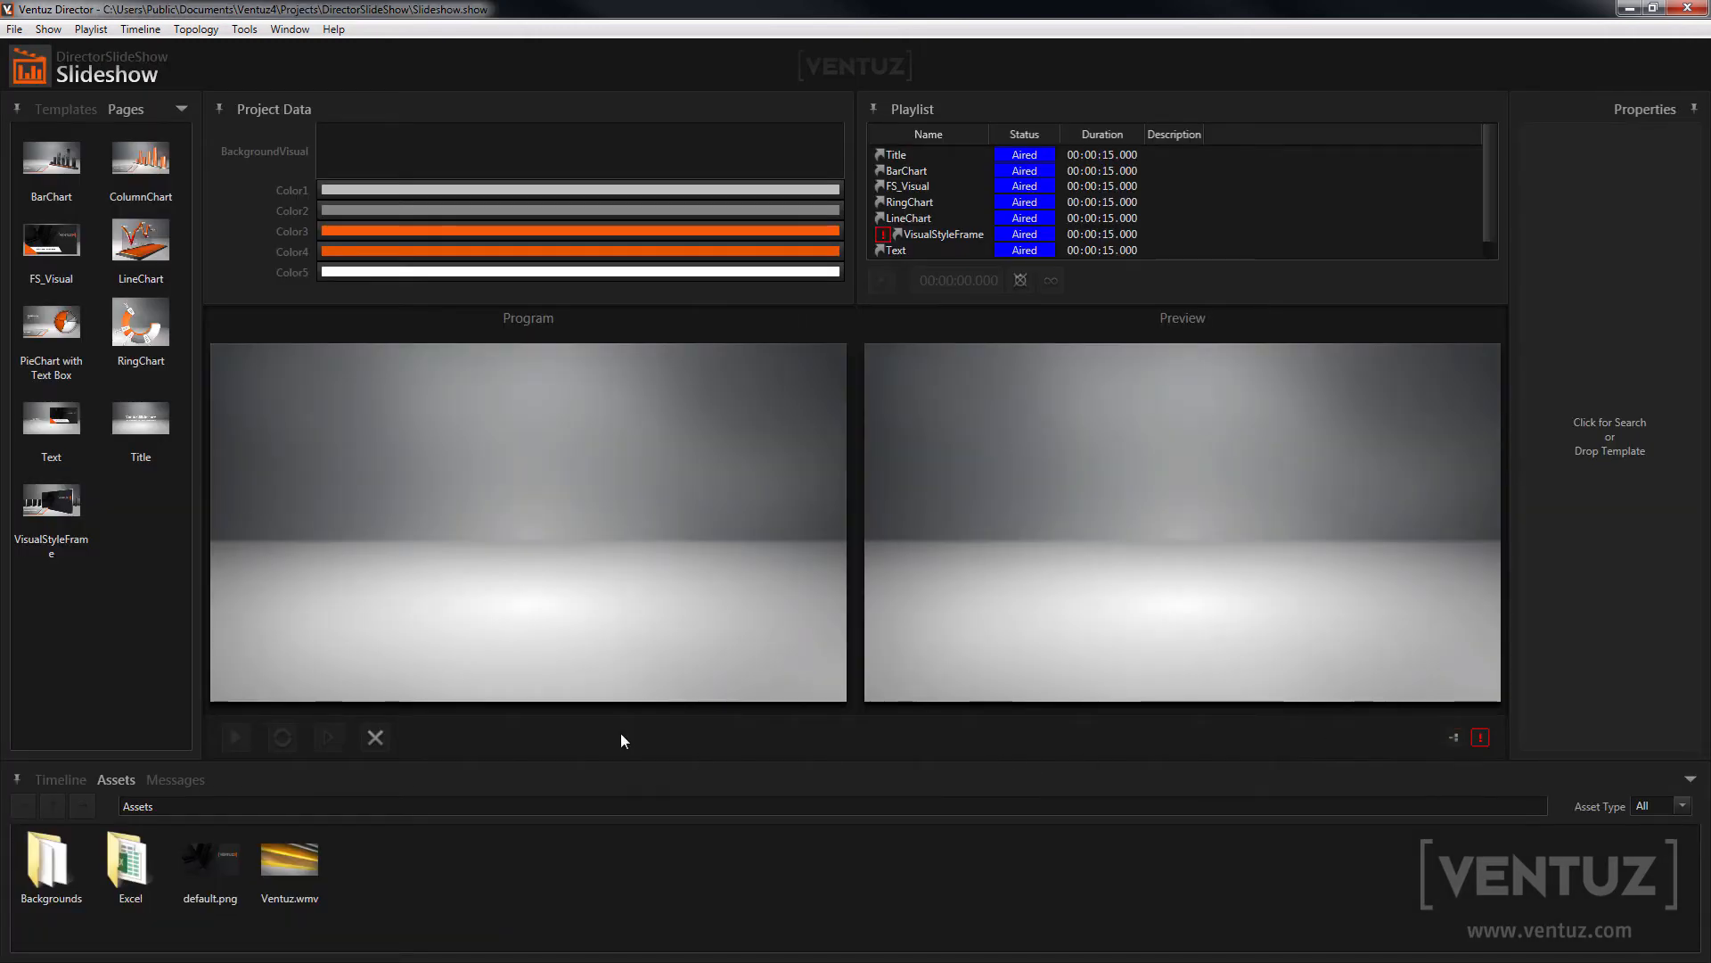
{"action": "left_click", "coordinate": [140, 162]}
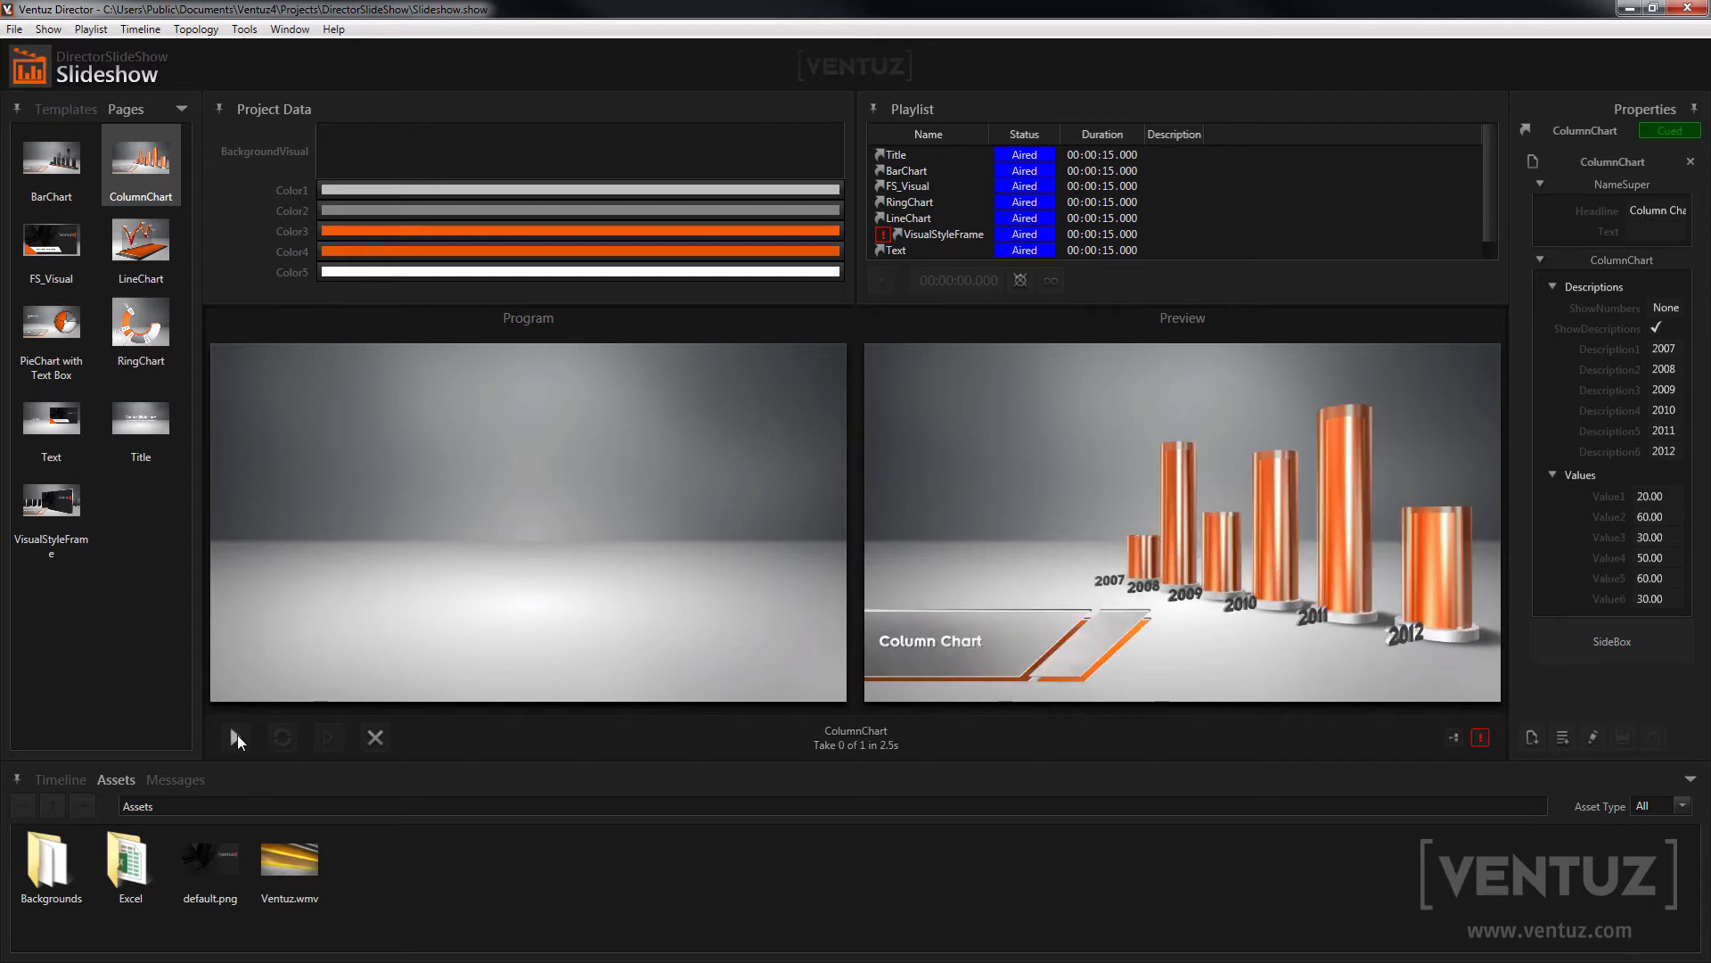
{"action": "left_click", "coordinate": [236, 737]}
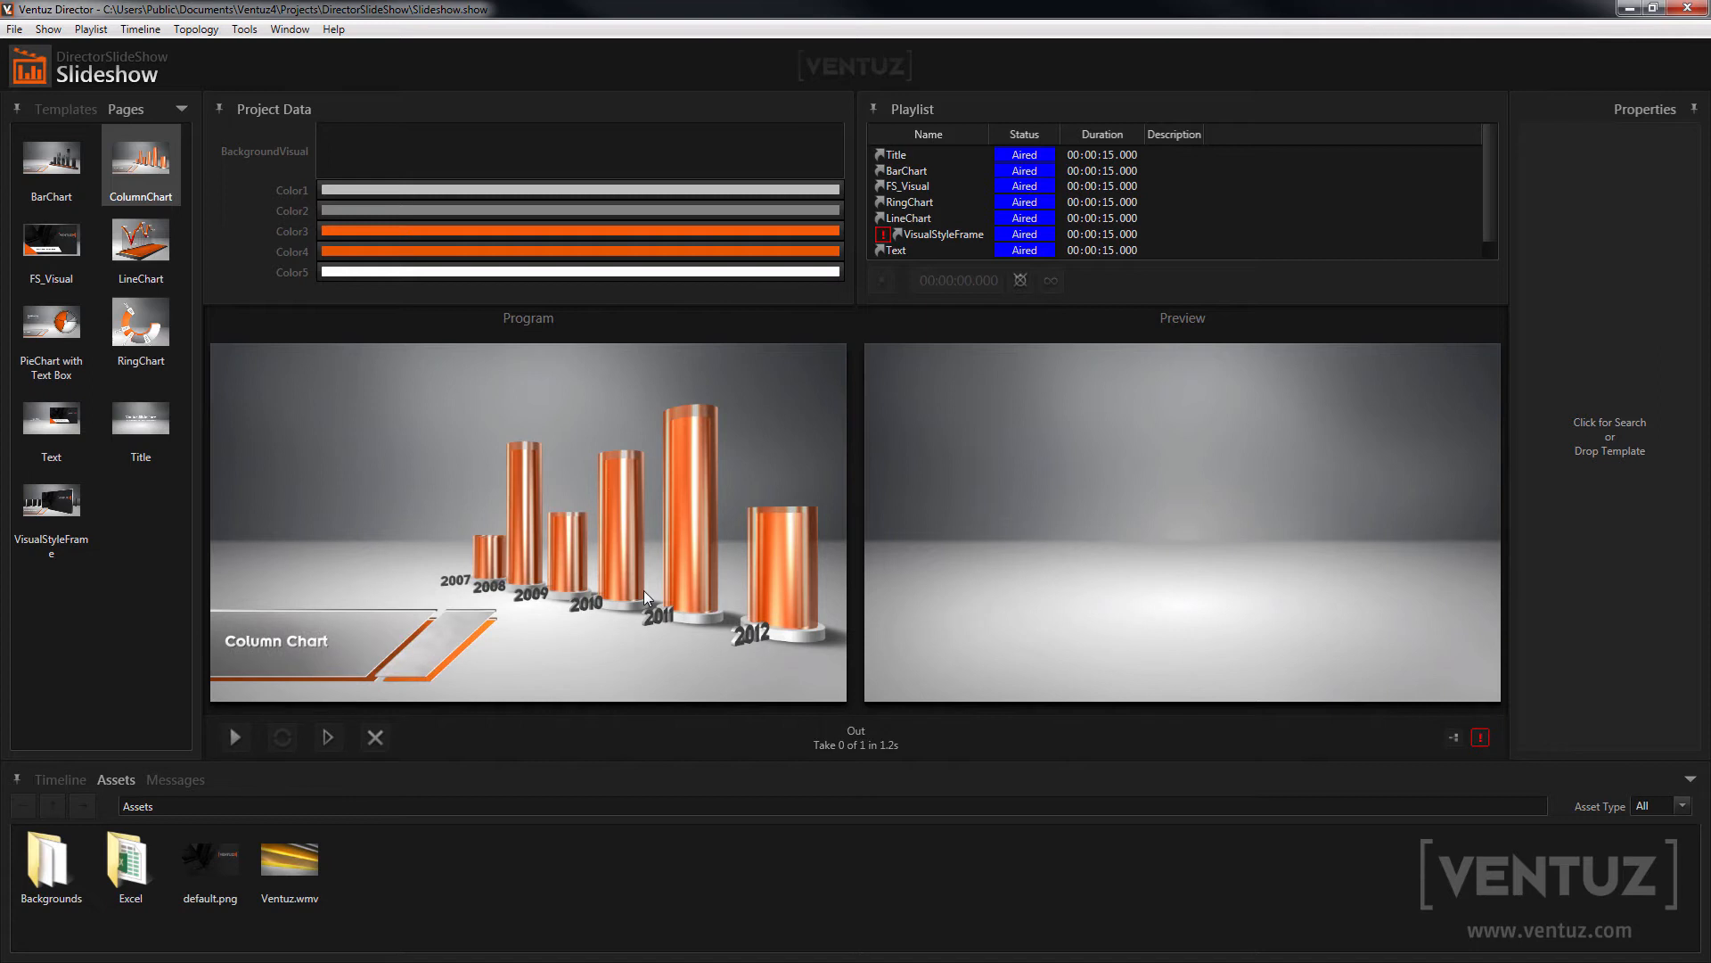
{"action": "mouse_move", "coordinate": [116, 30]}
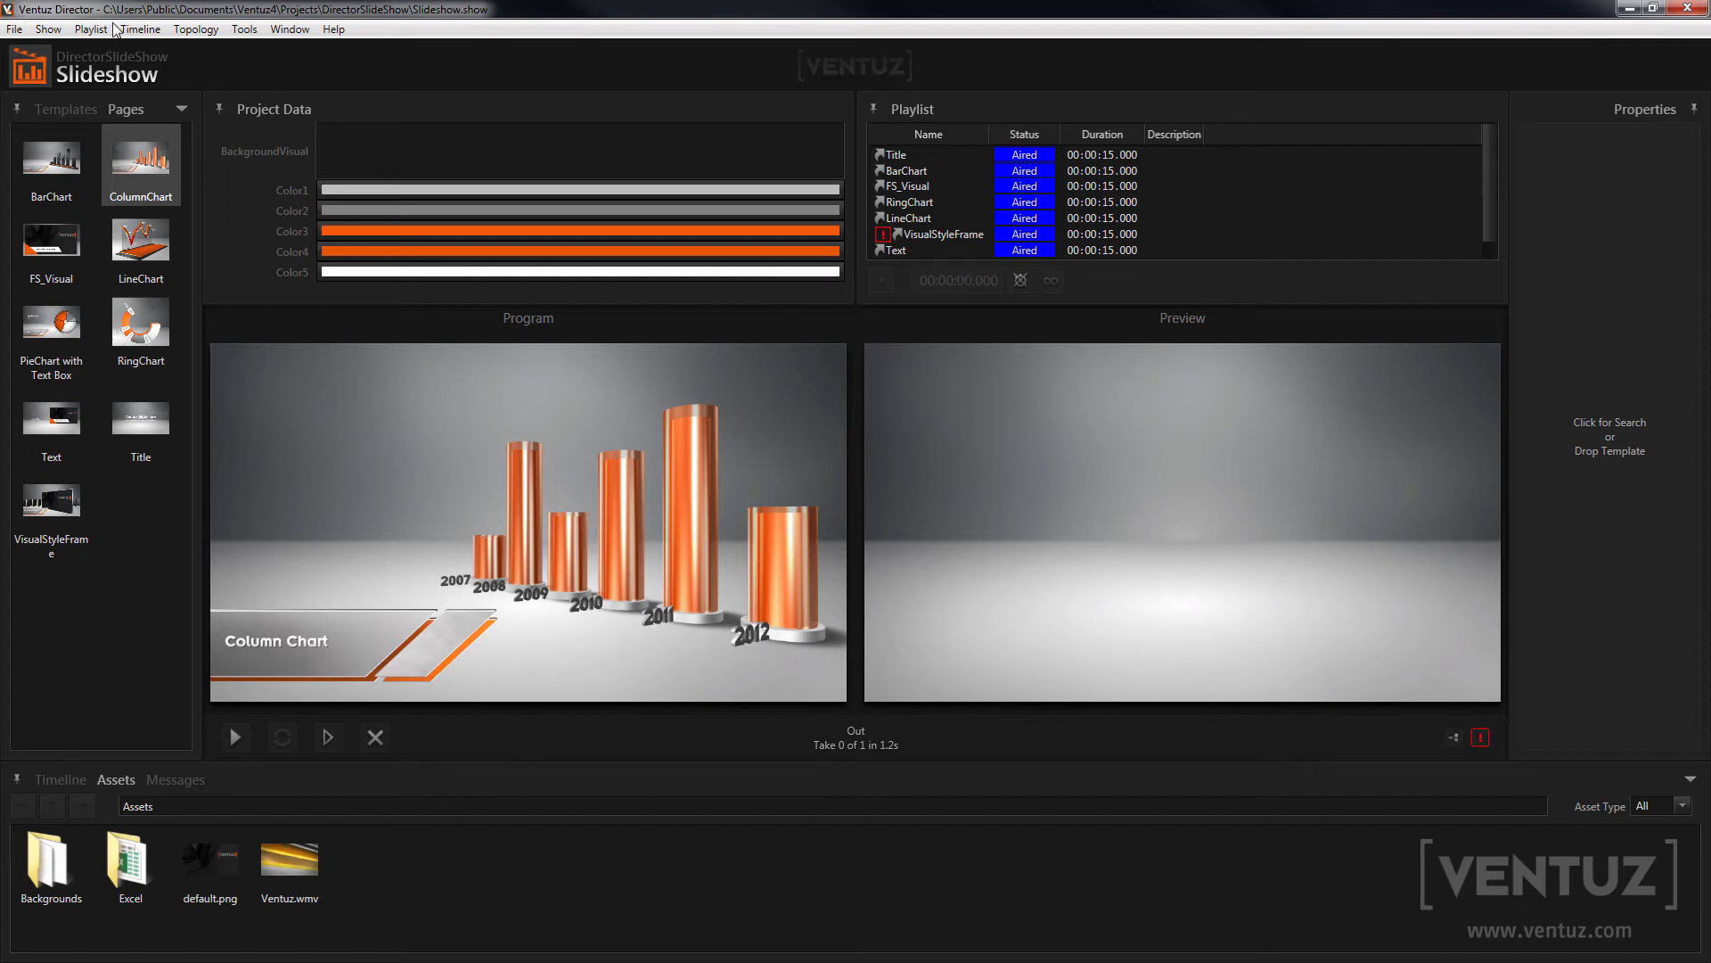
Step: Close the Slideshow show from the File menu
{"action": "left_click", "coordinate": [14, 31]}
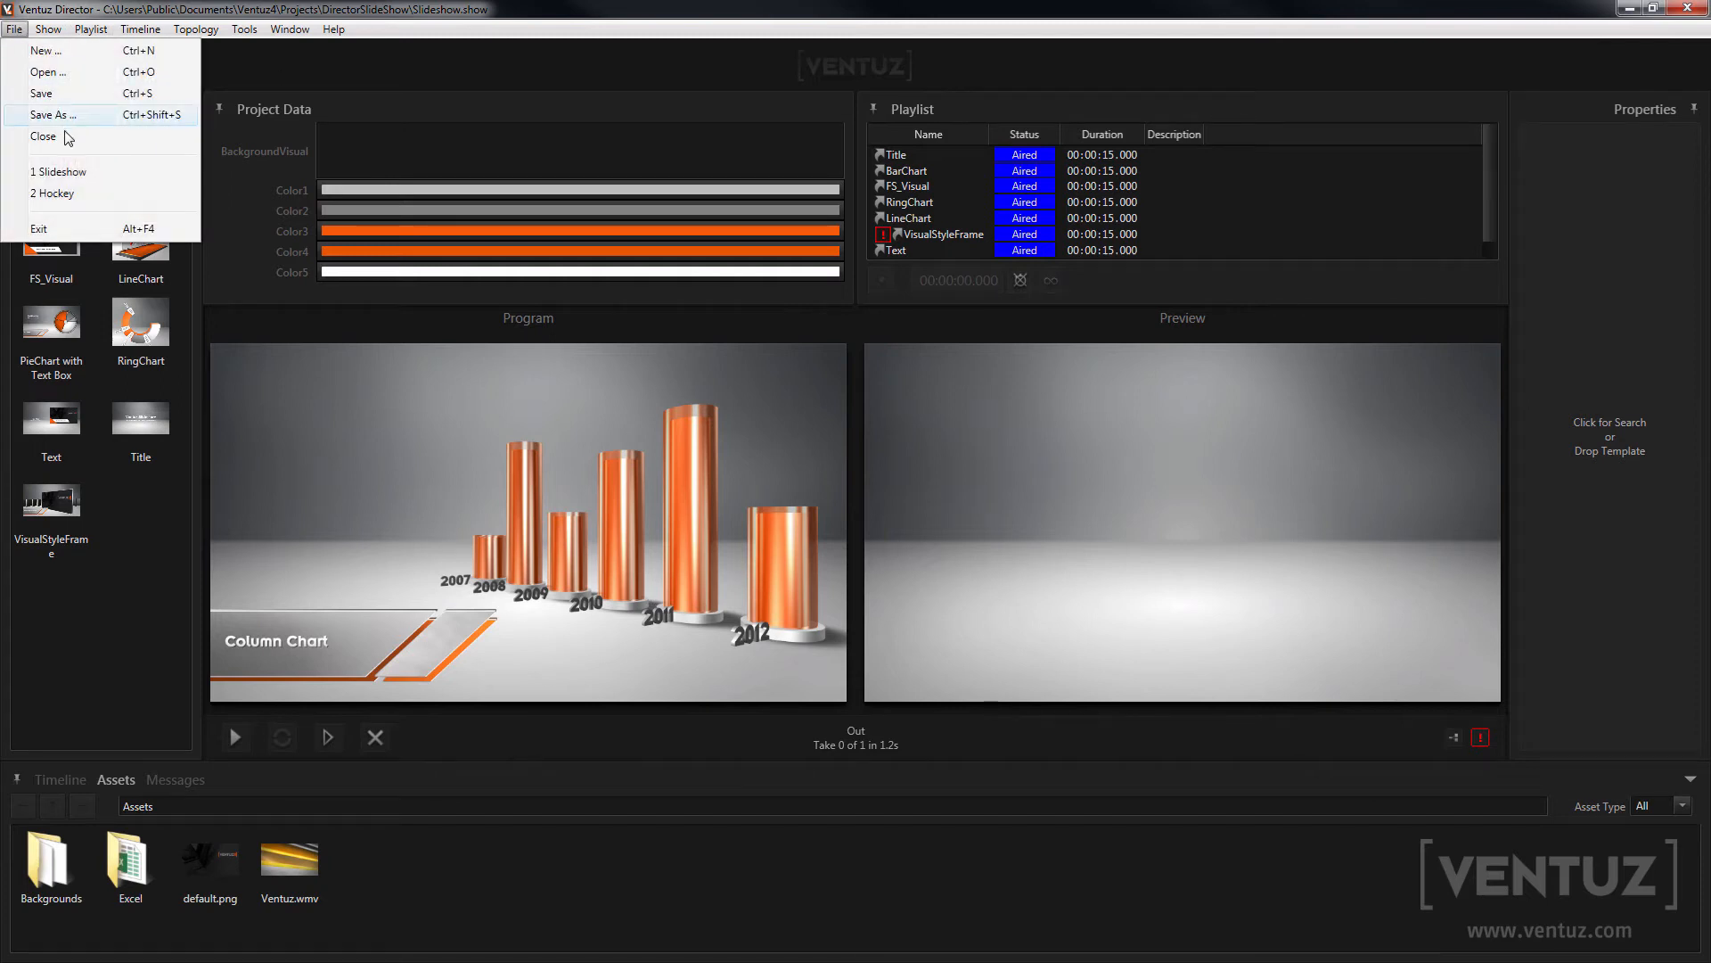
{"action": "left_click", "coordinate": [42, 136]}
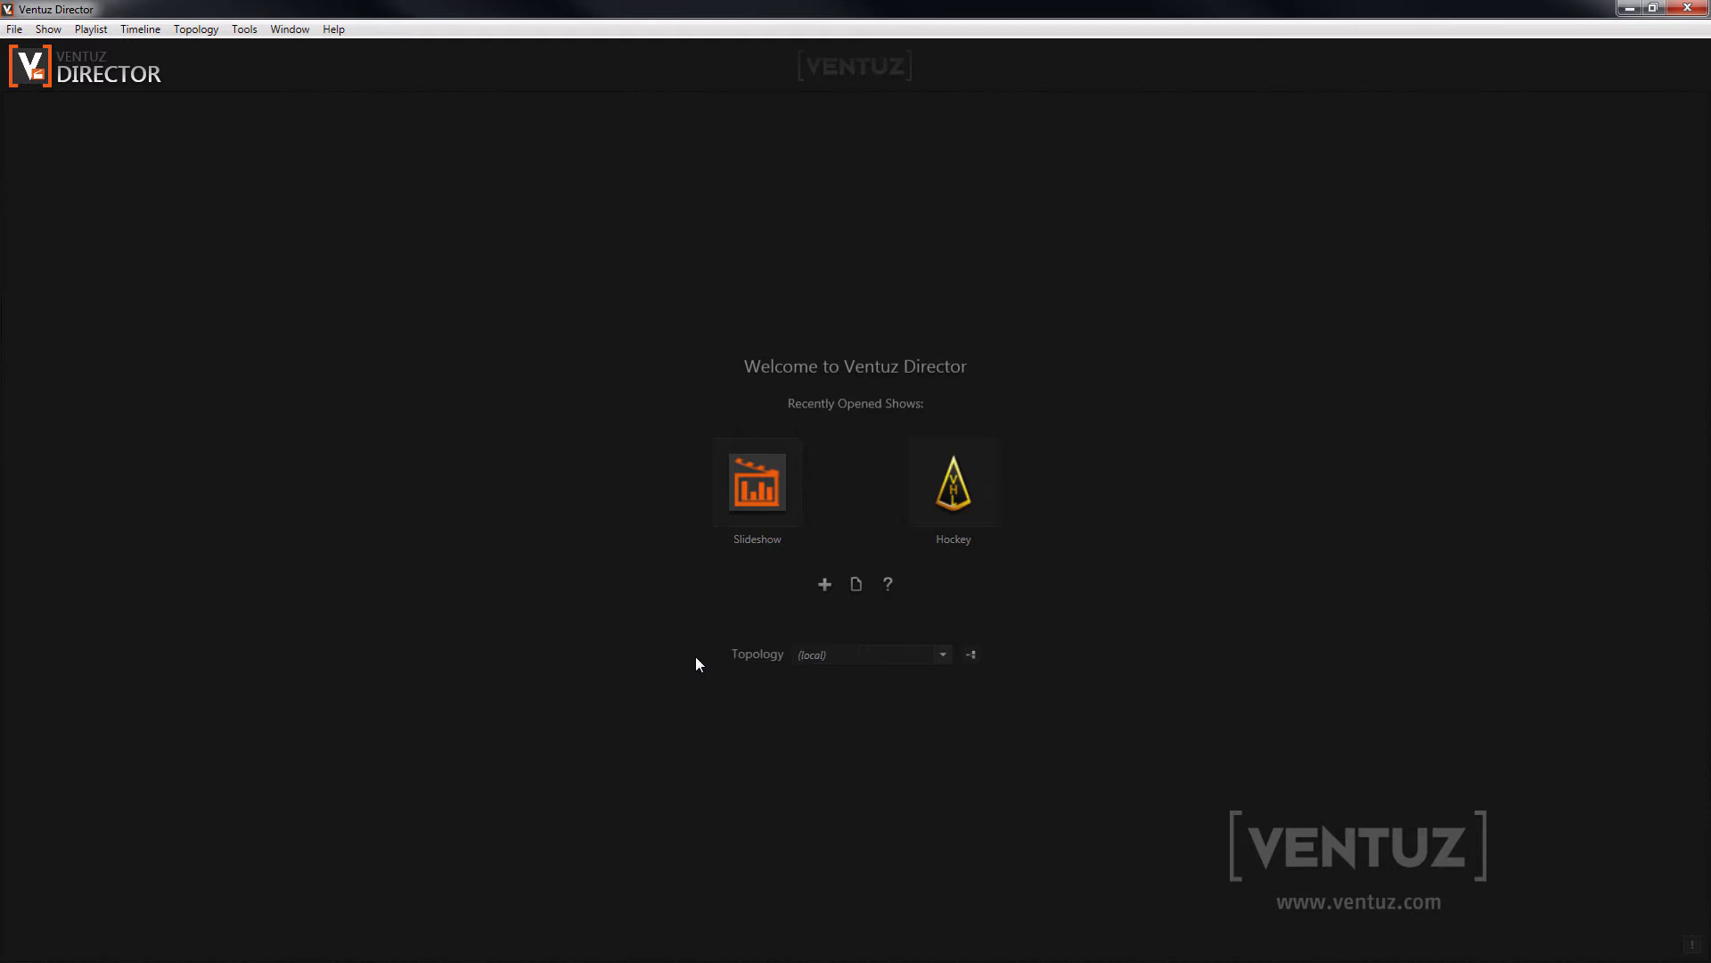
{"action": "mouse_move", "coordinate": [782, 696]}
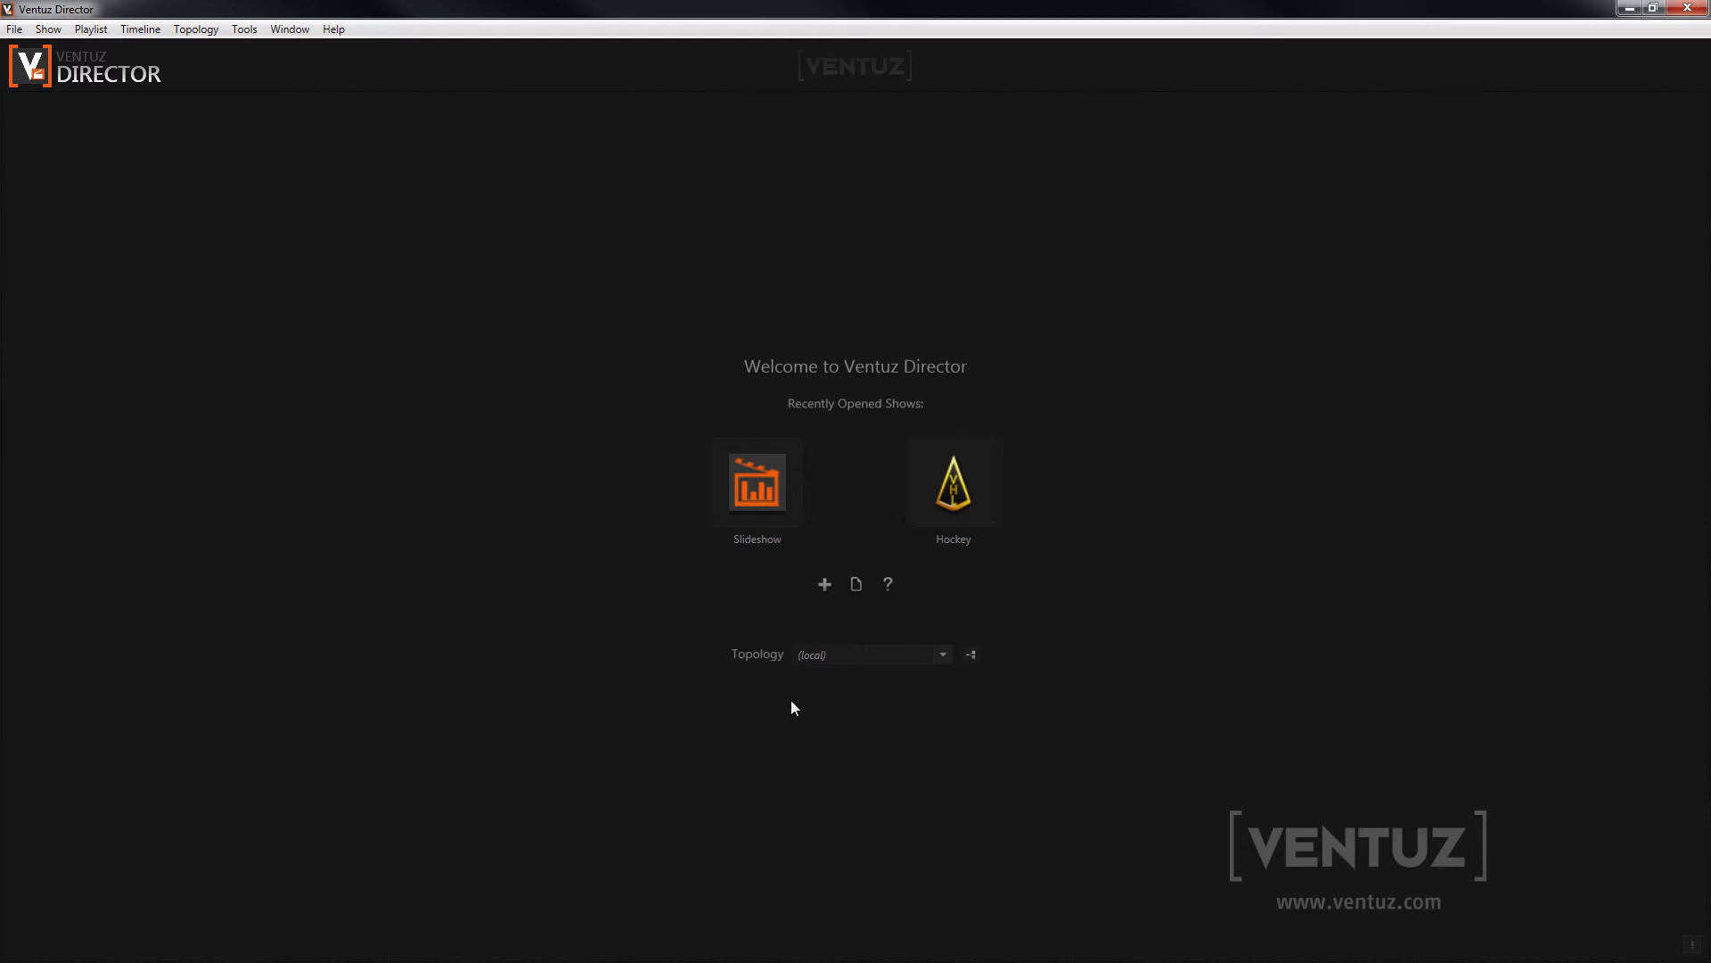
{"action": "mouse_move", "coordinate": [449, 430]}
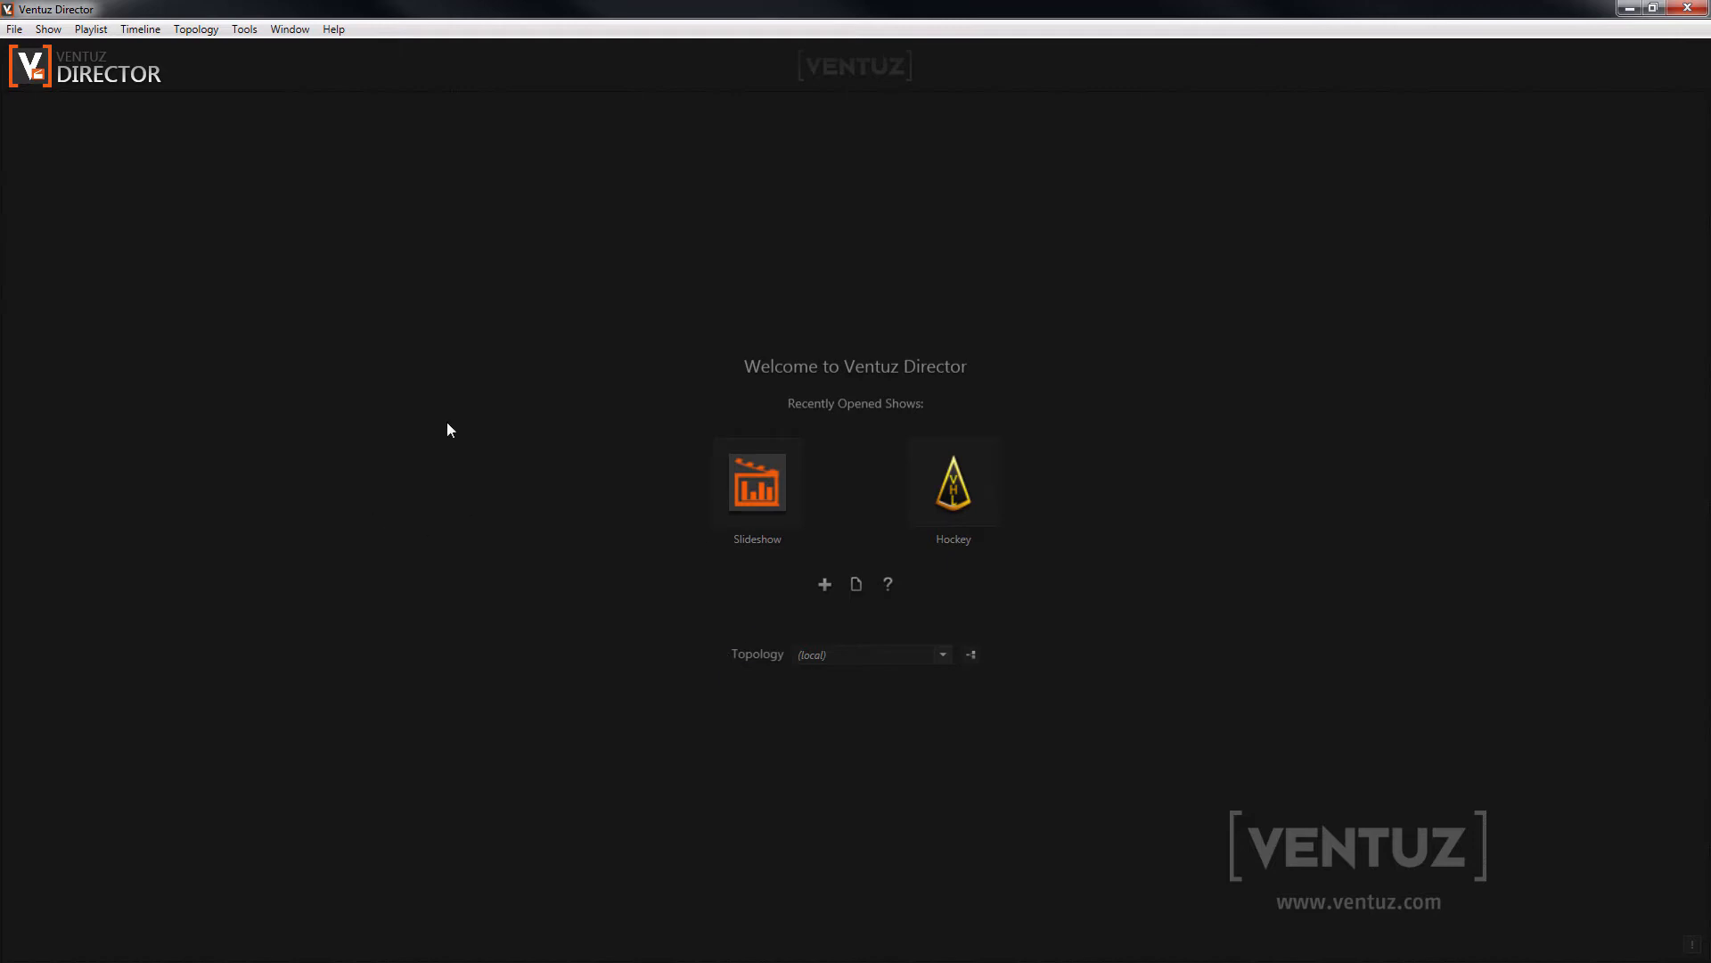
{"action": "mouse_move", "coordinate": [971, 654]}
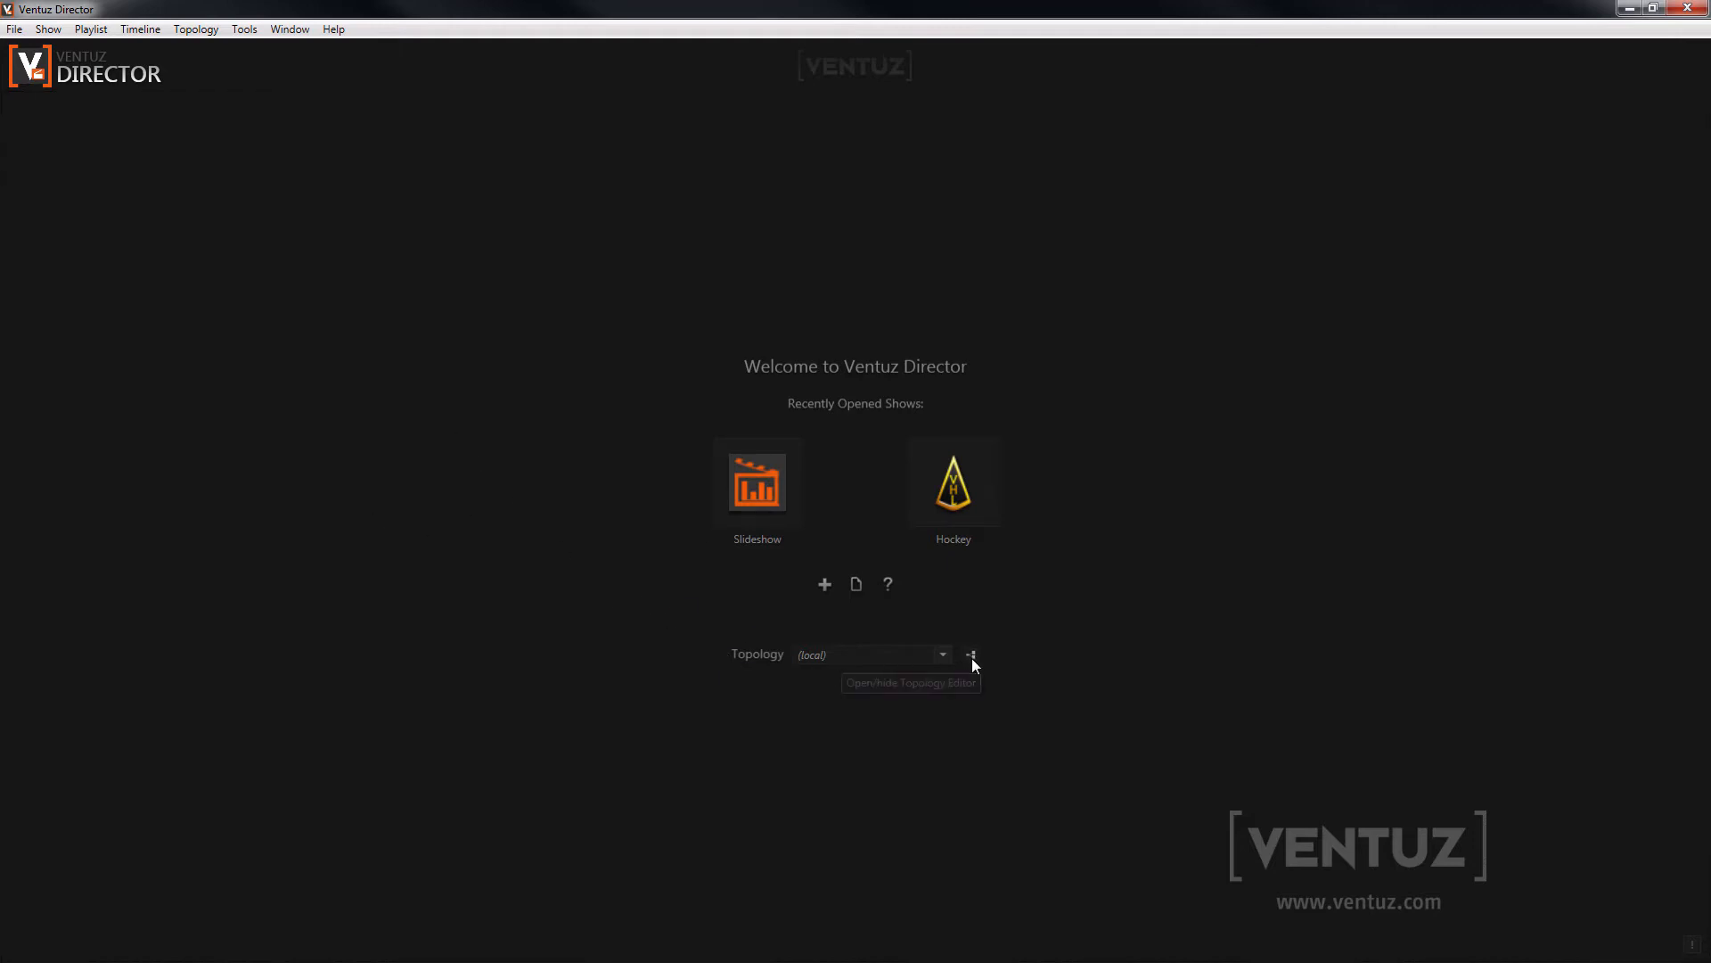
Step: Show the Topology editor with Available Machines expanded, and reposition the Slot - Default node
{"action": "left_click", "coordinate": [970, 654]}
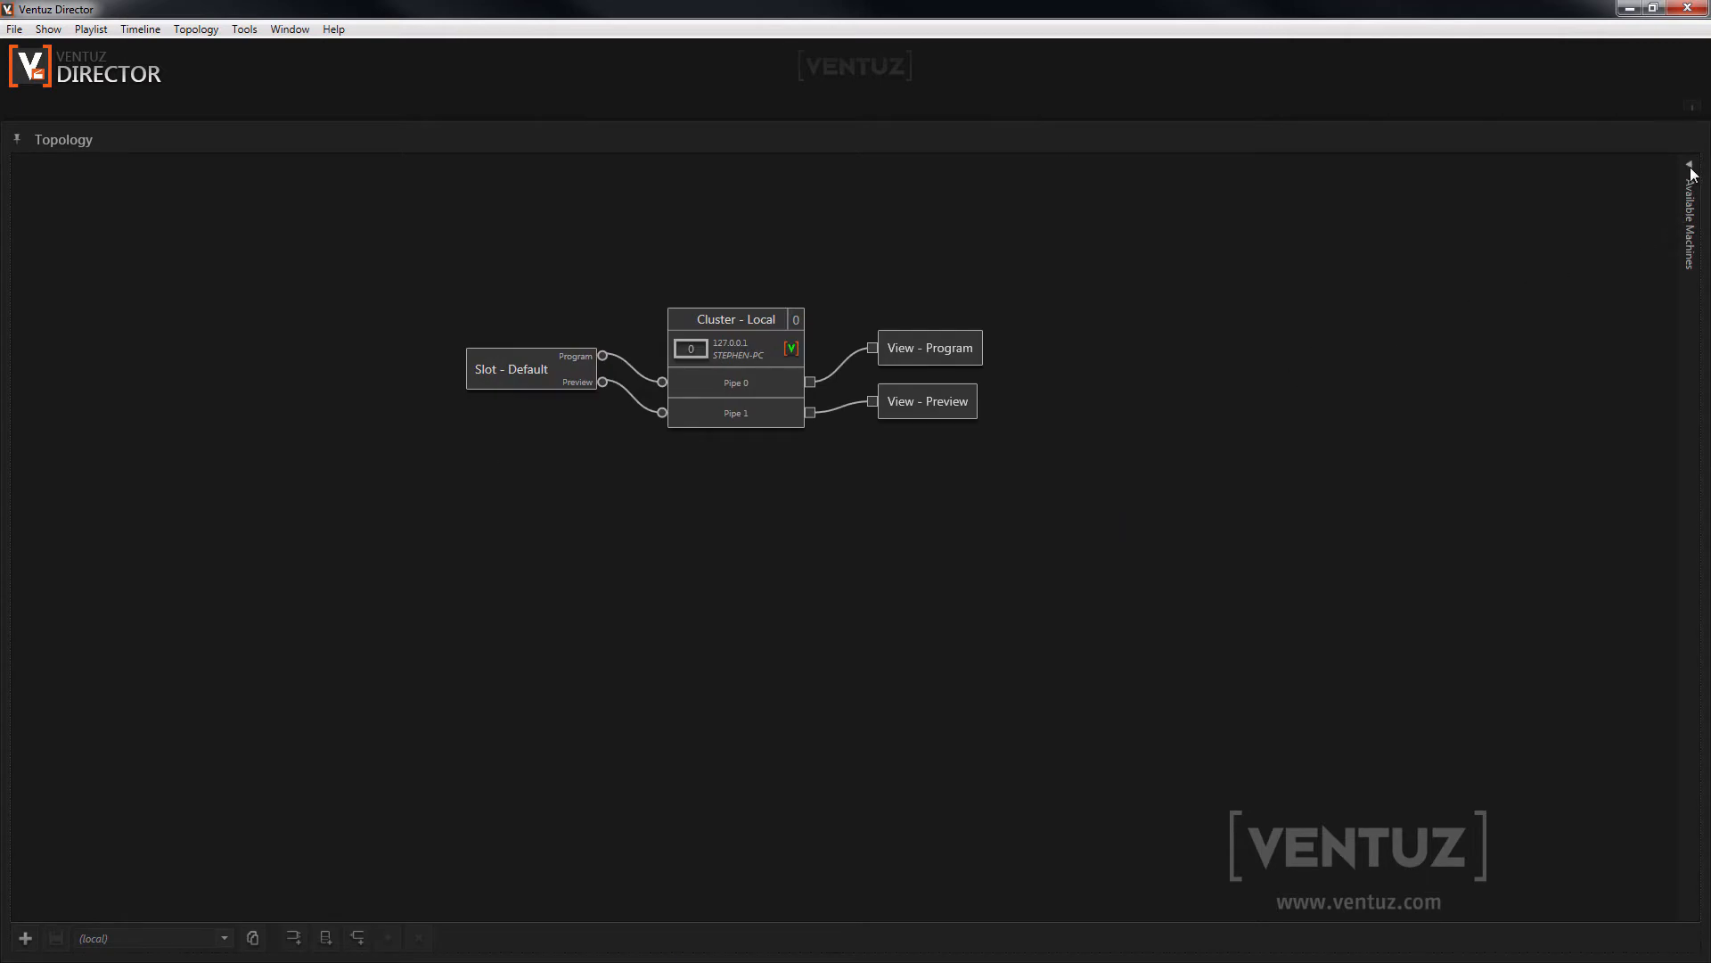
{"action": "left_click", "coordinate": [1687, 166]}
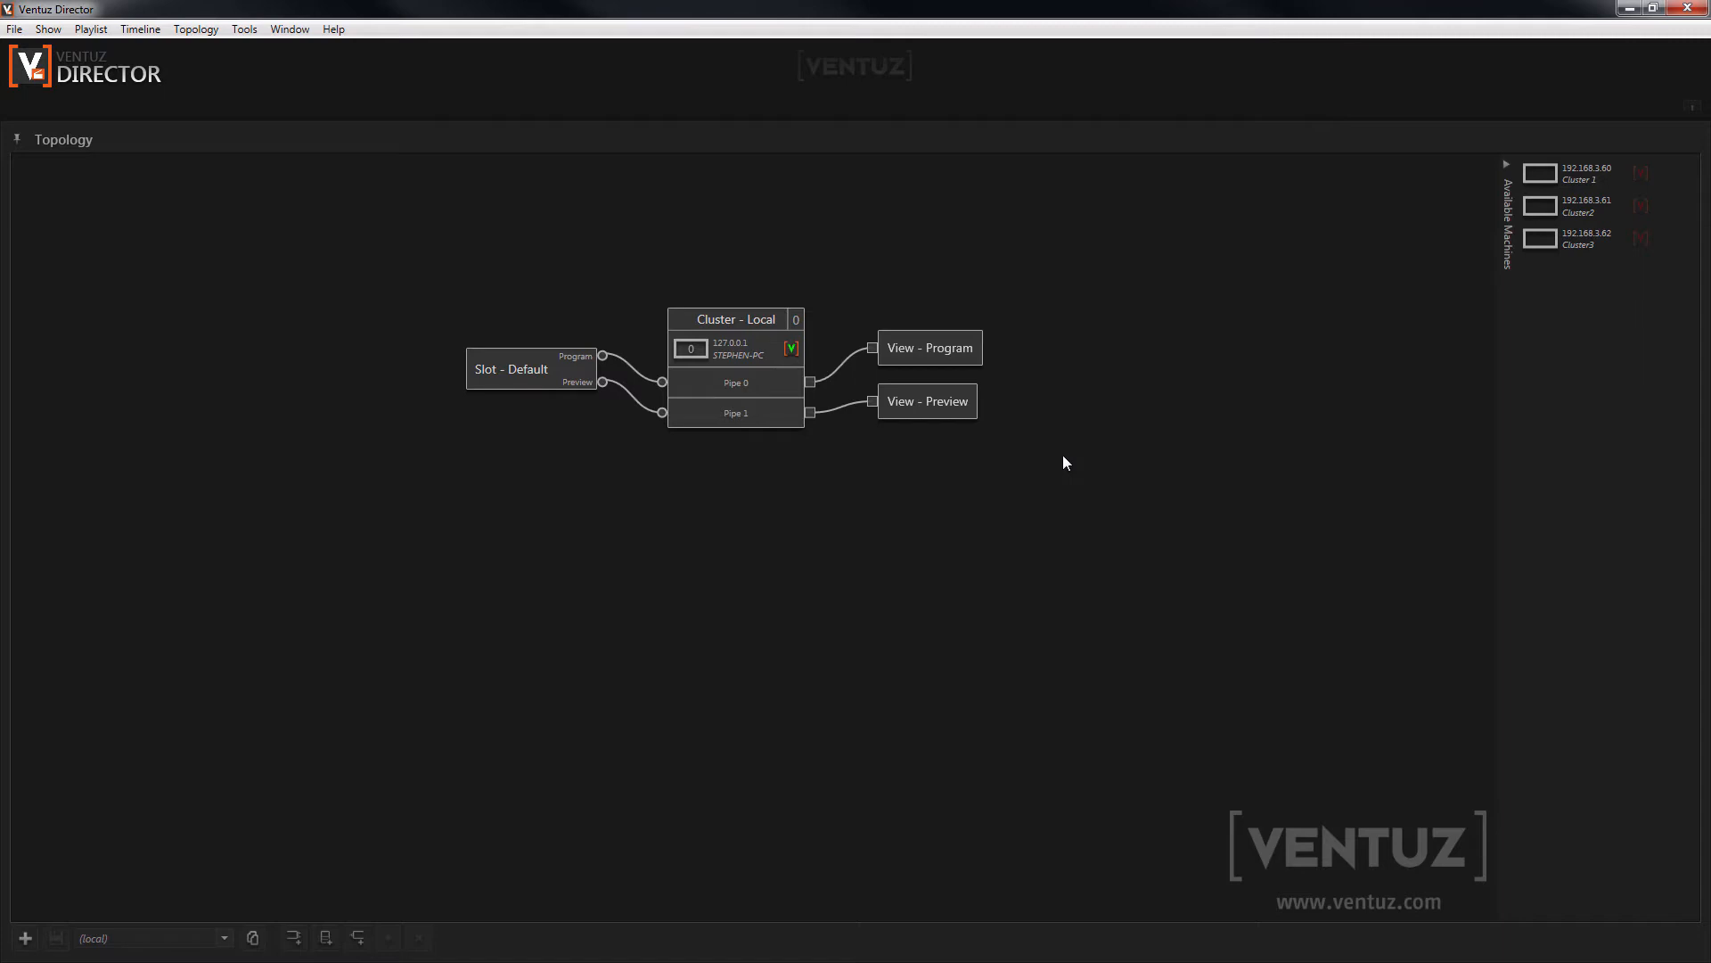
{"action": "left_click_drag", "start_coordinate": [509, 368], "coordinate": [496, 406]}
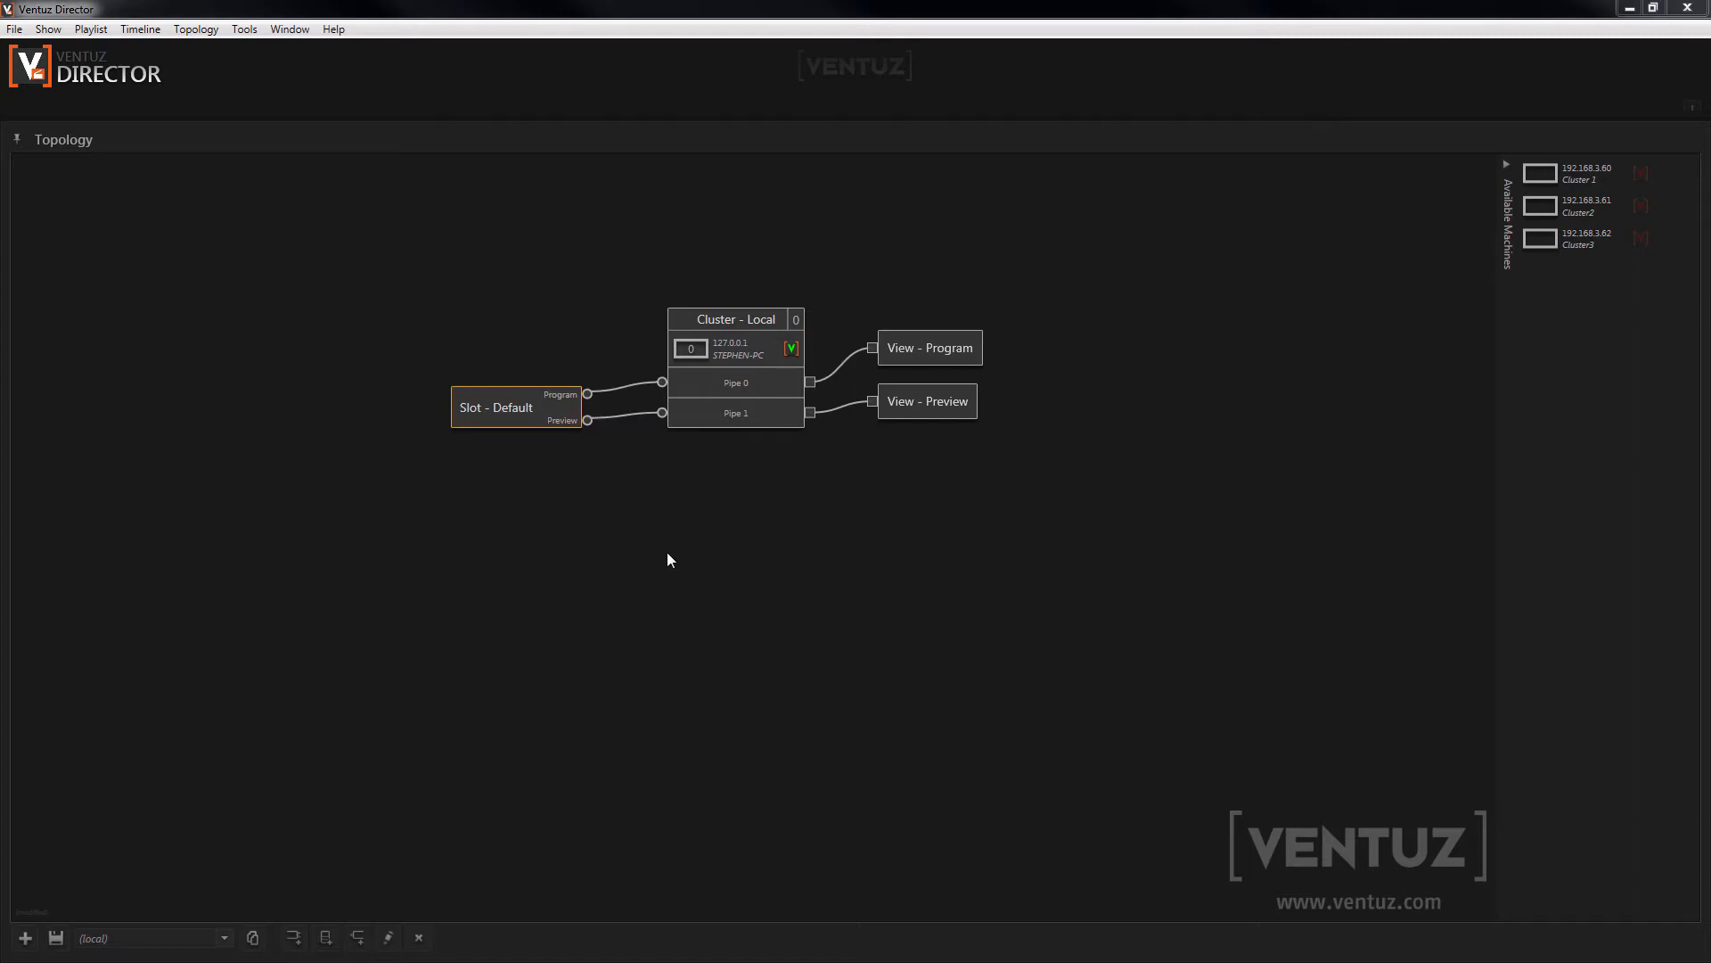
{"action": "mouse_move", "coordinate": [671, 525]}
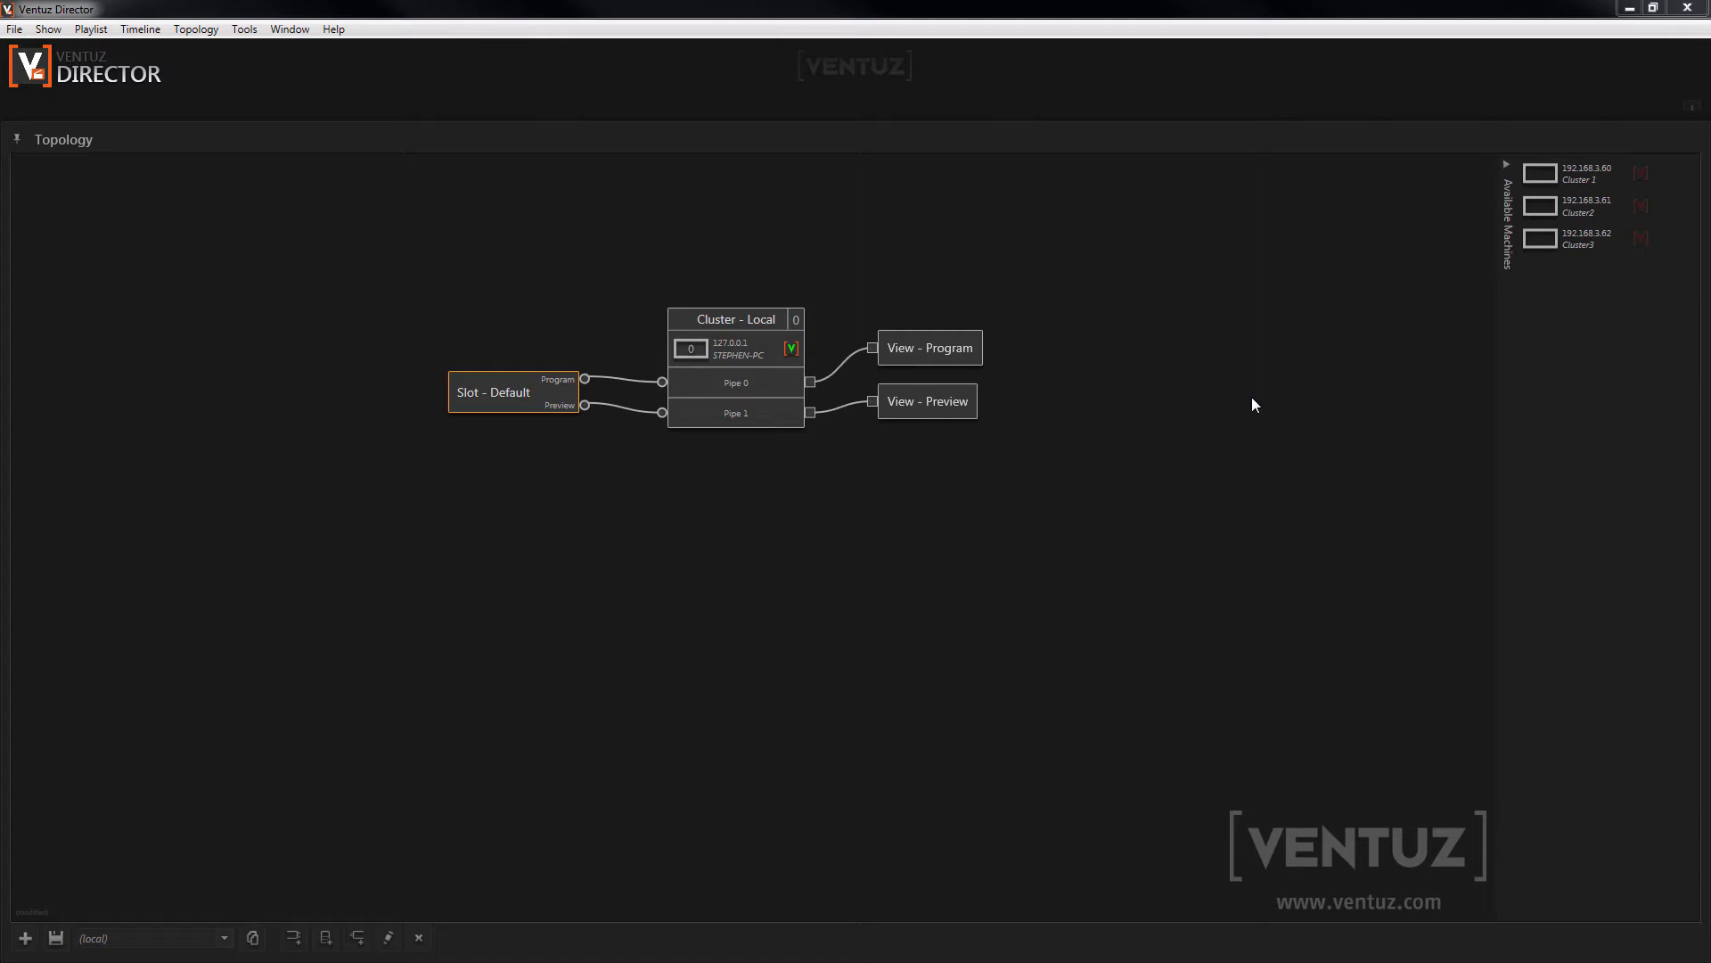
{"action": "mouse_move", "coordinate": [719, 320]}
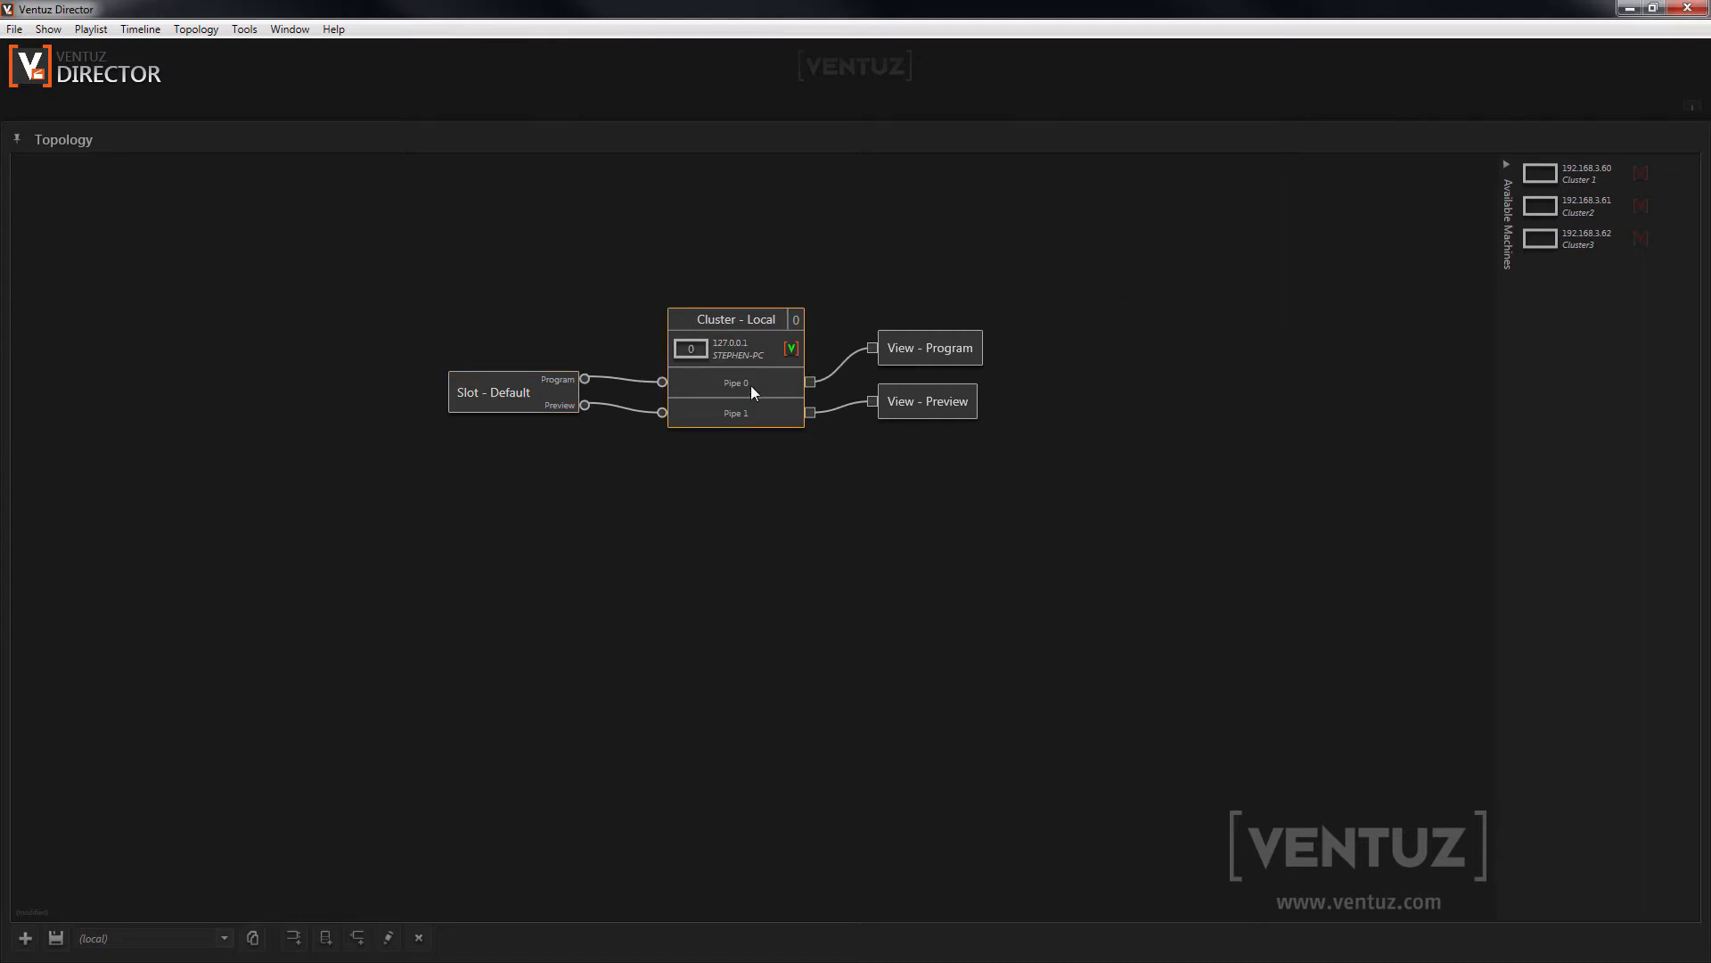
{"action": "mouse_move", "coordinate": [575, 385]}
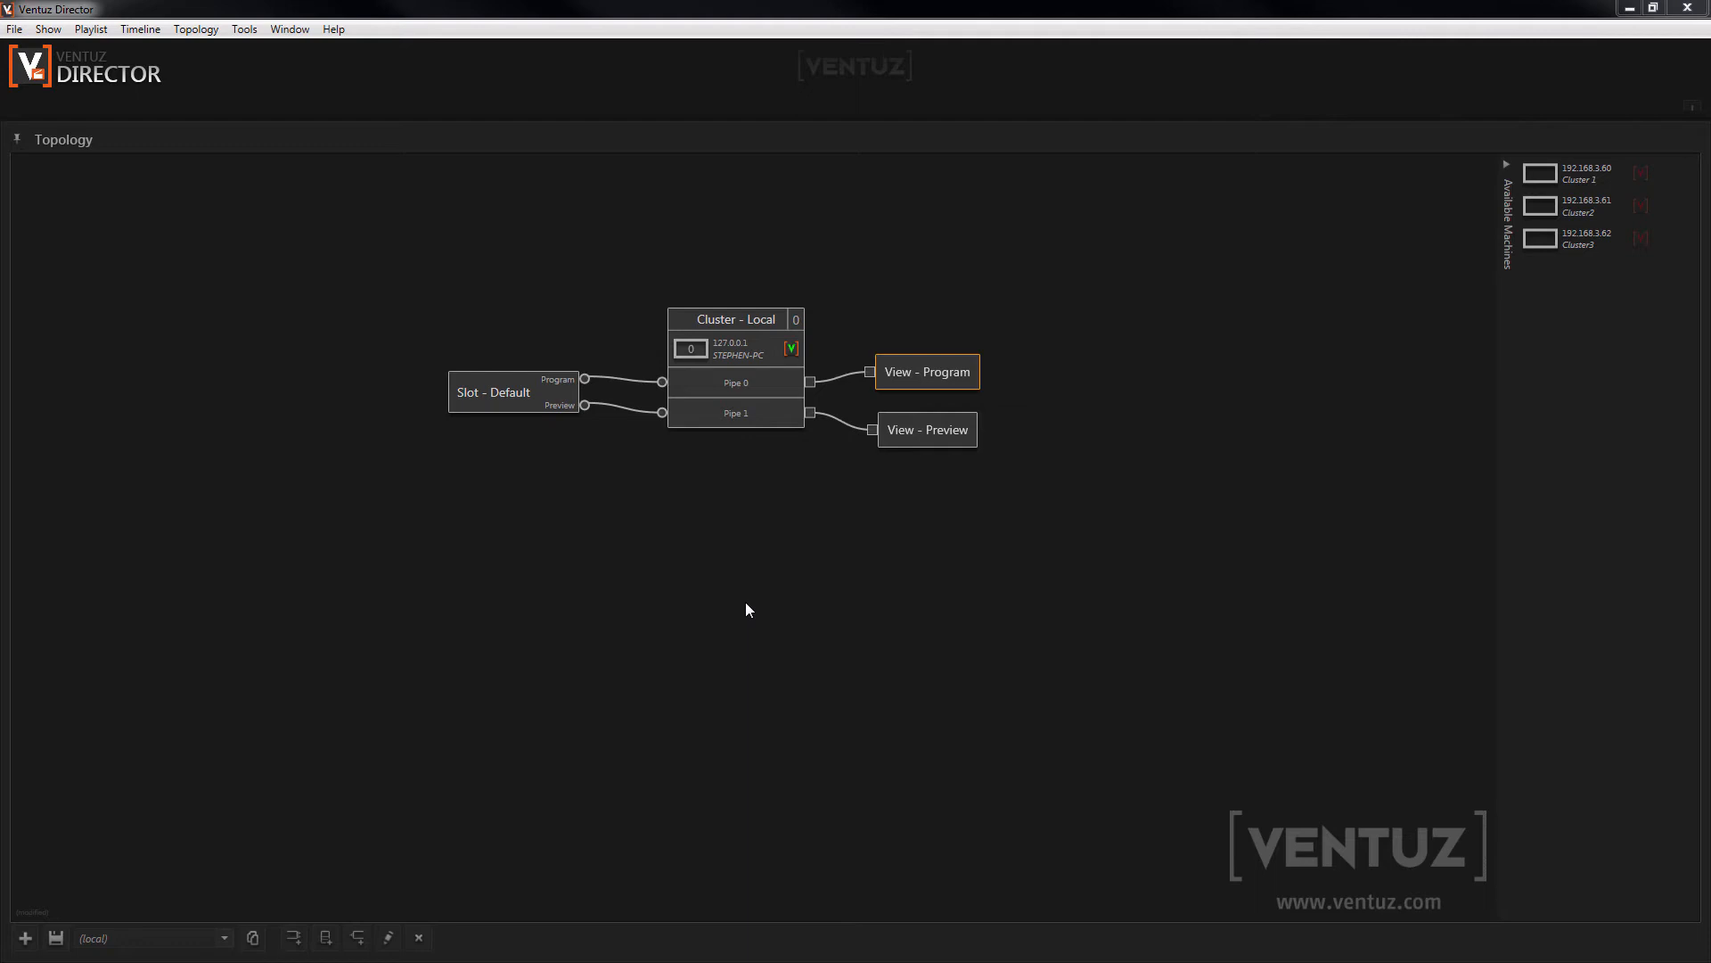
{"action": "mouse_move", "coordinate": [184, 808]}
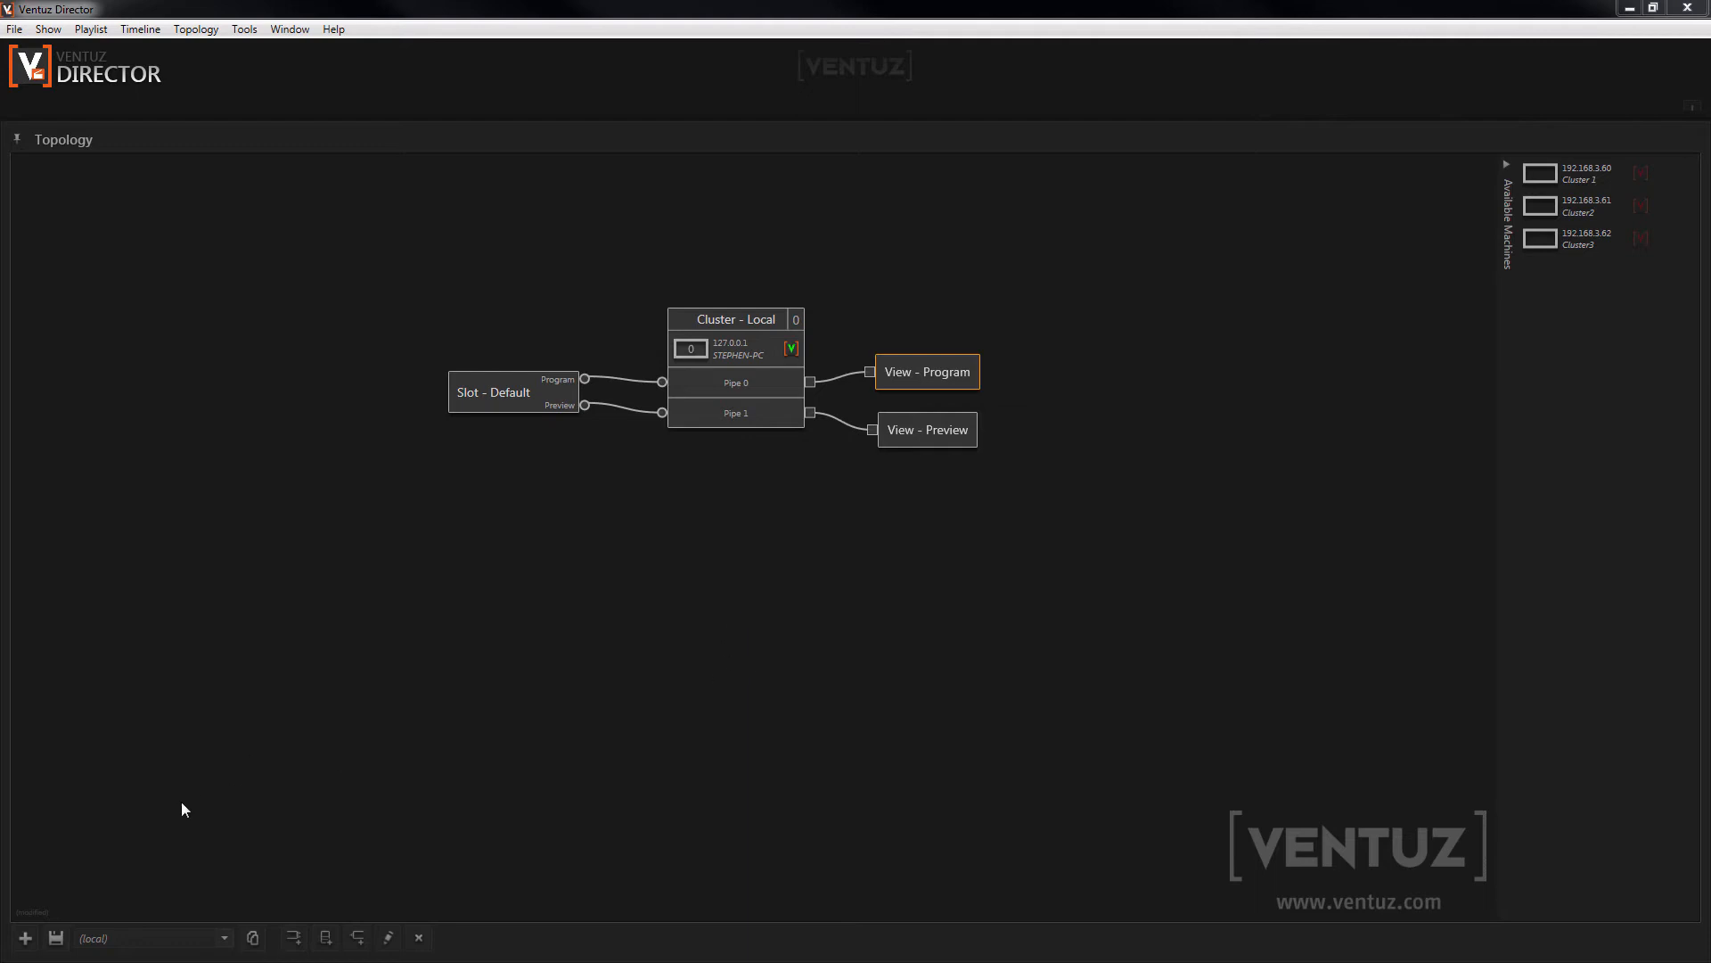
{"action": "mouse_move", "coordinate": [2, 932]}
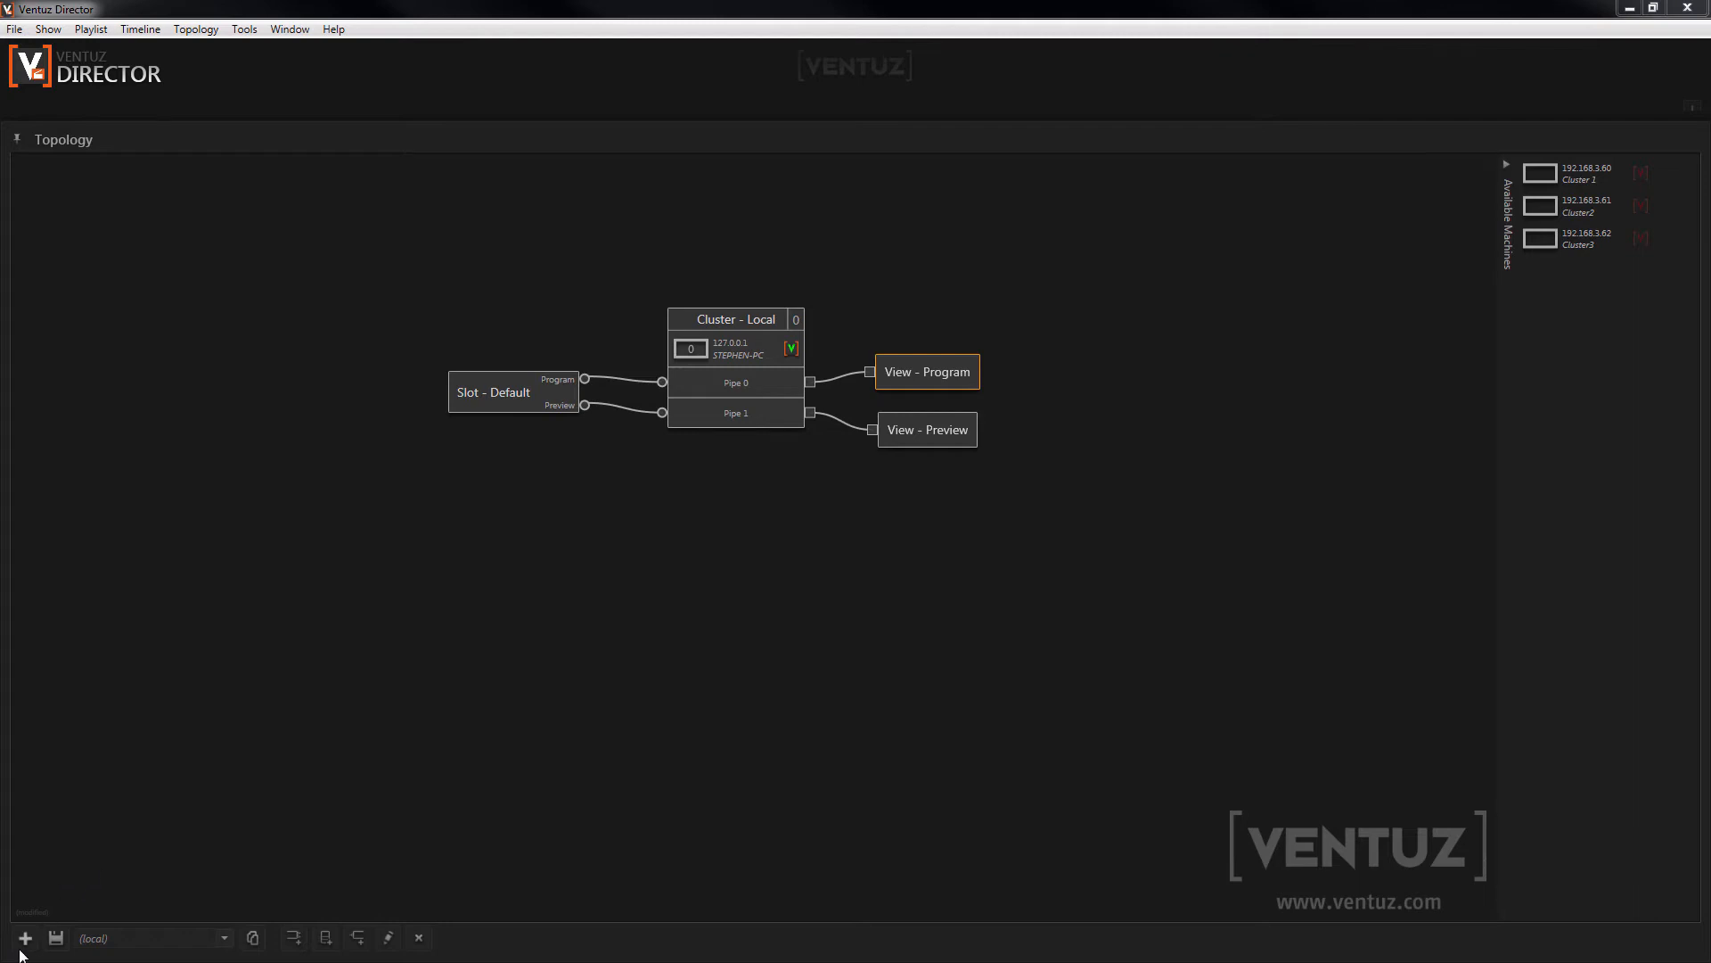
Step: Create a new topology named 'Wall' with the Cluster type and confirm it
{"action": "left_click", "coordinate": [25, 939]}
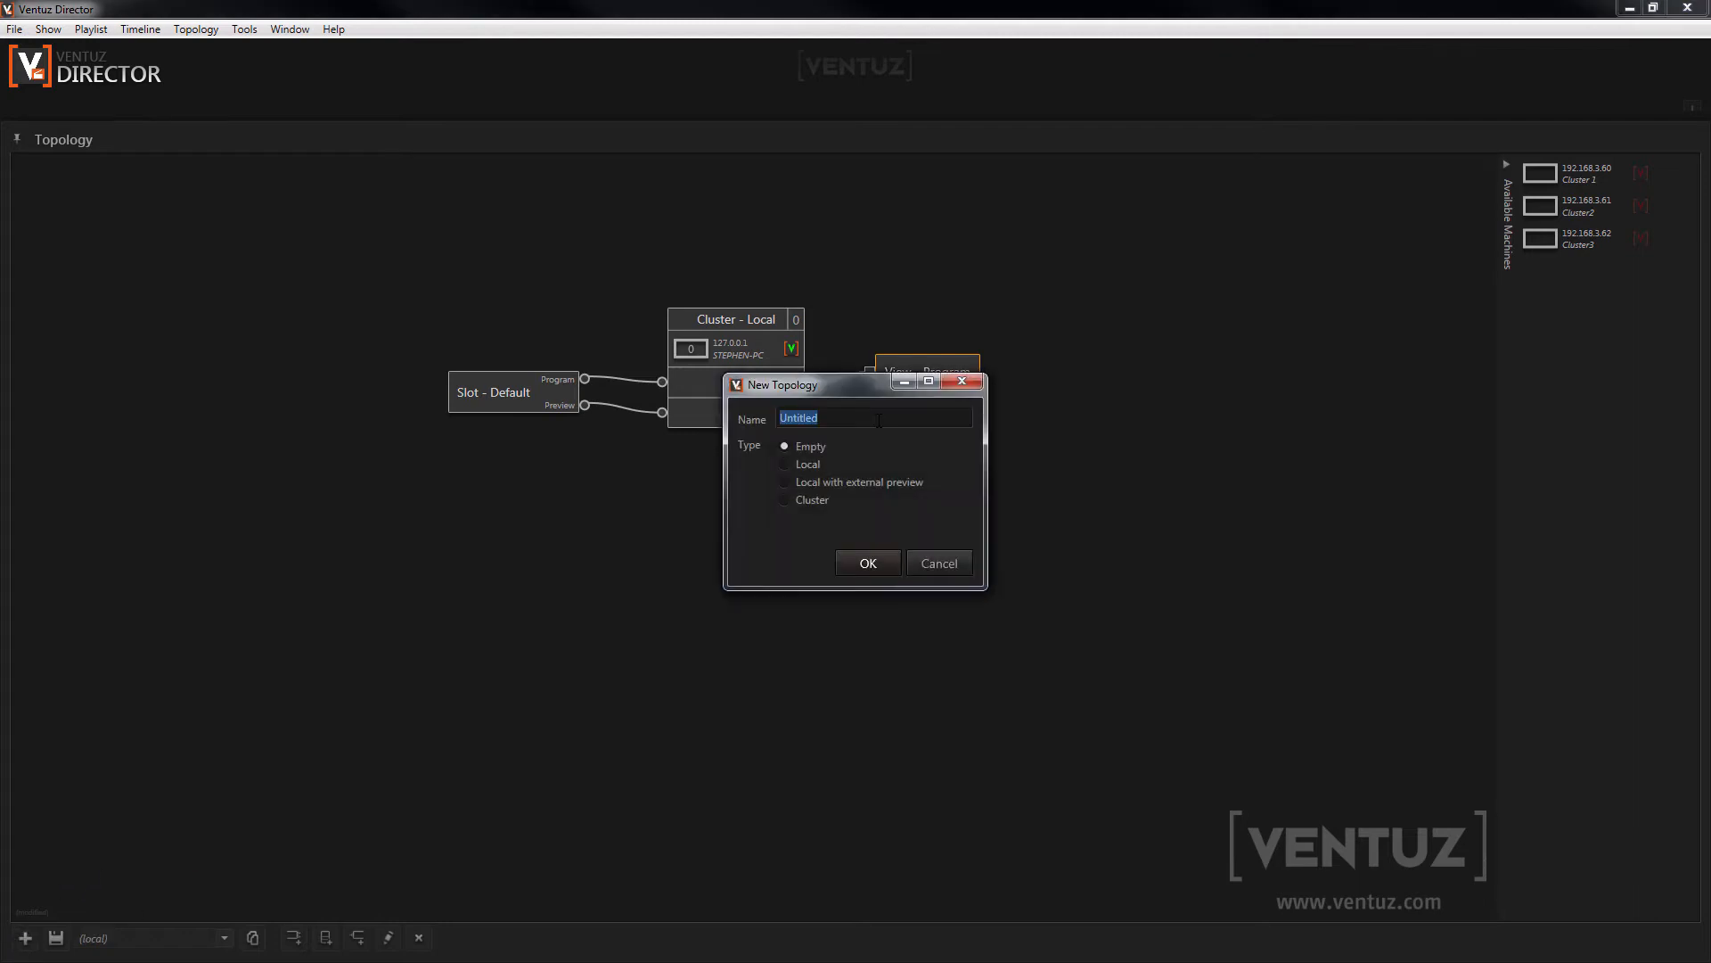
{"action": "type", "text": "Wall"}
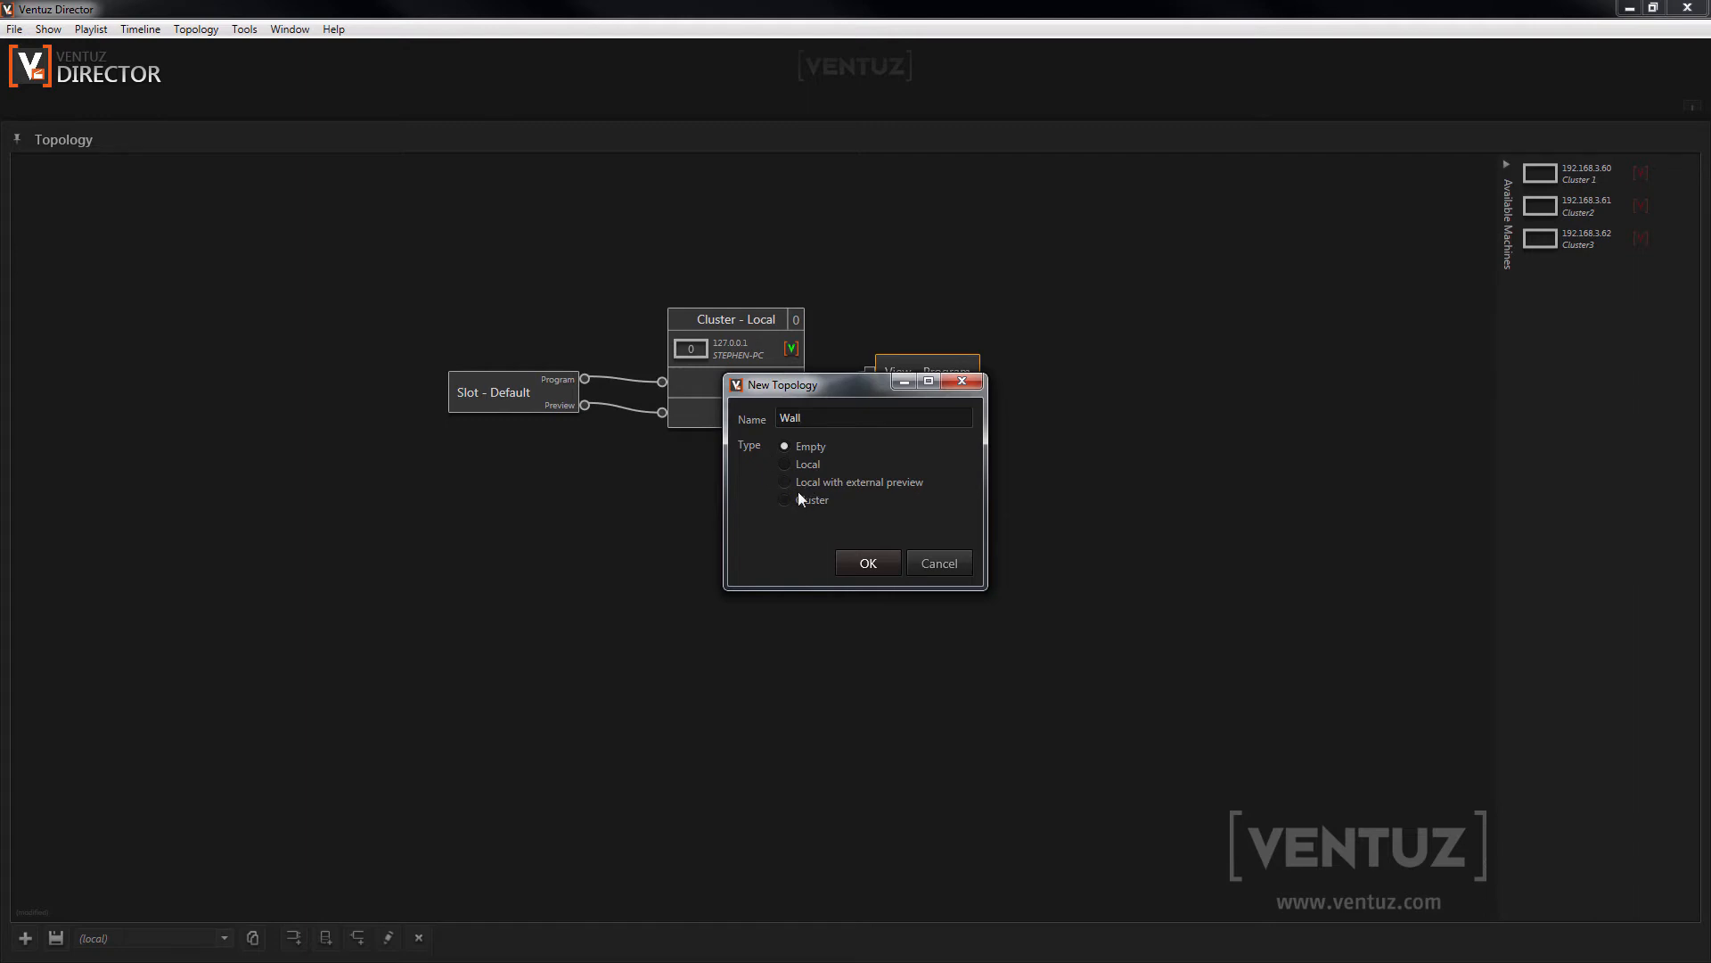
{"action": "mouse_move", "coordinate": [791, 509]}
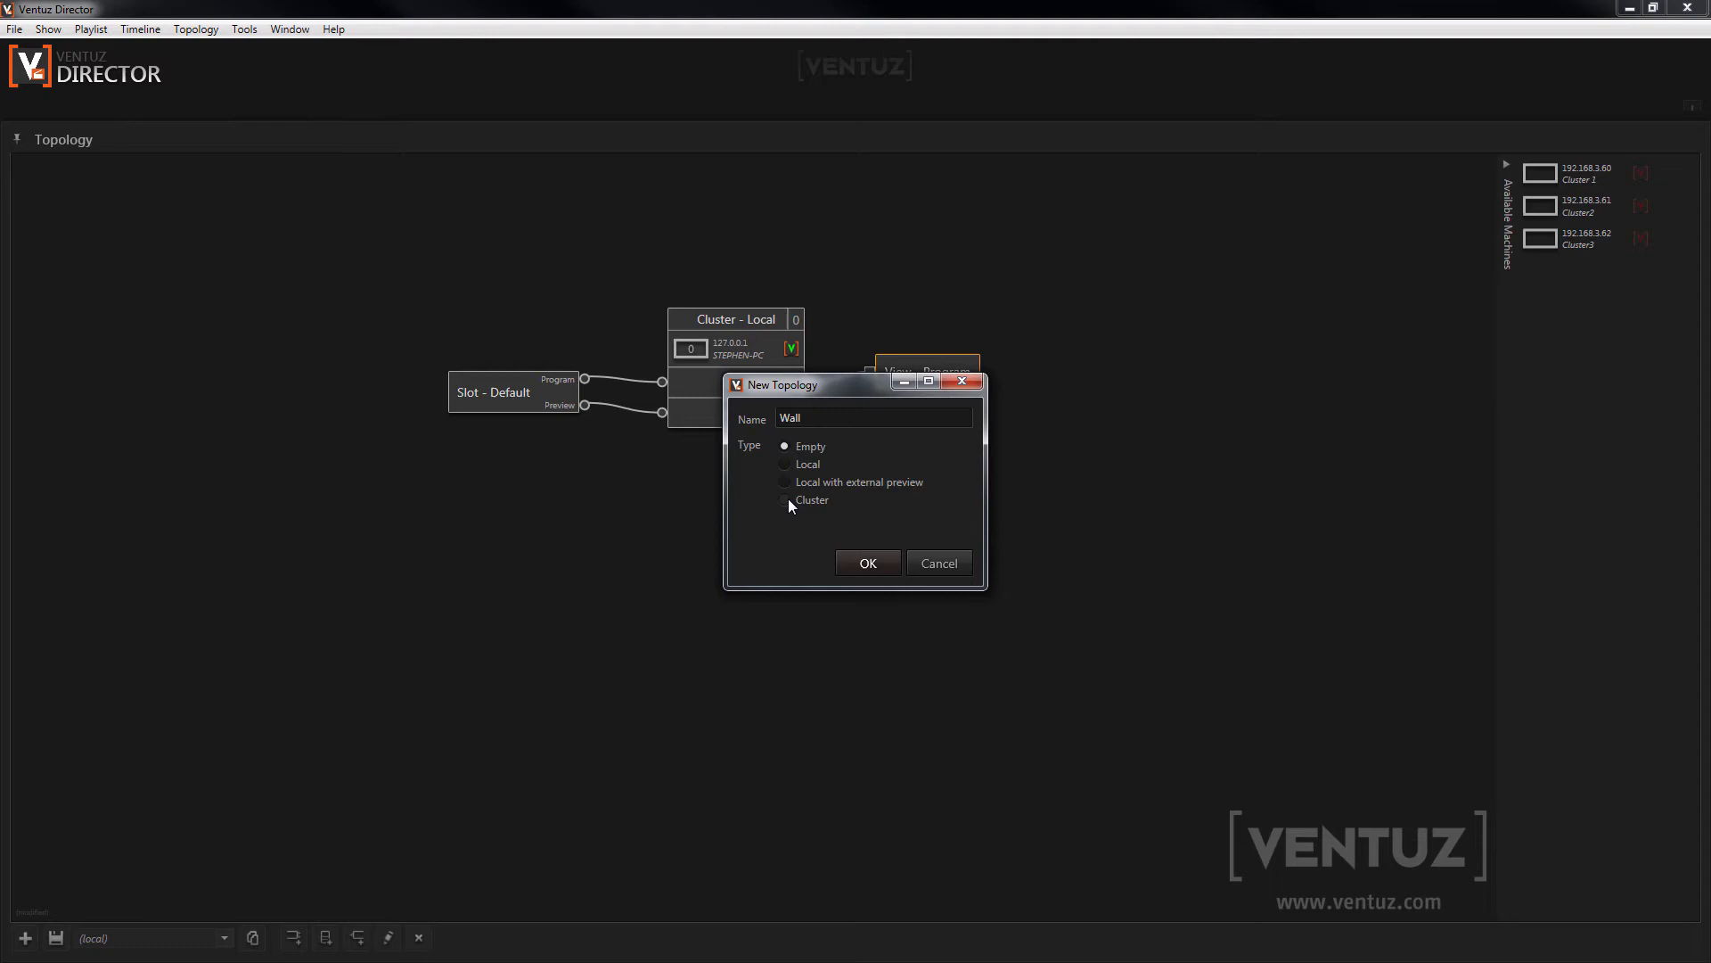
{"action": "left_click", "coordinate": [785, 500]}
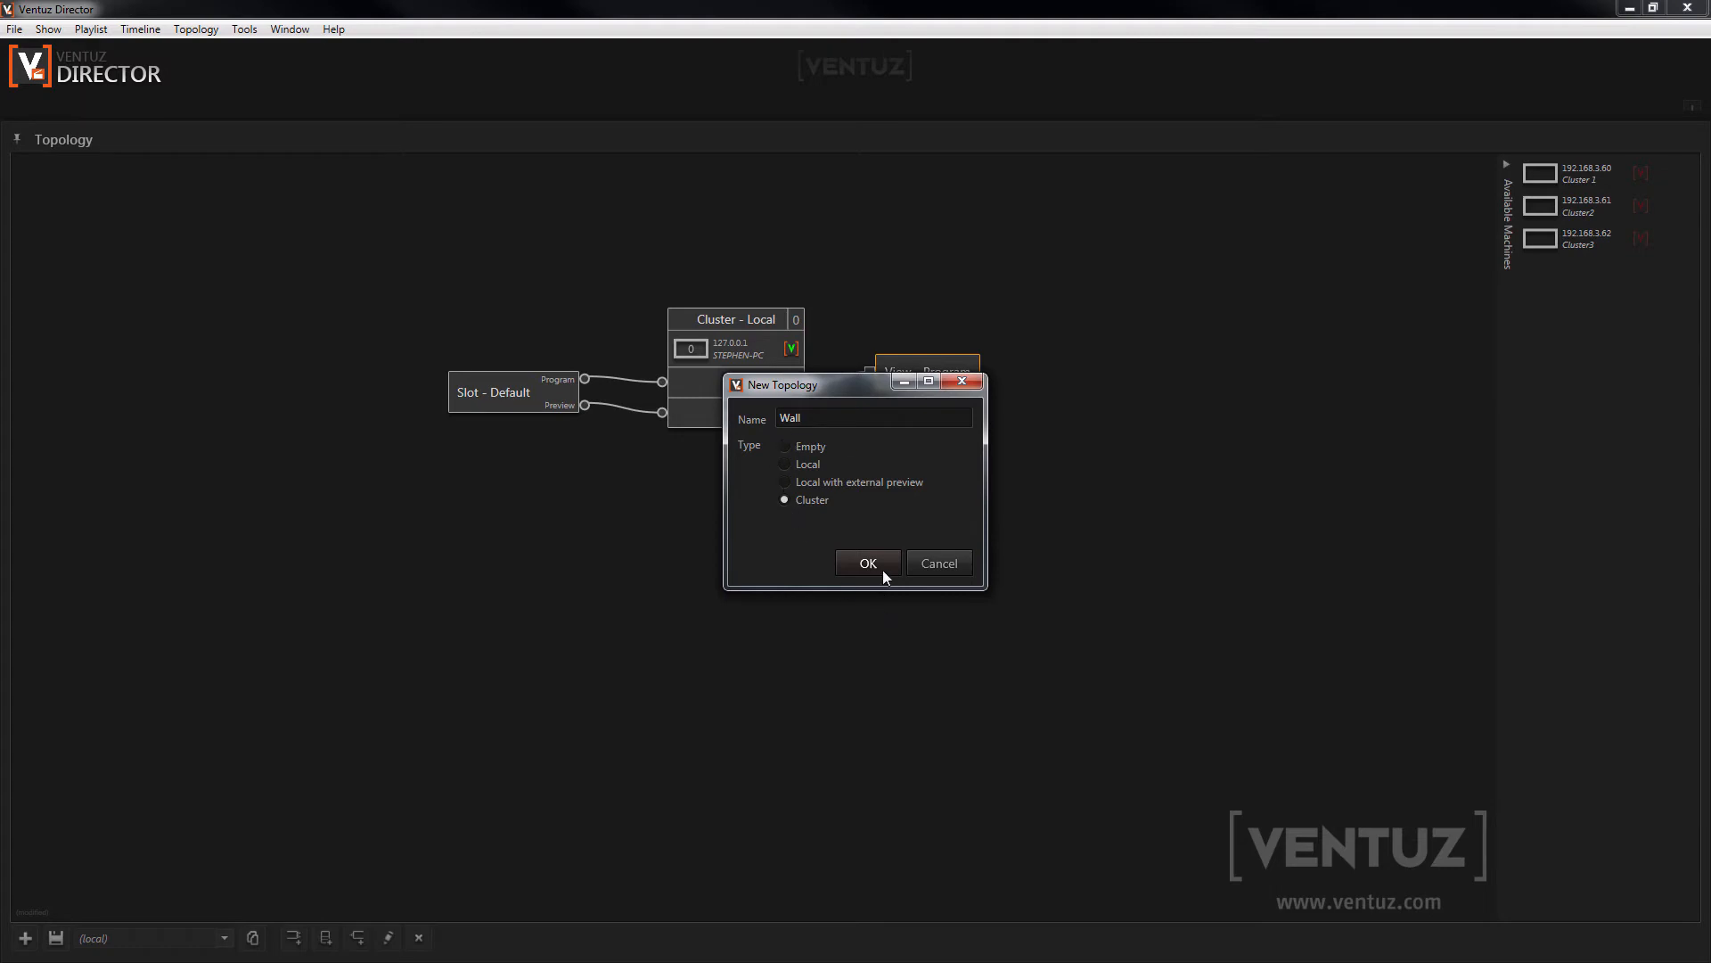
{"action": "left_click", "coordinate": [867, 562]}
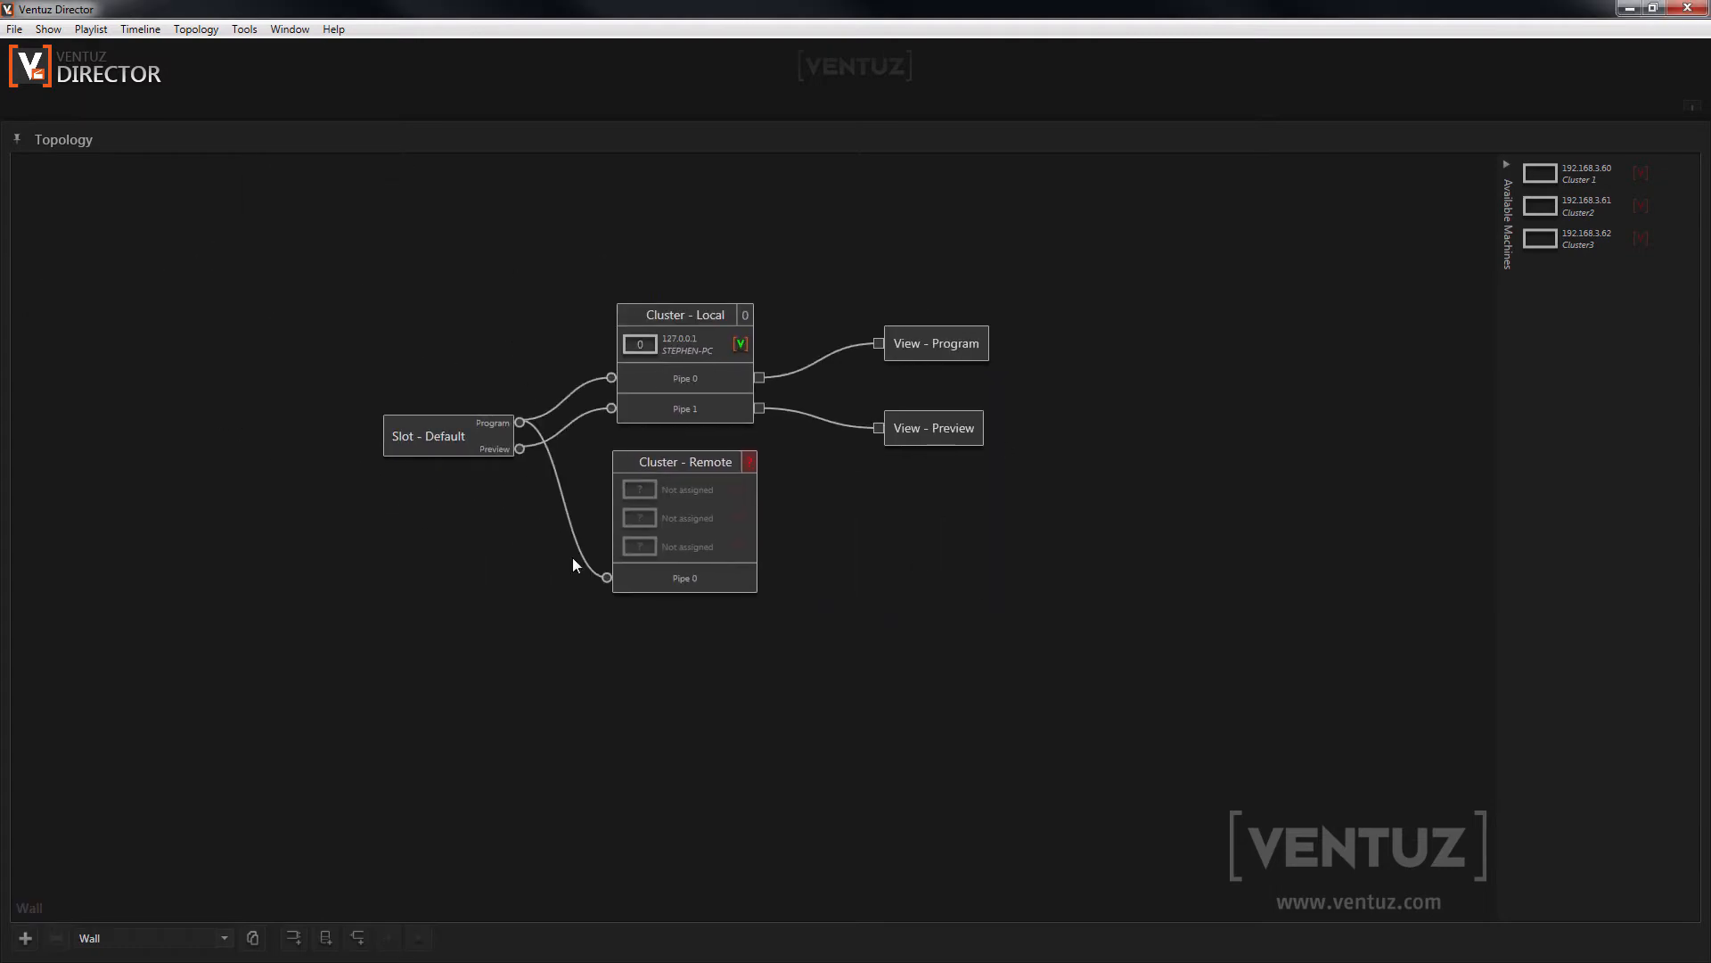
{"action": "mouse_move", "coordinate": [900, 570]}
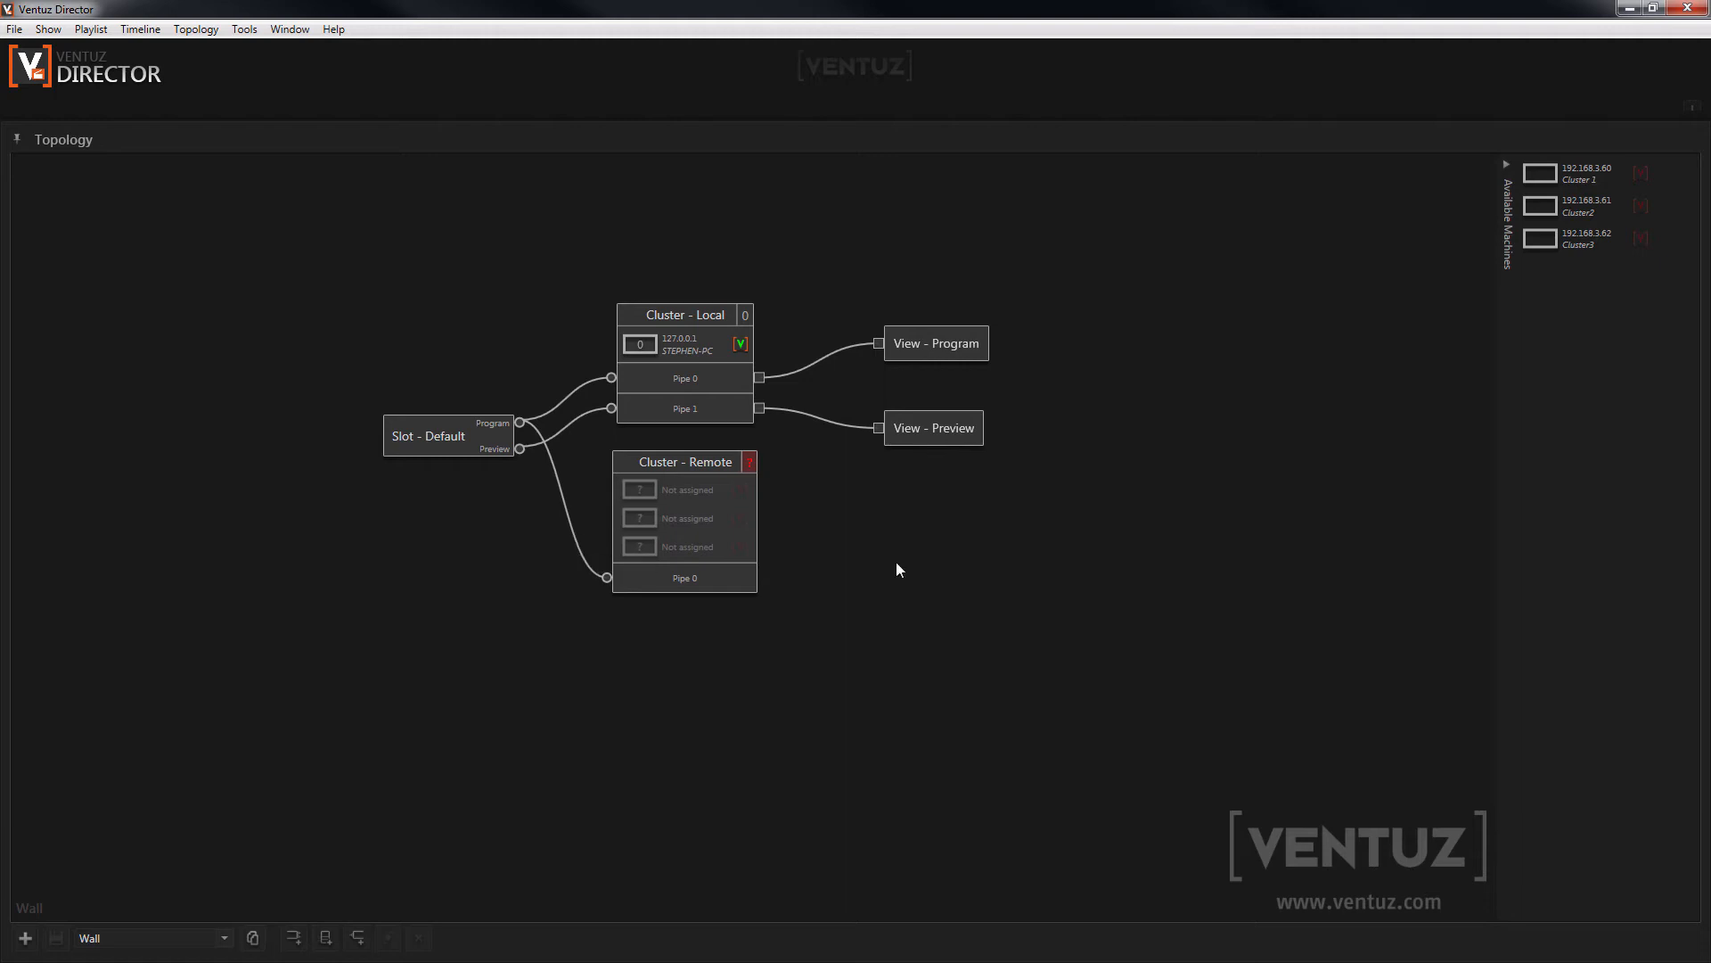
{"action": "mouse_move", "coordinate": [637, 702]}
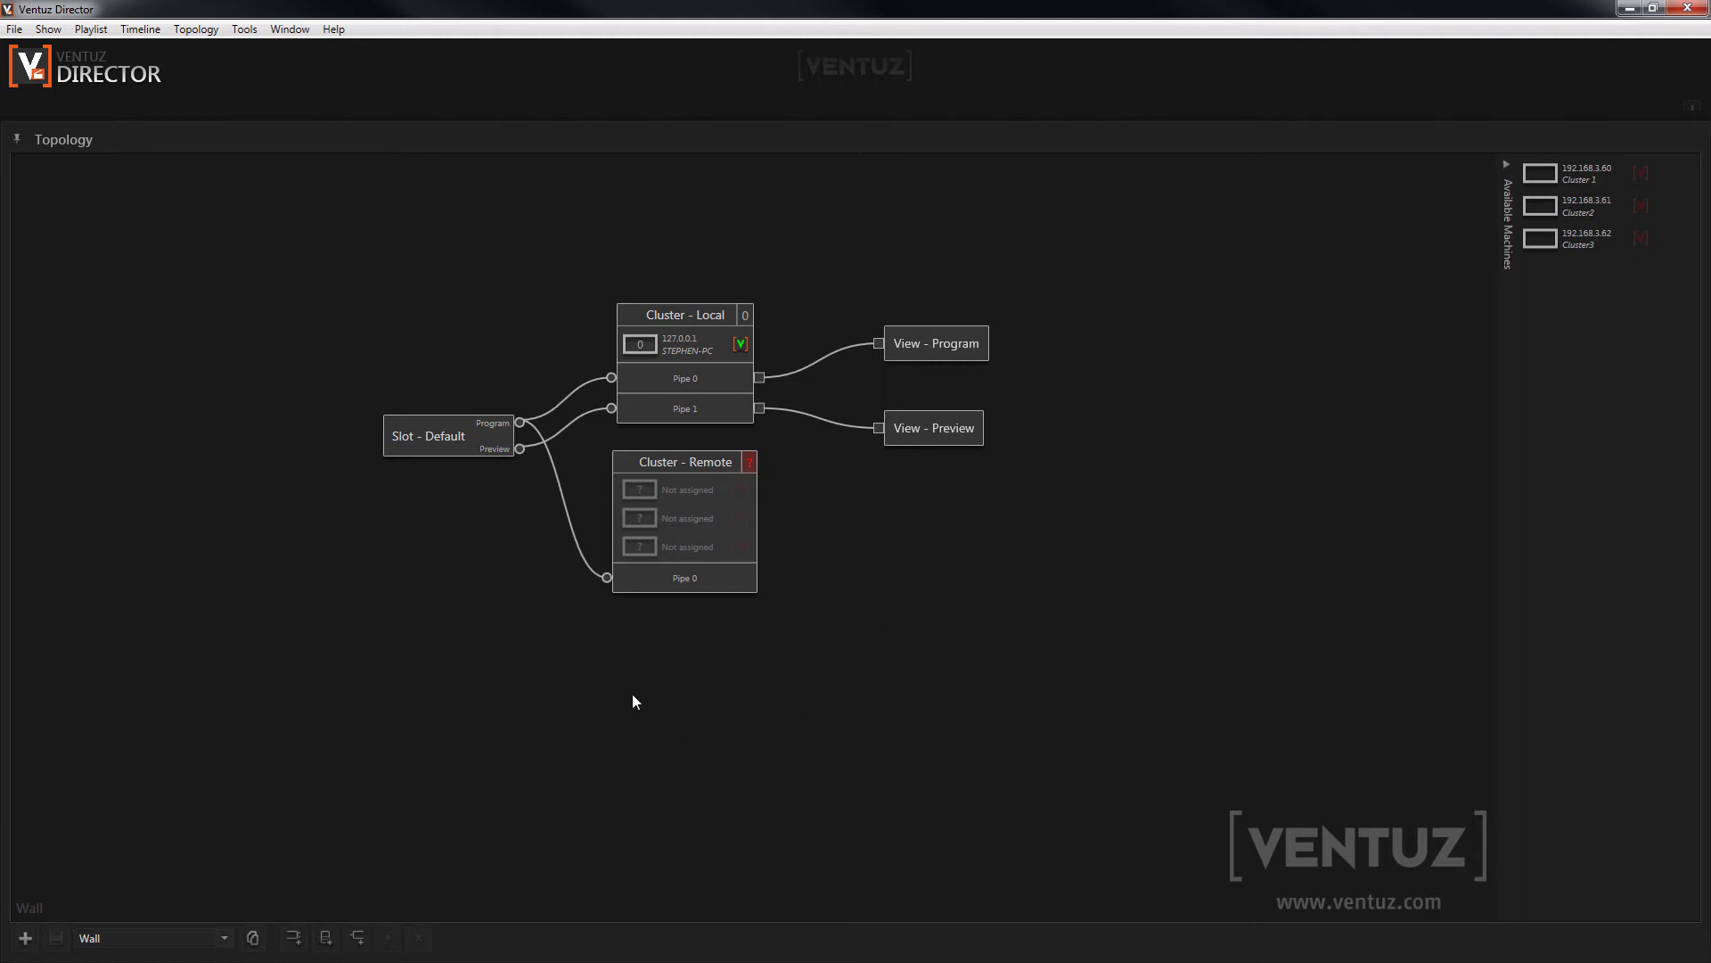
{"action": "mouse_move", "coordinate": [829, 560]}
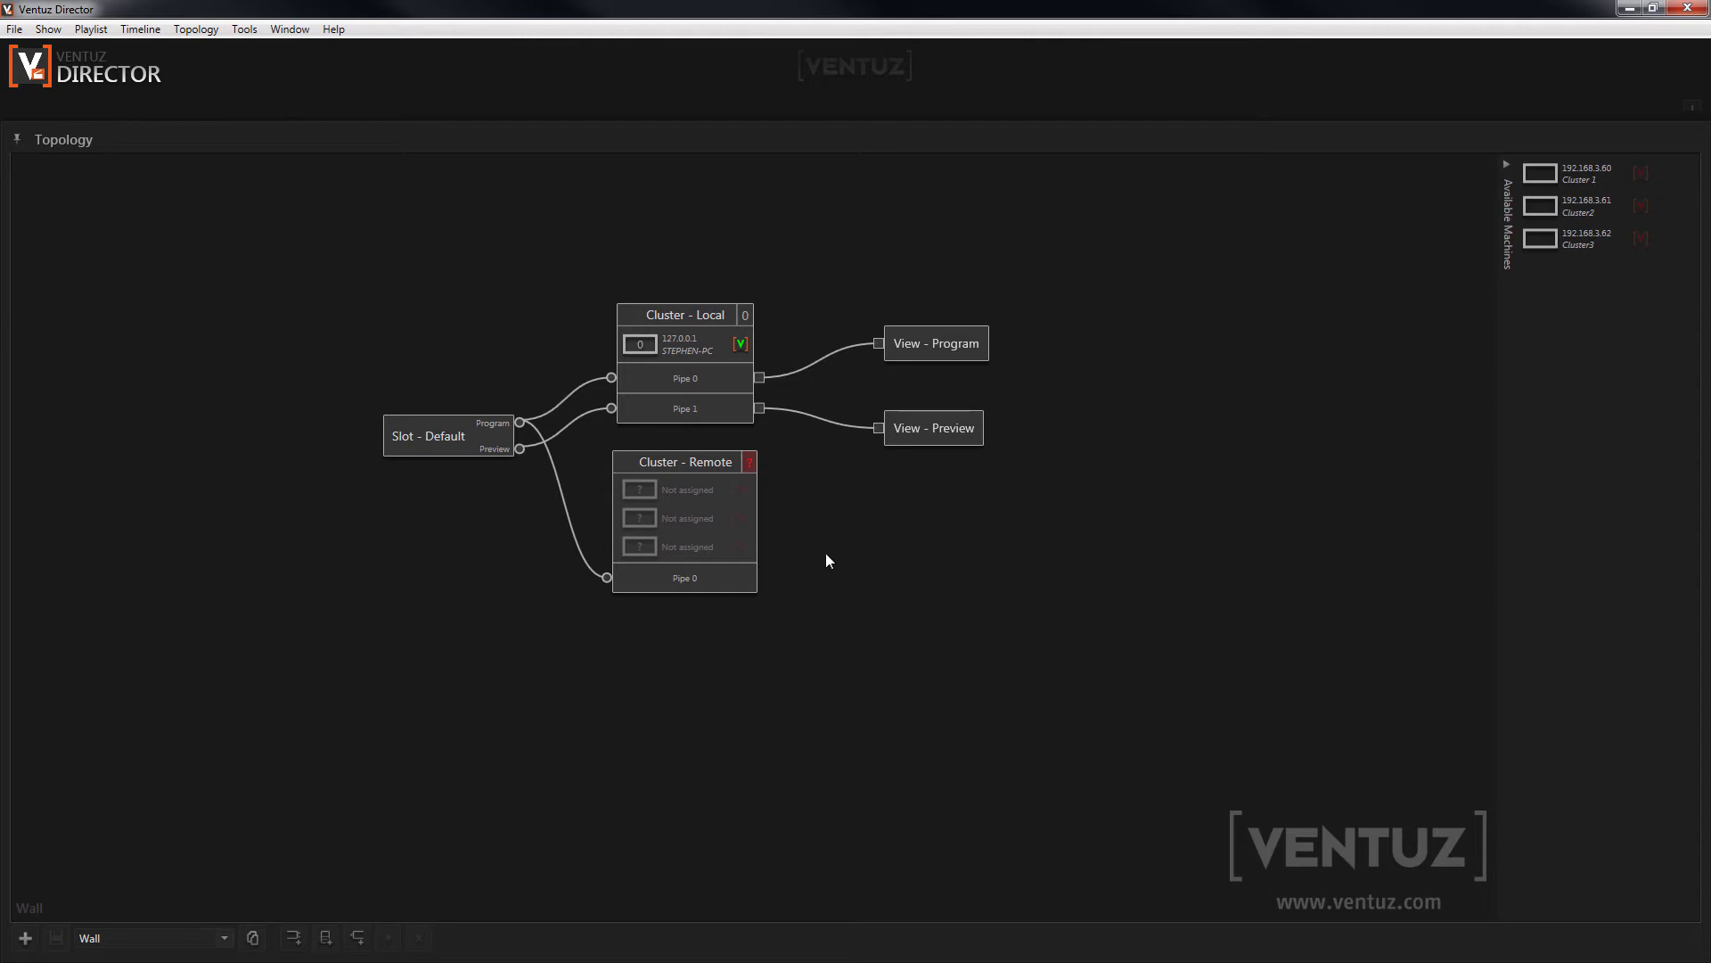
{"action": "mouse_move", "coordinate": [889, 541]}
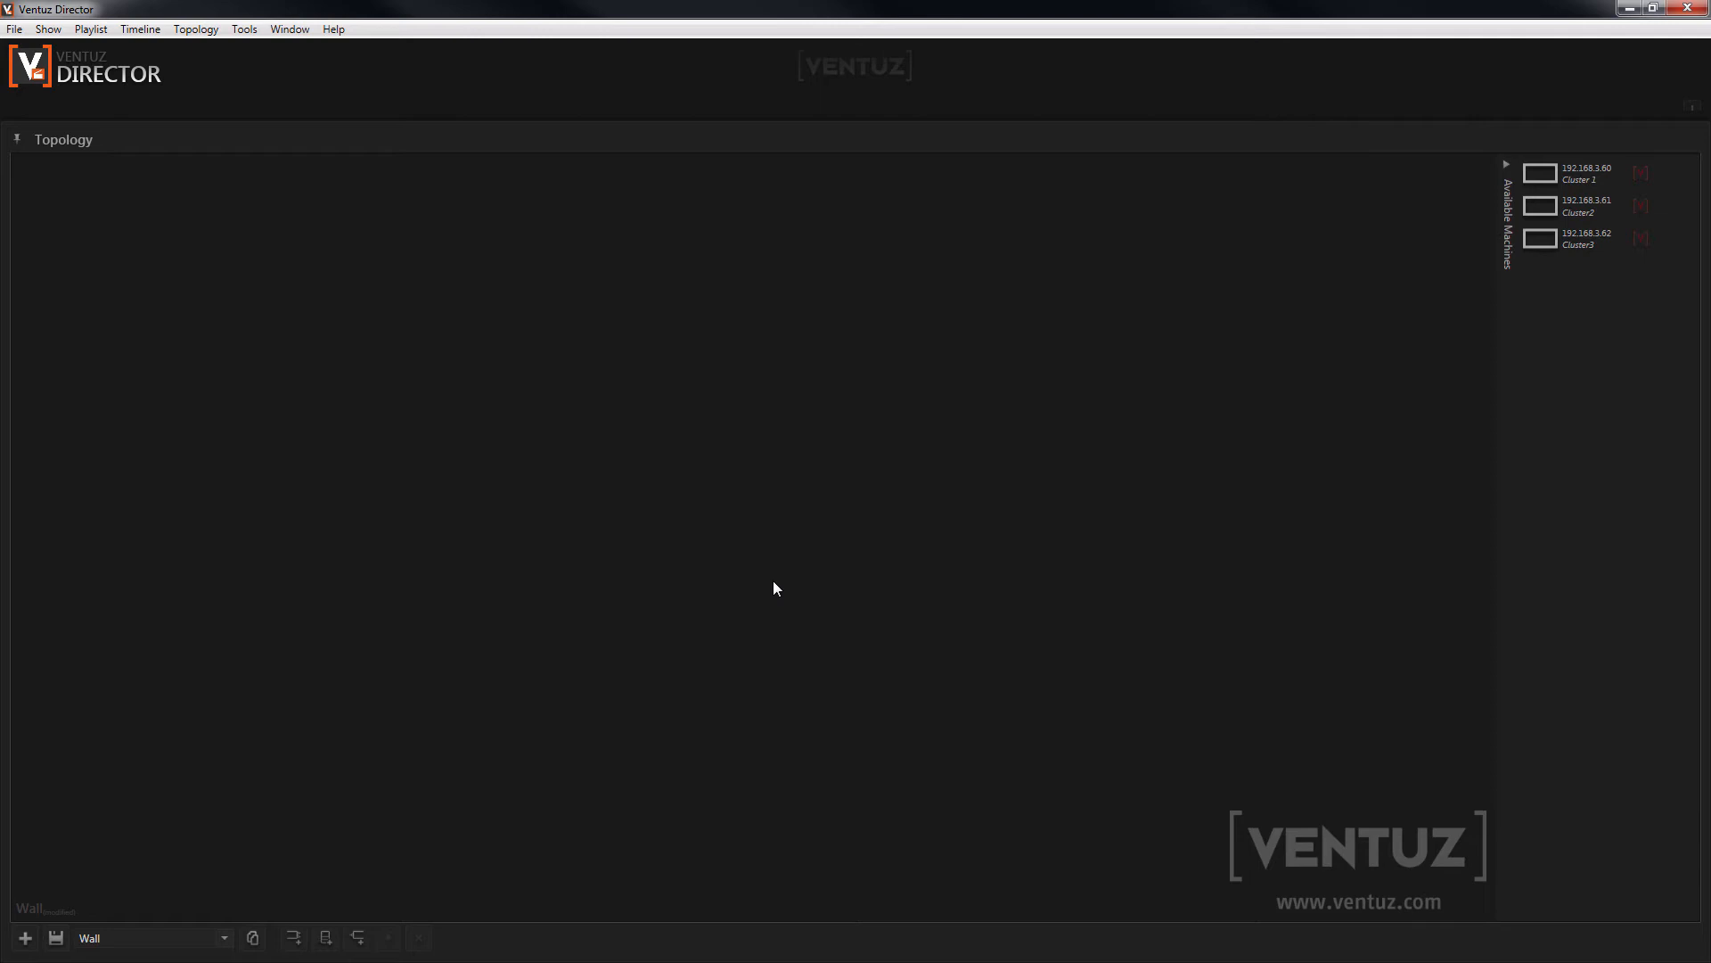
{"action": "mouse_move", "coordinate": [616, 650]}
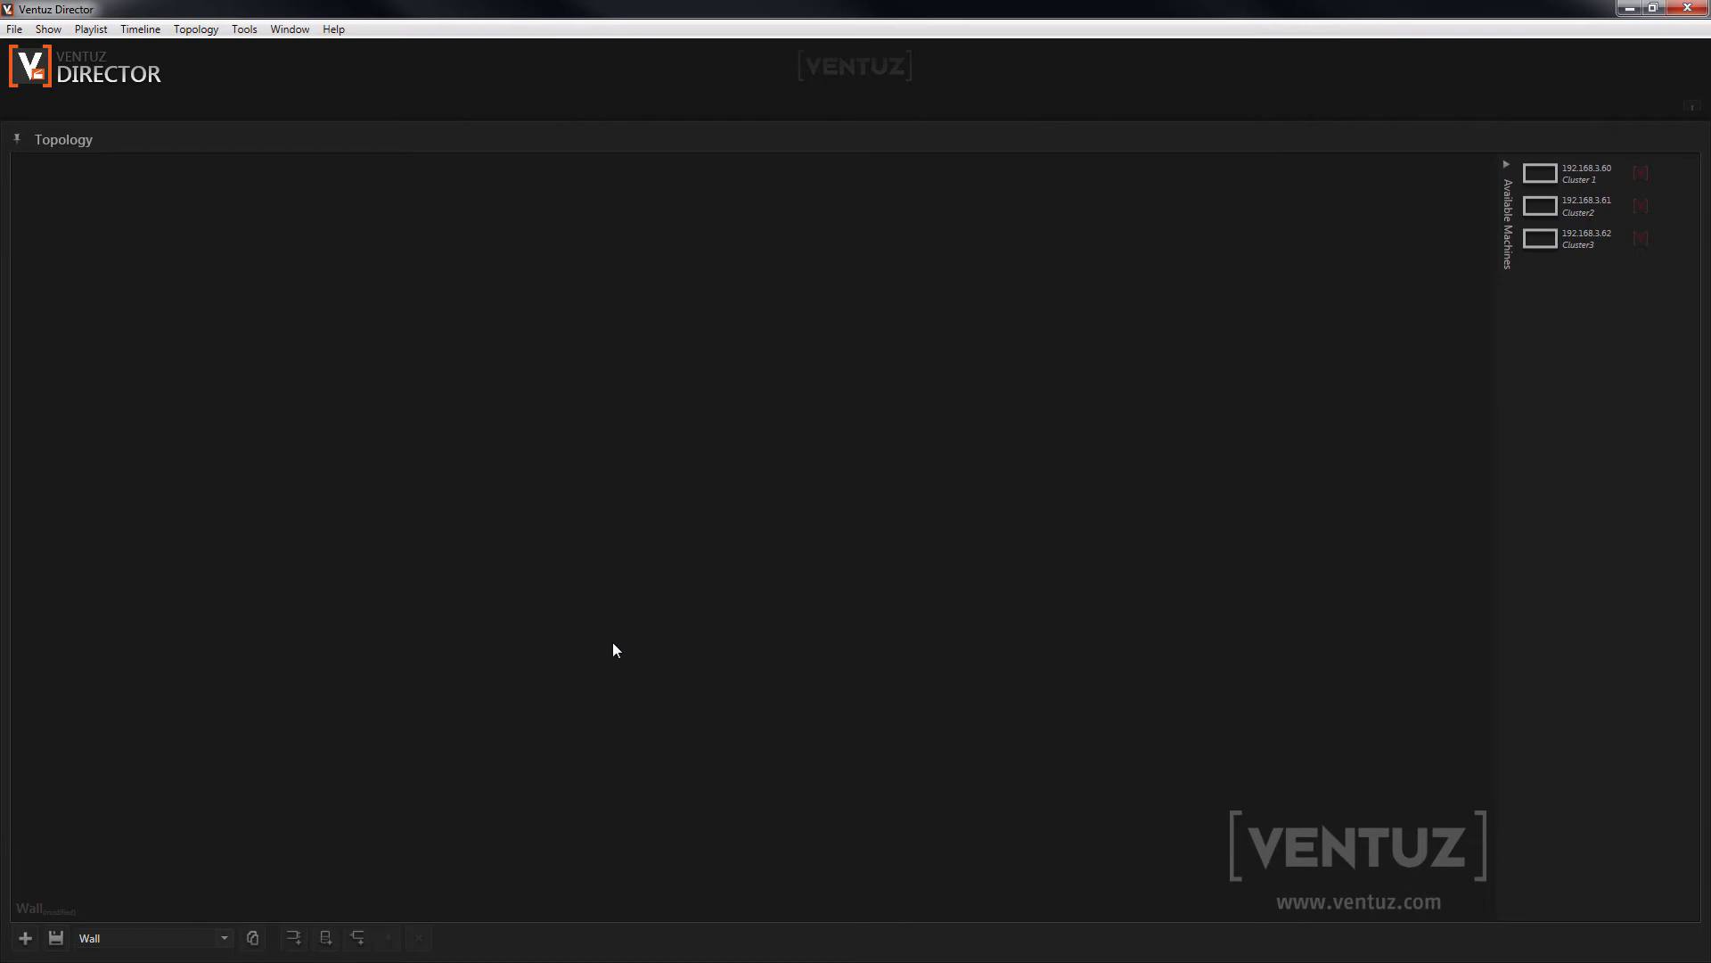
{"action": "mouse_move", "coordinate": [766, 609]}
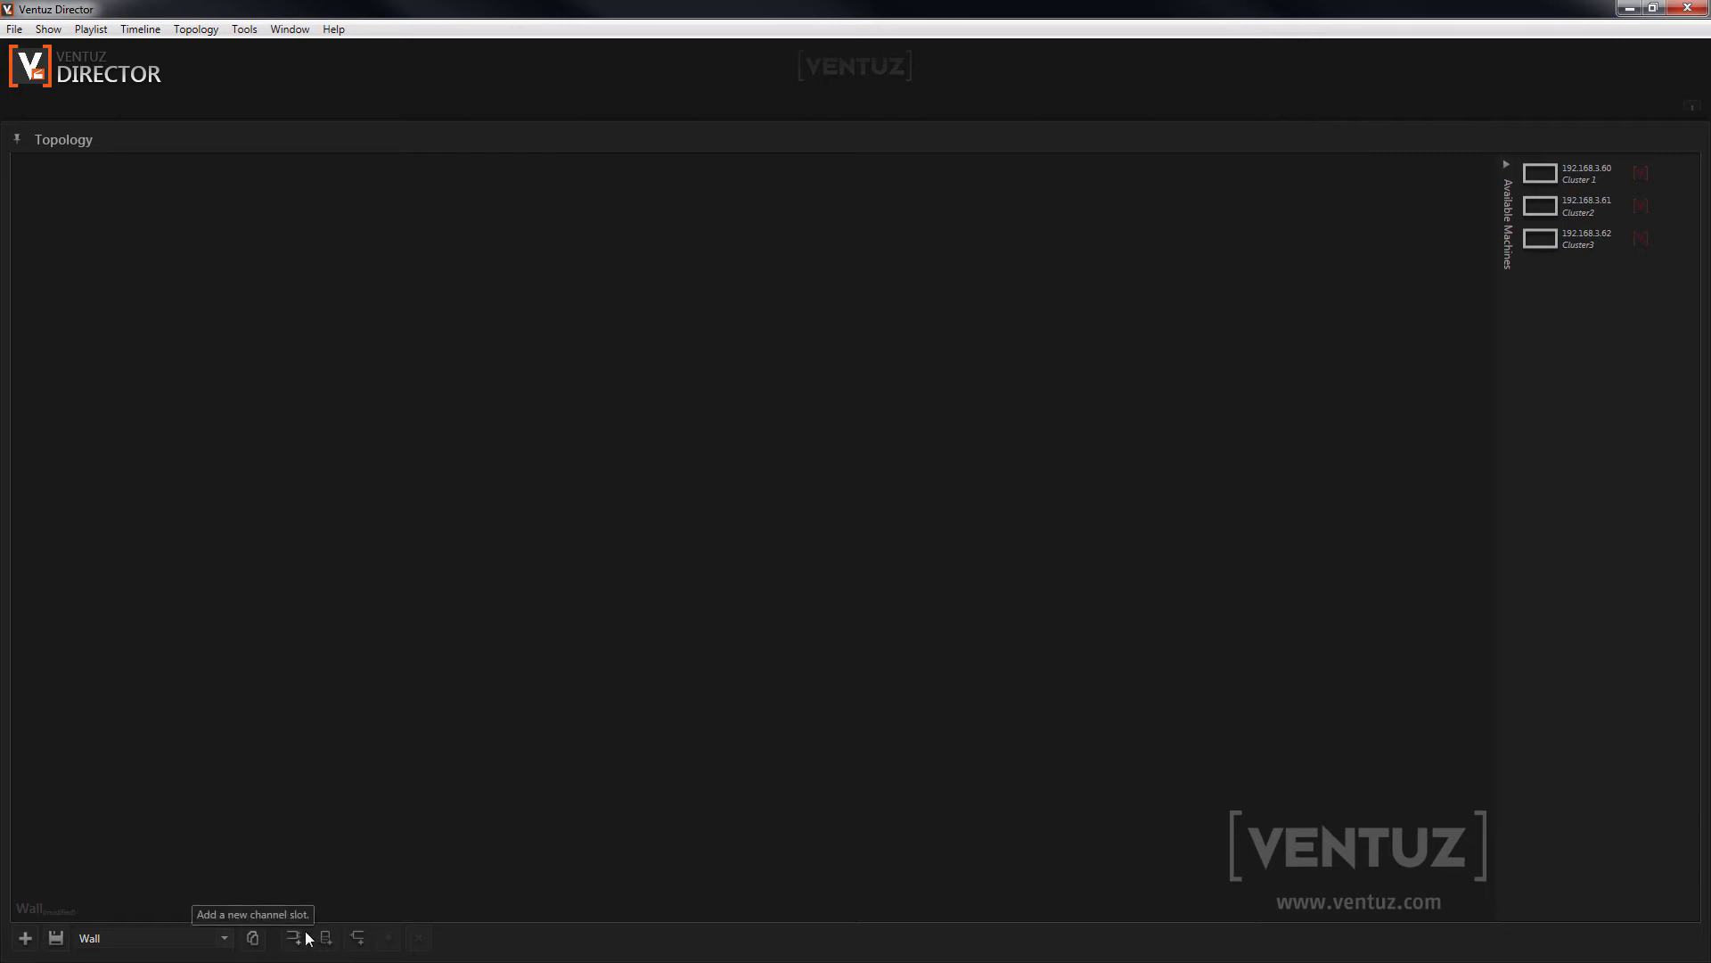
{"action": "mouse_move", "coordinate": [334, 945]}
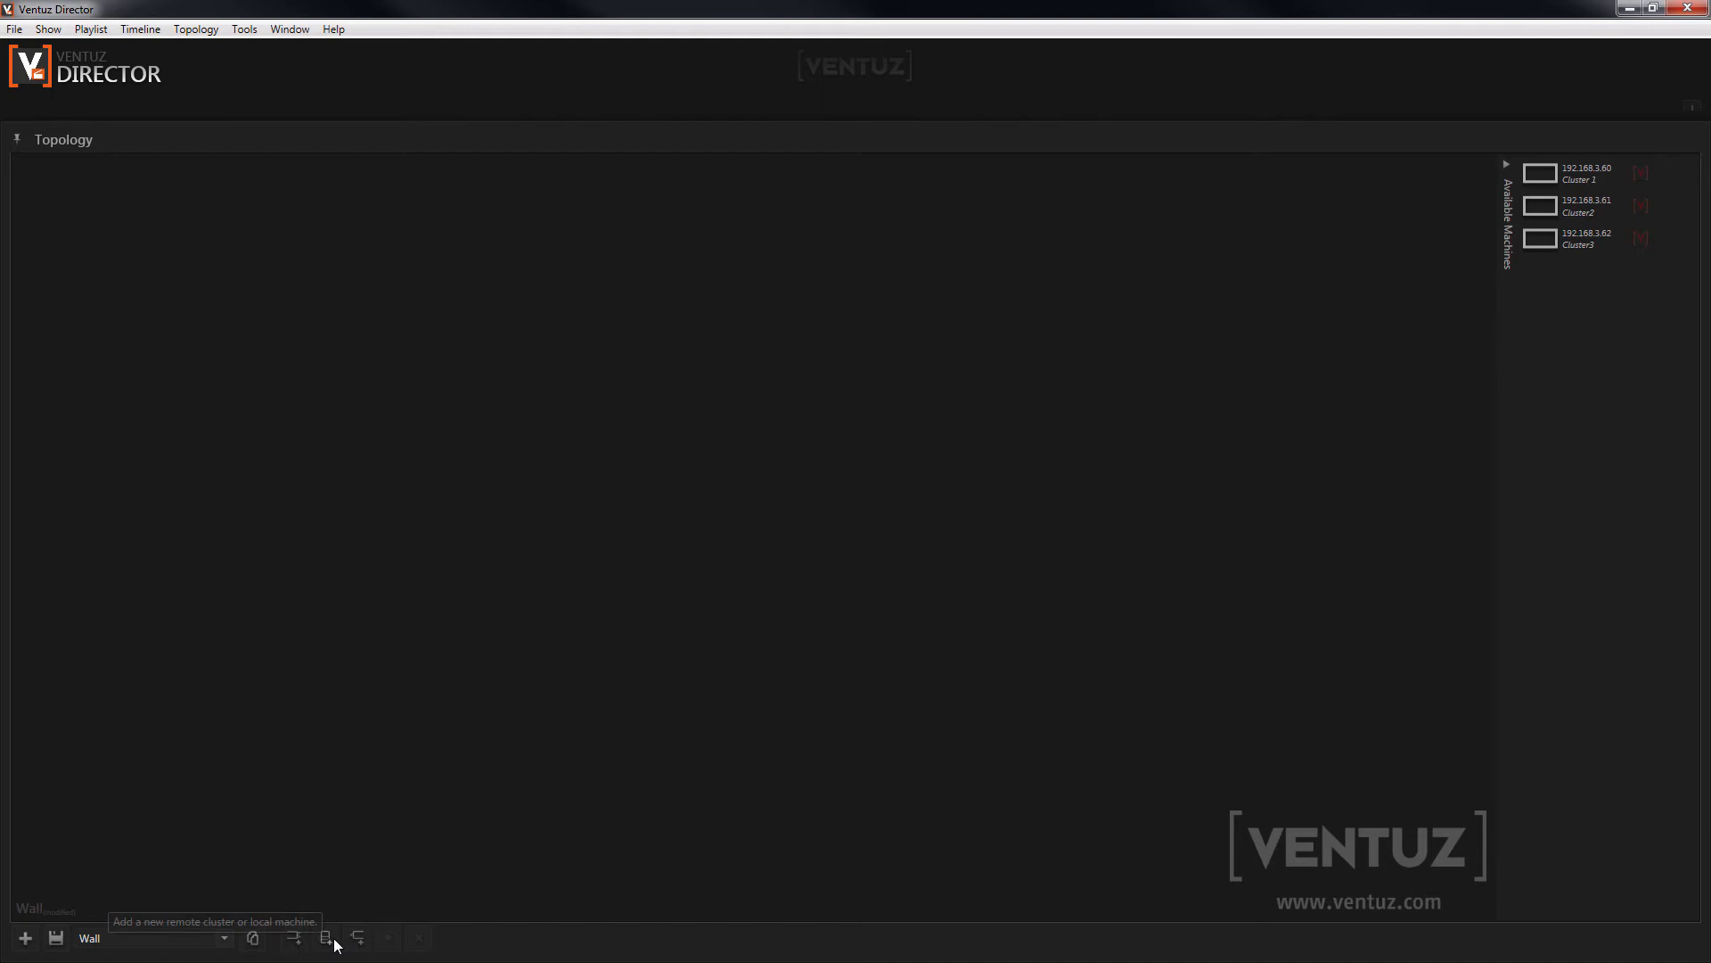
{"action": "mouse_move", "coordinate": [296, 939]}
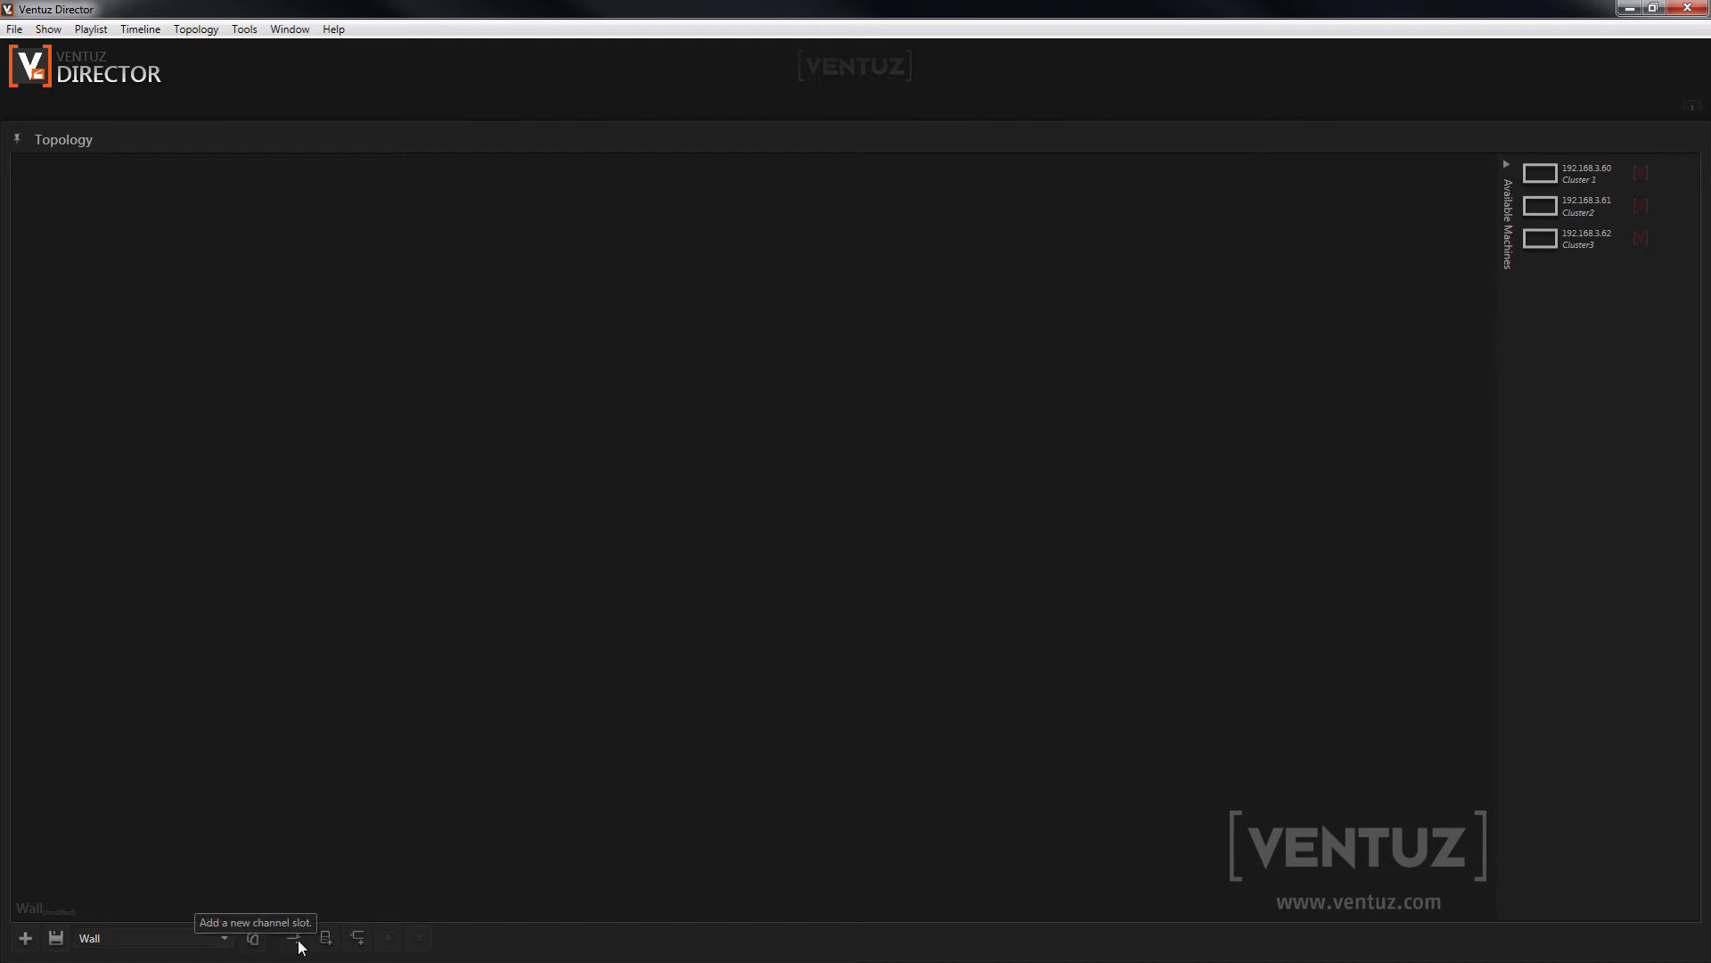
Step: Create a channel slot named 'Channel 1' in the Wall topology
{"action": "left_click", "coordinate": [294, 938]}
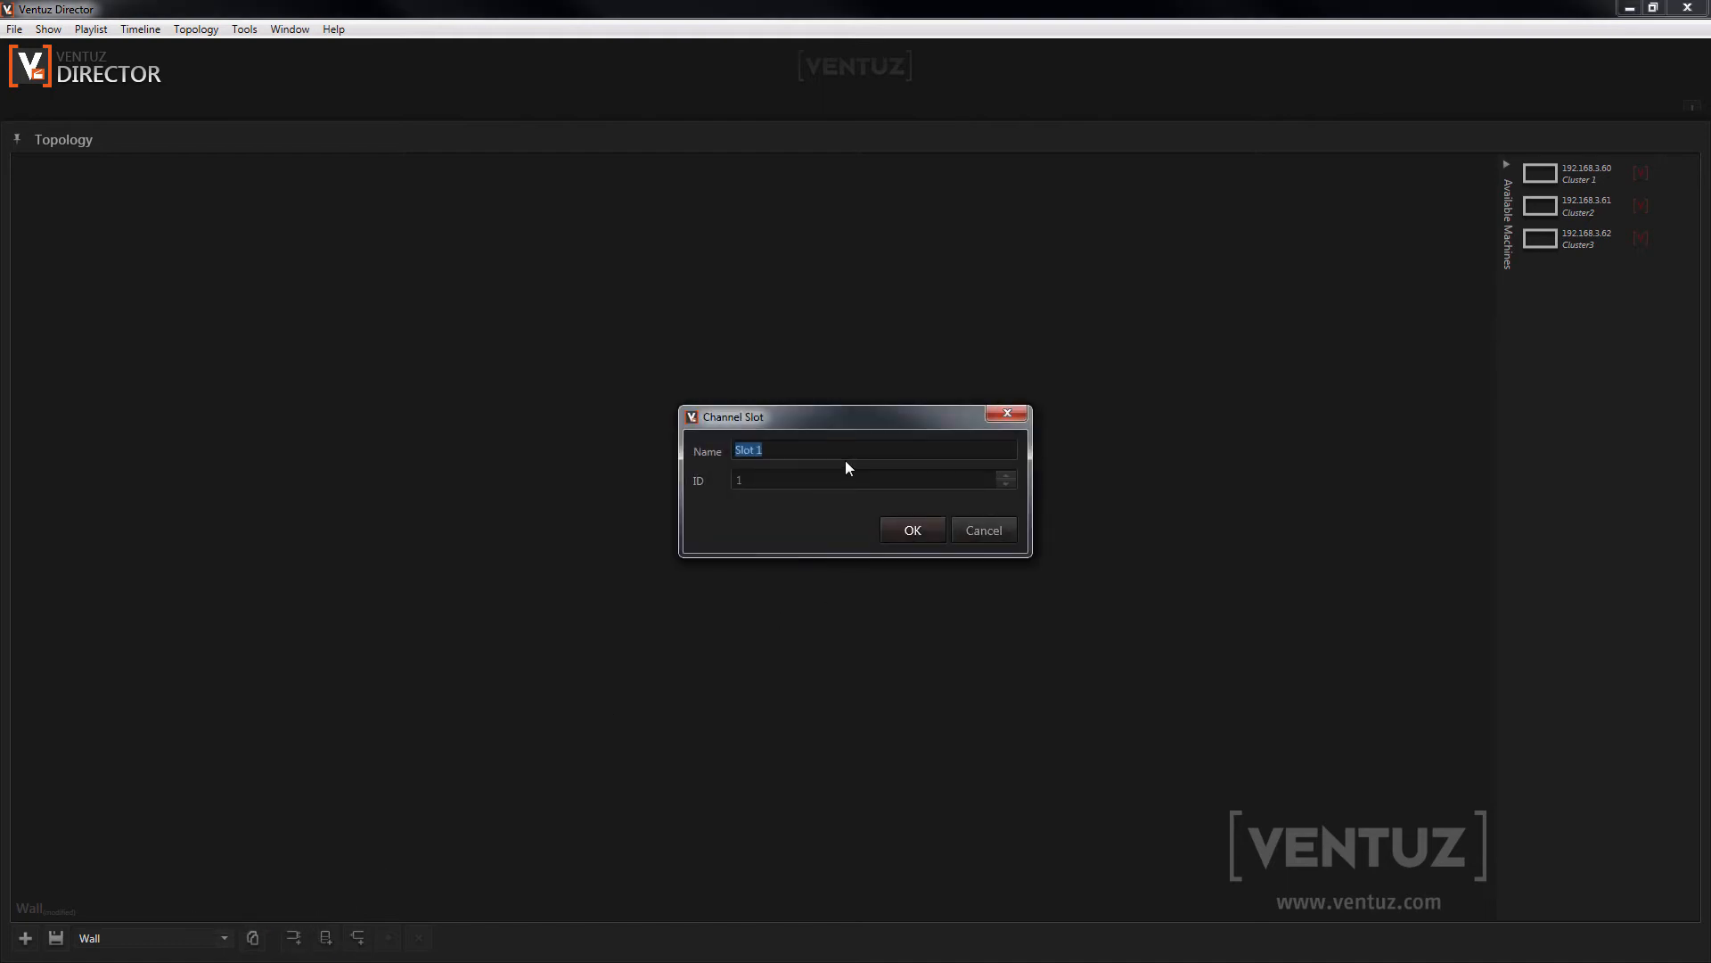
{"action": "type", "text": "Channel 1"}
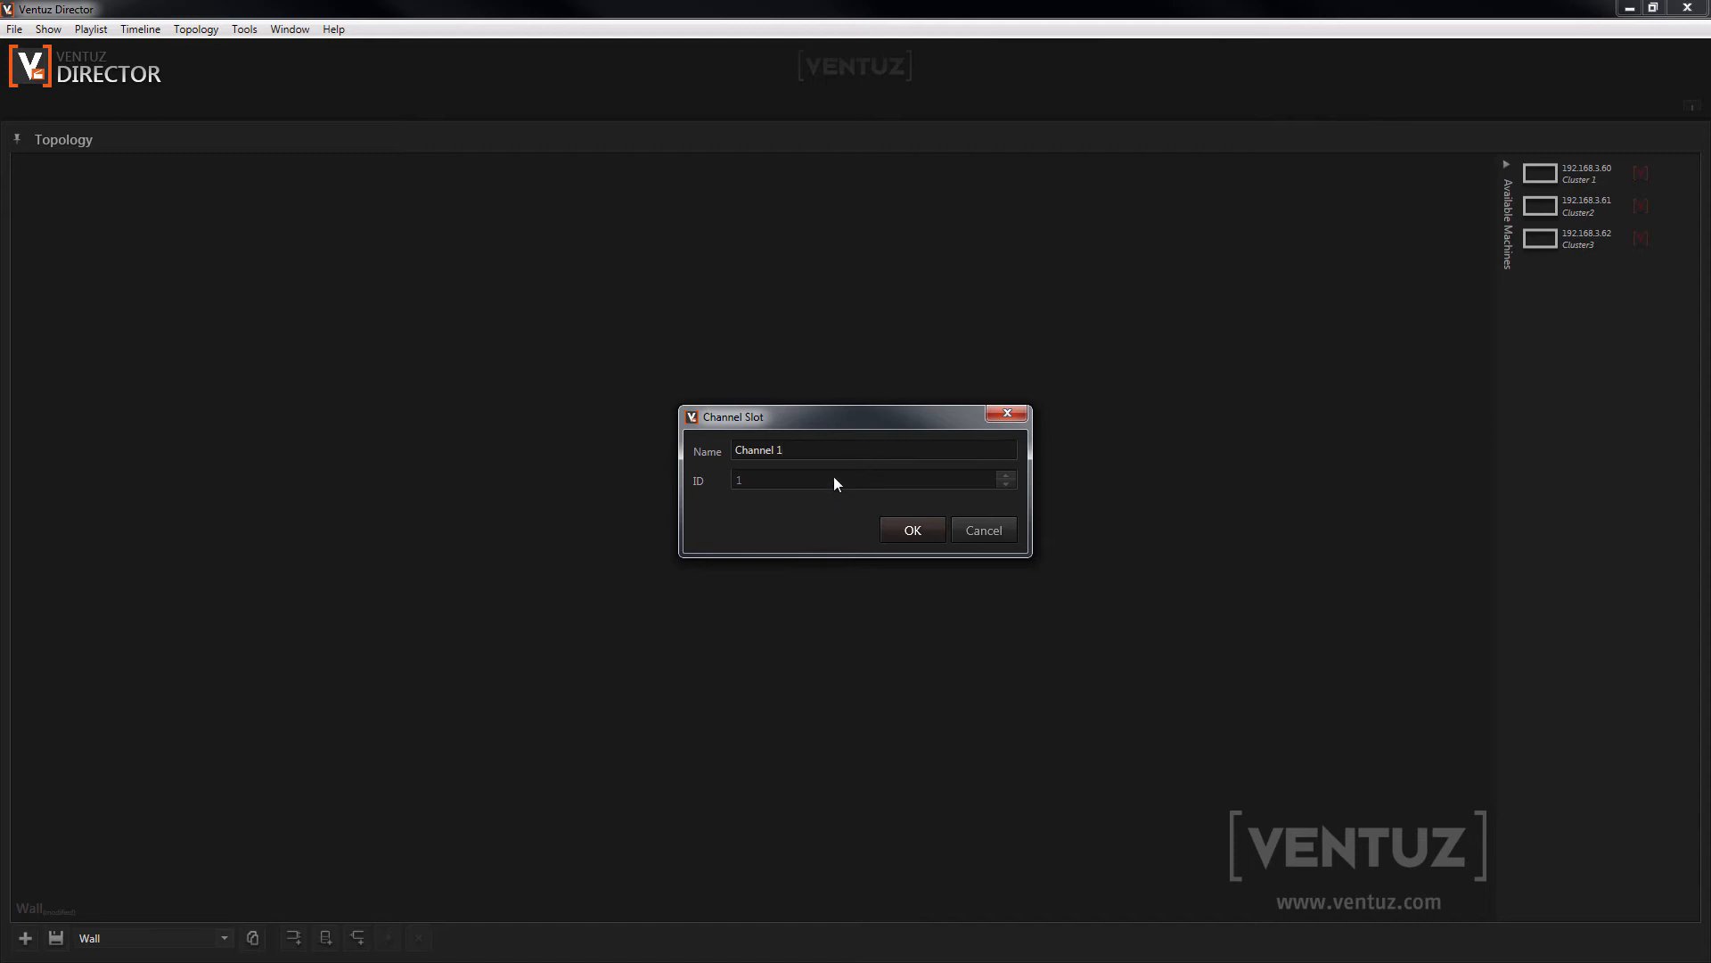
{"action": "left_click", "coordinate": [912, 530]}
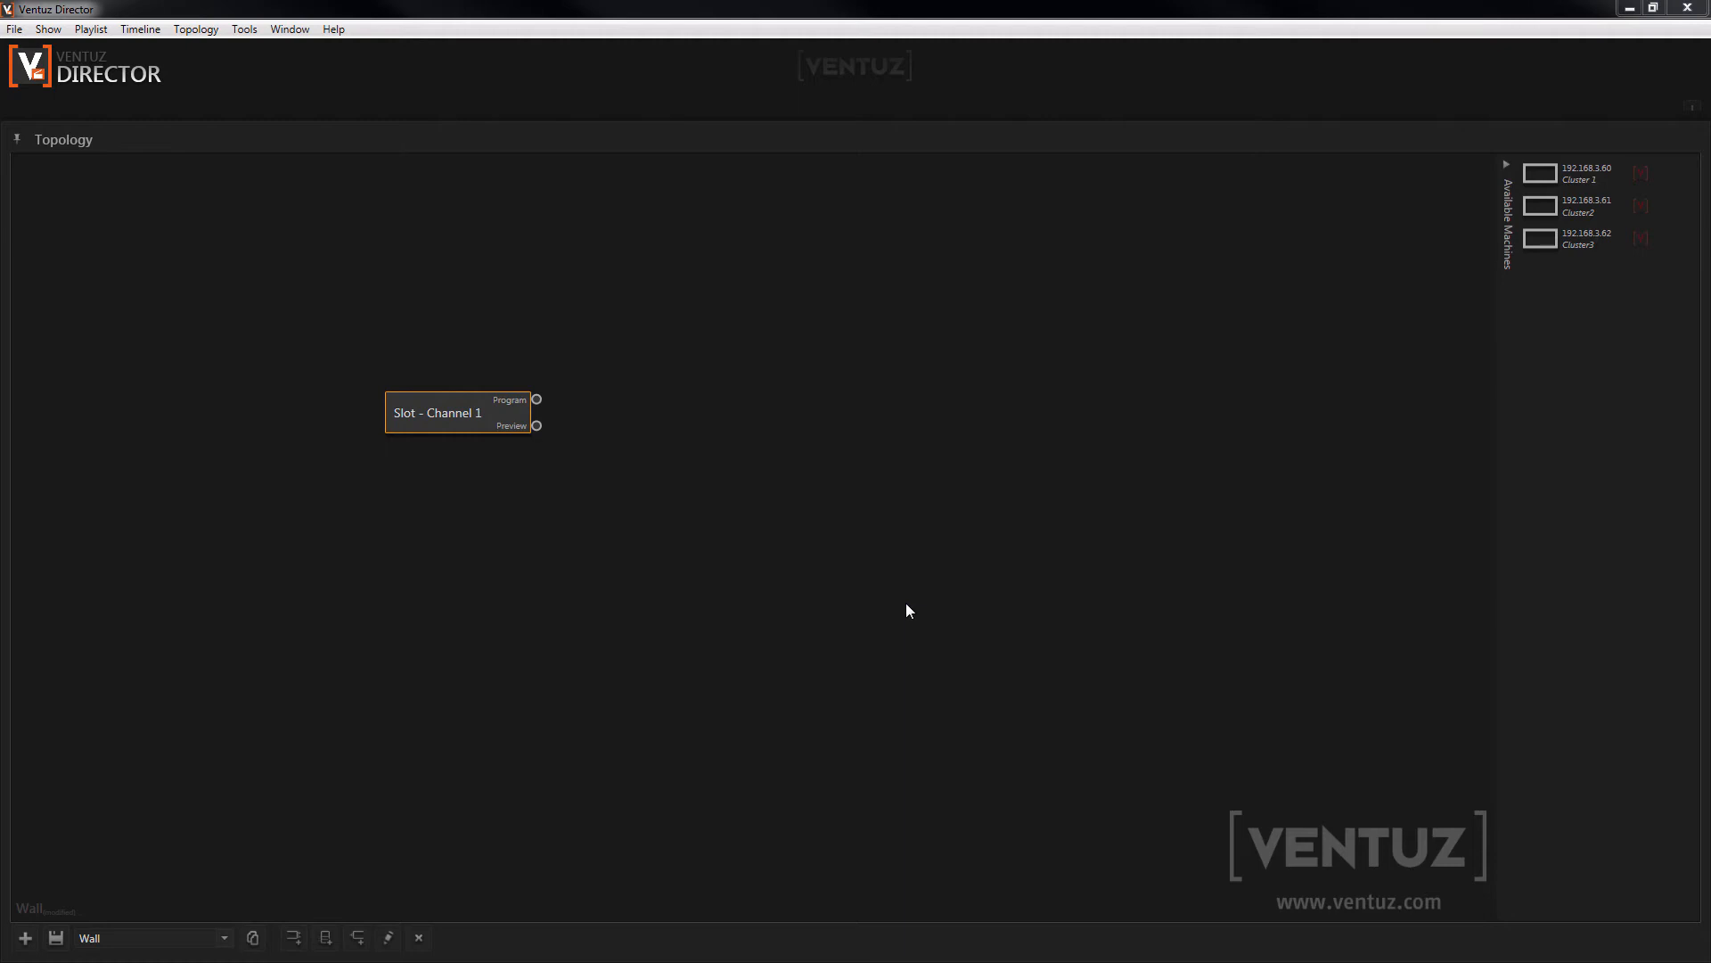
{"action": "mouse_move", "coordinate": [390, 765]}
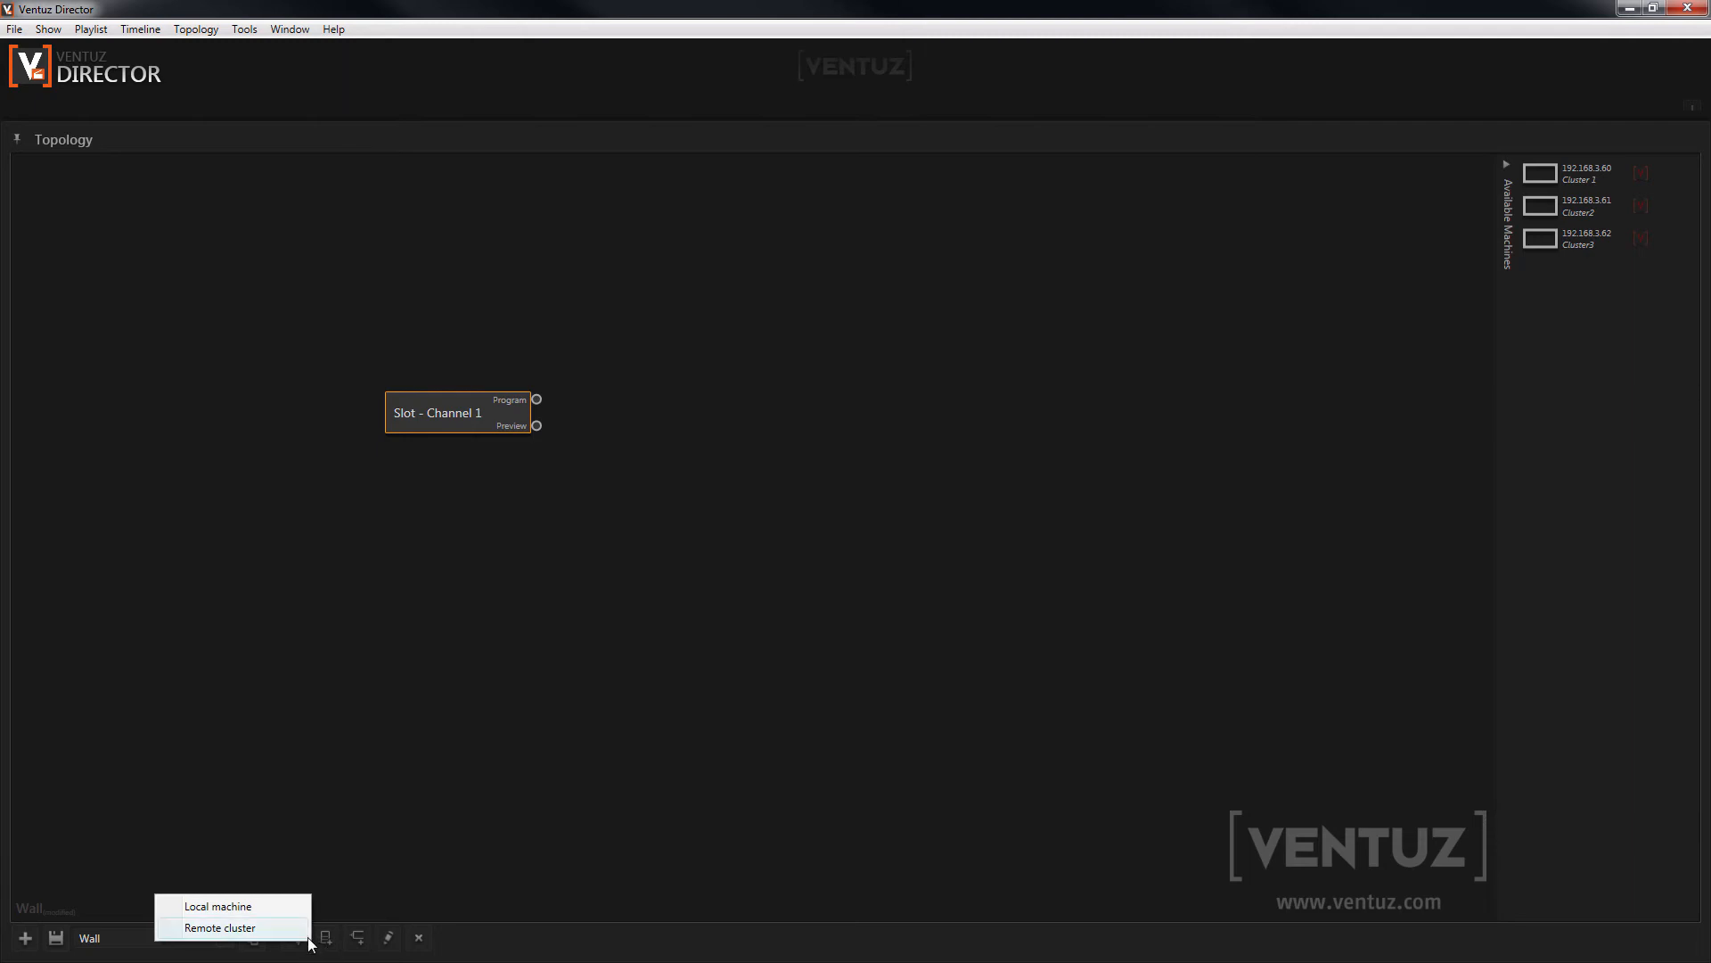
{"action": "mouse_move", "coordinate": [259, 908]}
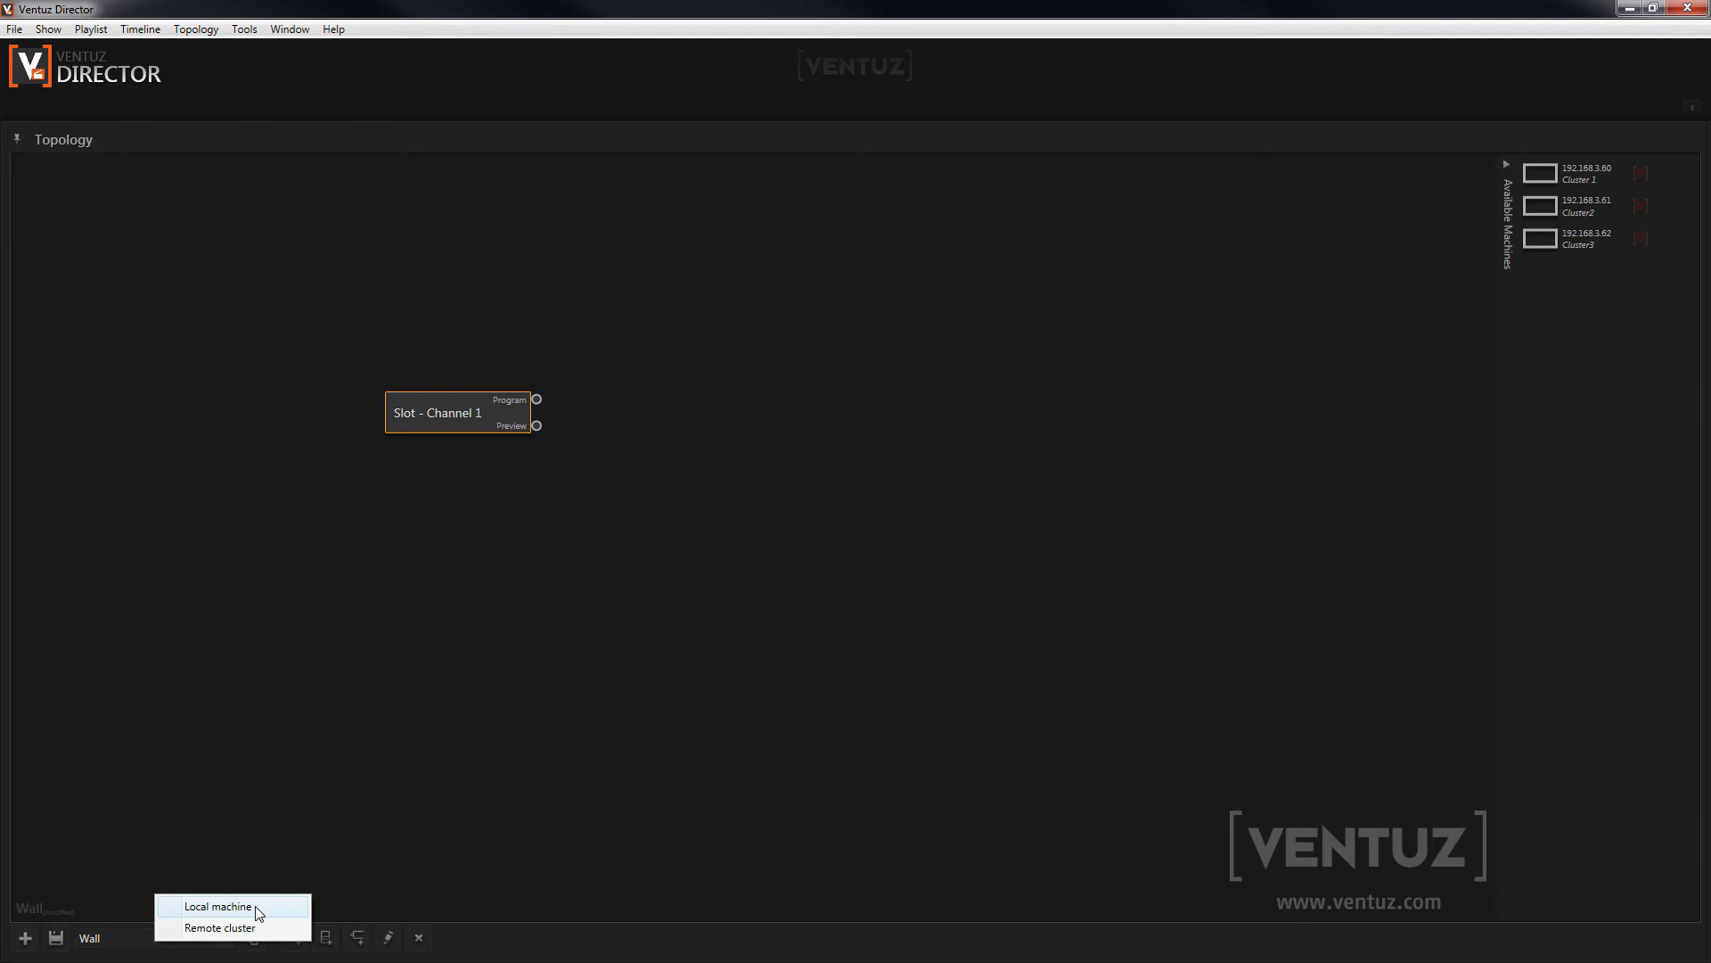
Step: Add a local-machine cluster and wire Channel 1's Program output to Pipe 0
{"action": "left_click", "coordinate": [214, 907]}
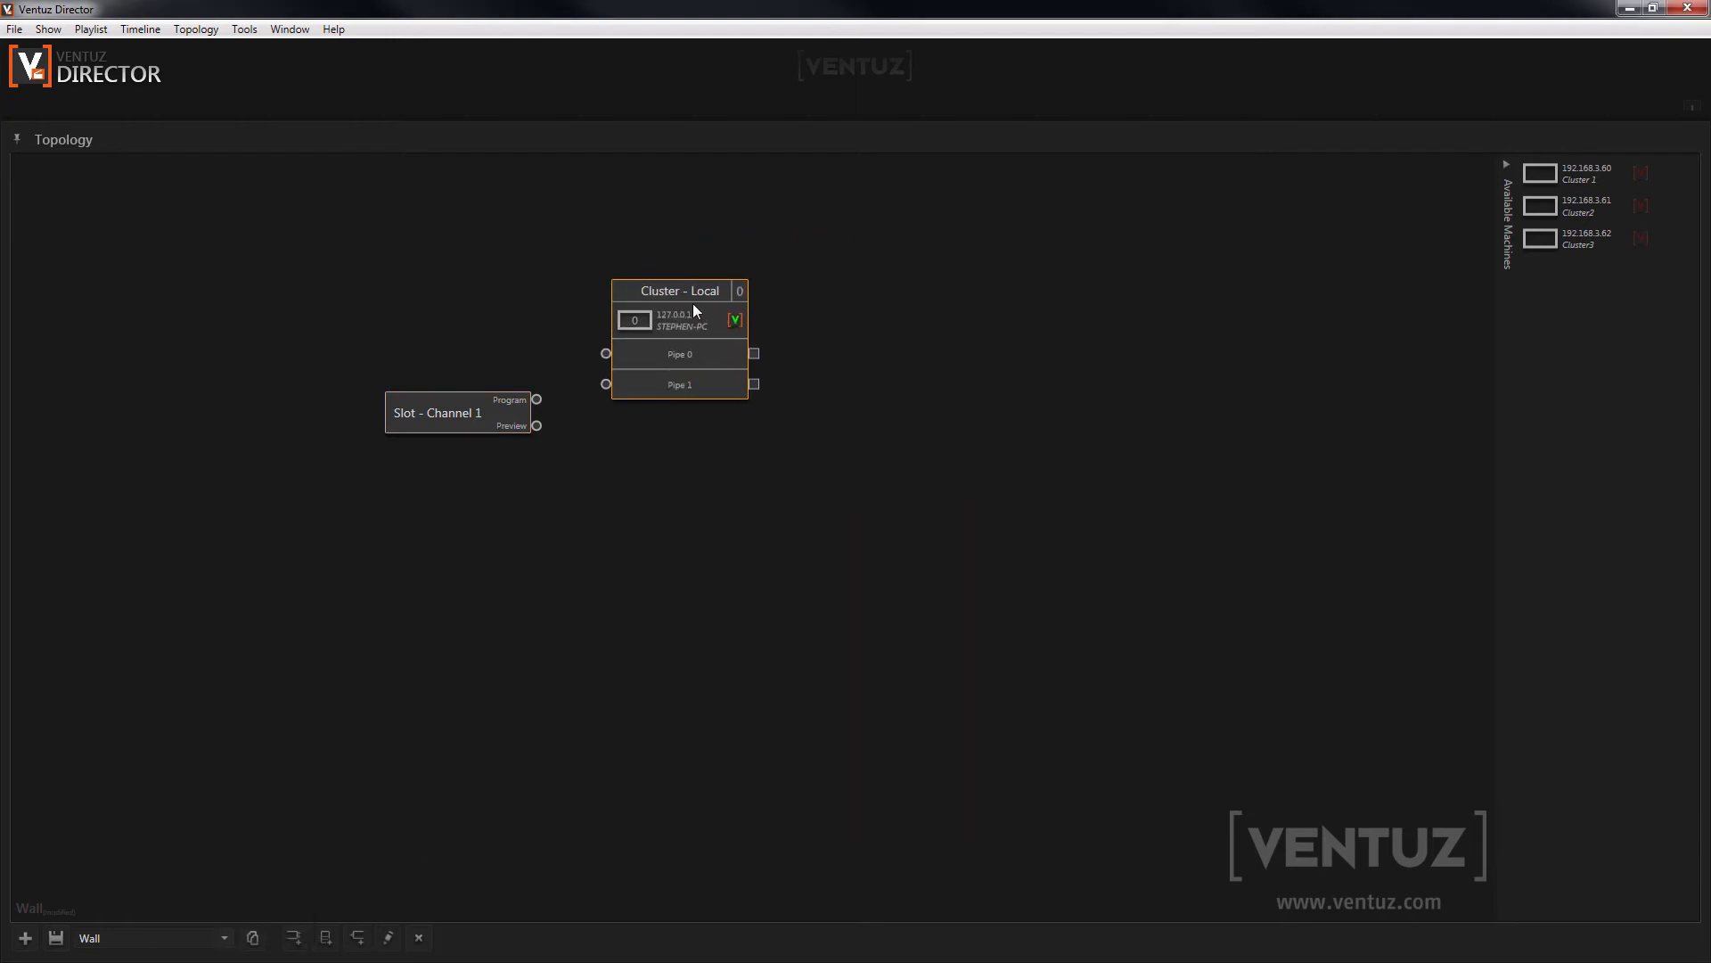
{"action": "left_click_drag", "start_coordinate": [679, 291], "coordinate": [709, 332]}
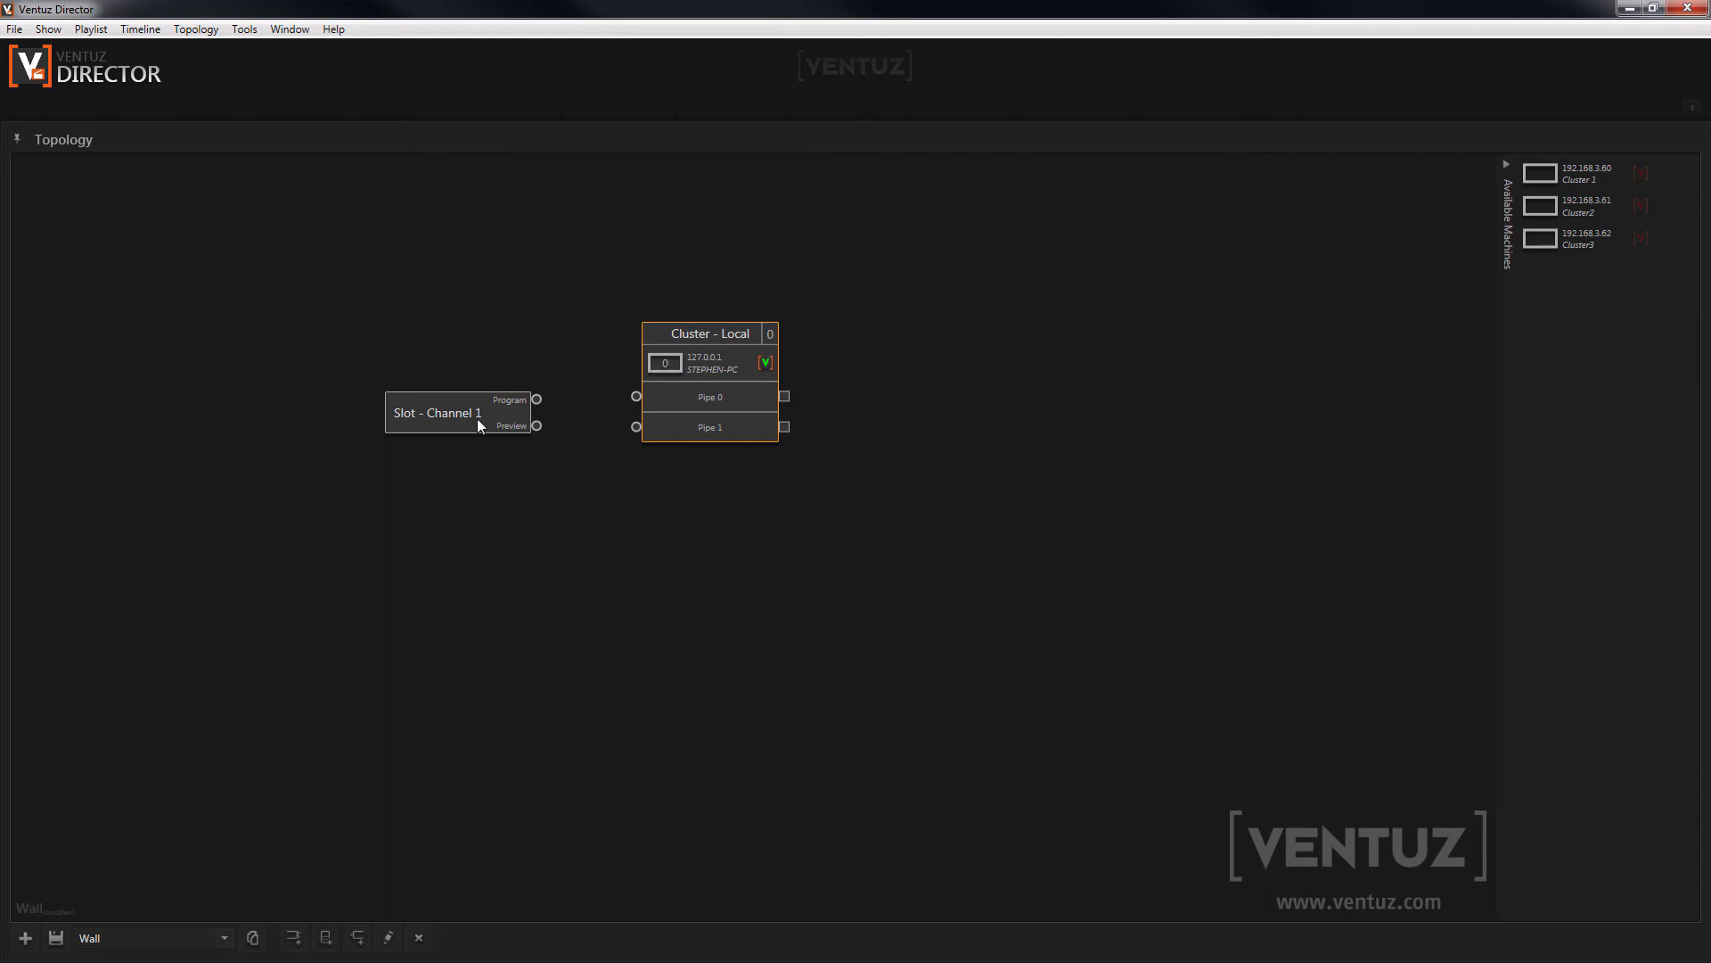
{"action": "mouse_move", "coordinate": [710, 400]}
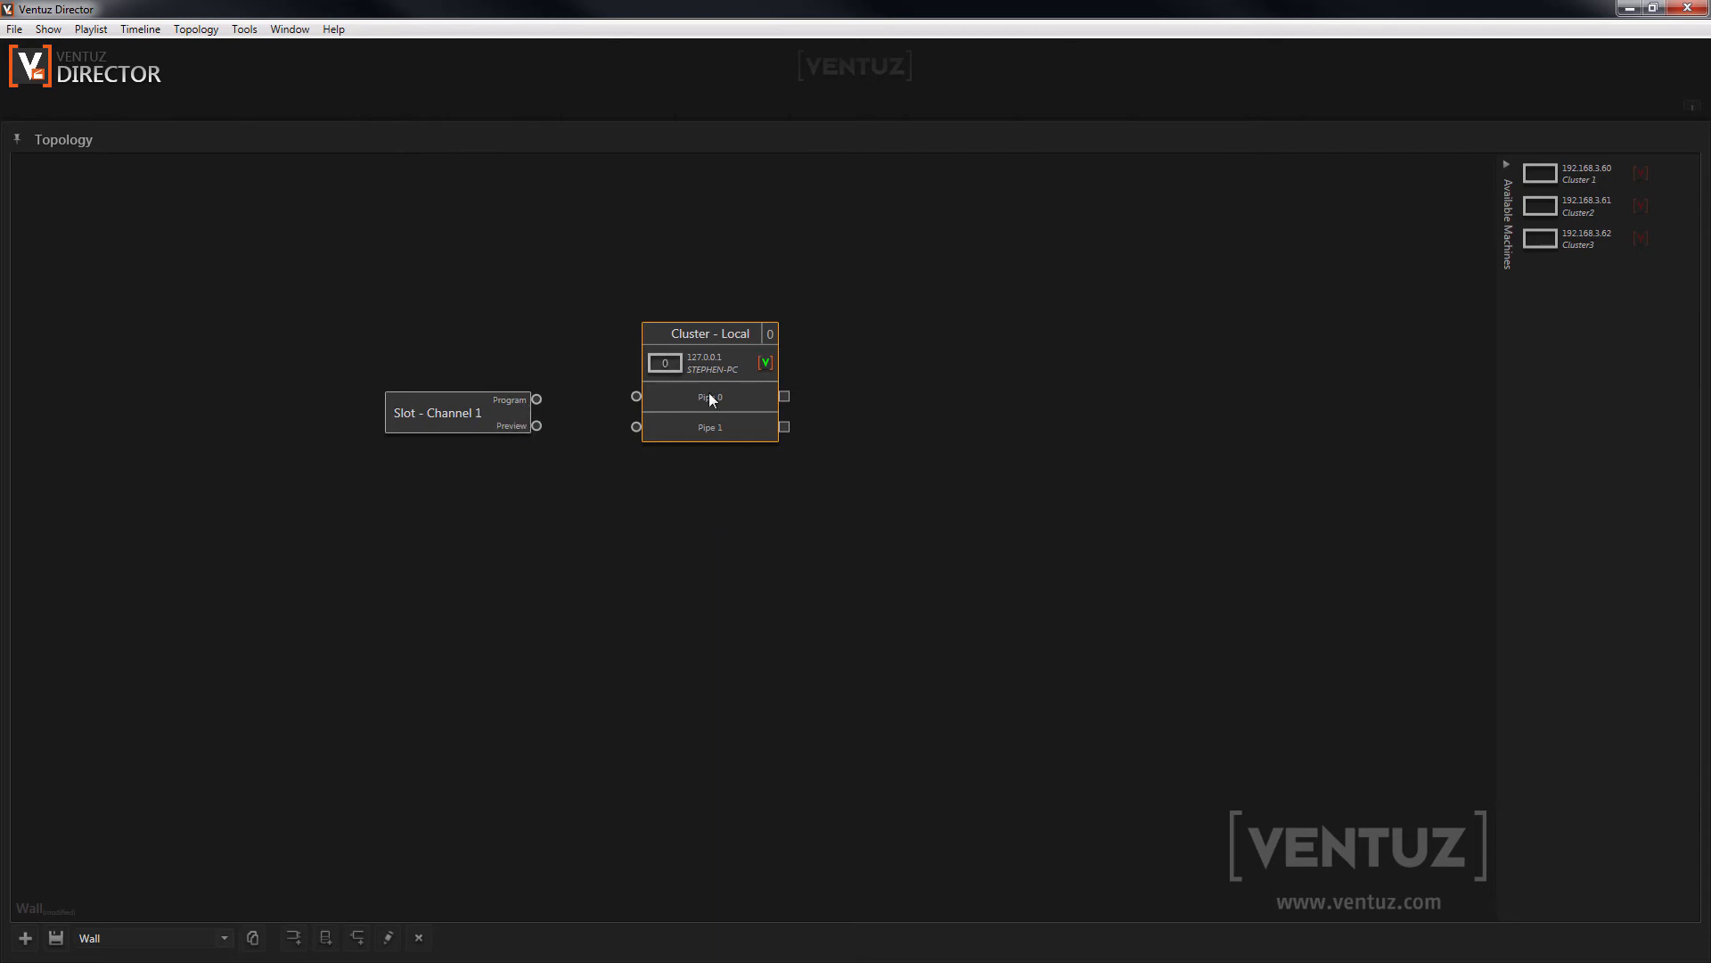
{"action": "left_click_drag", "start_coordinate": [535, 398], "coordinate": [637, 396]}
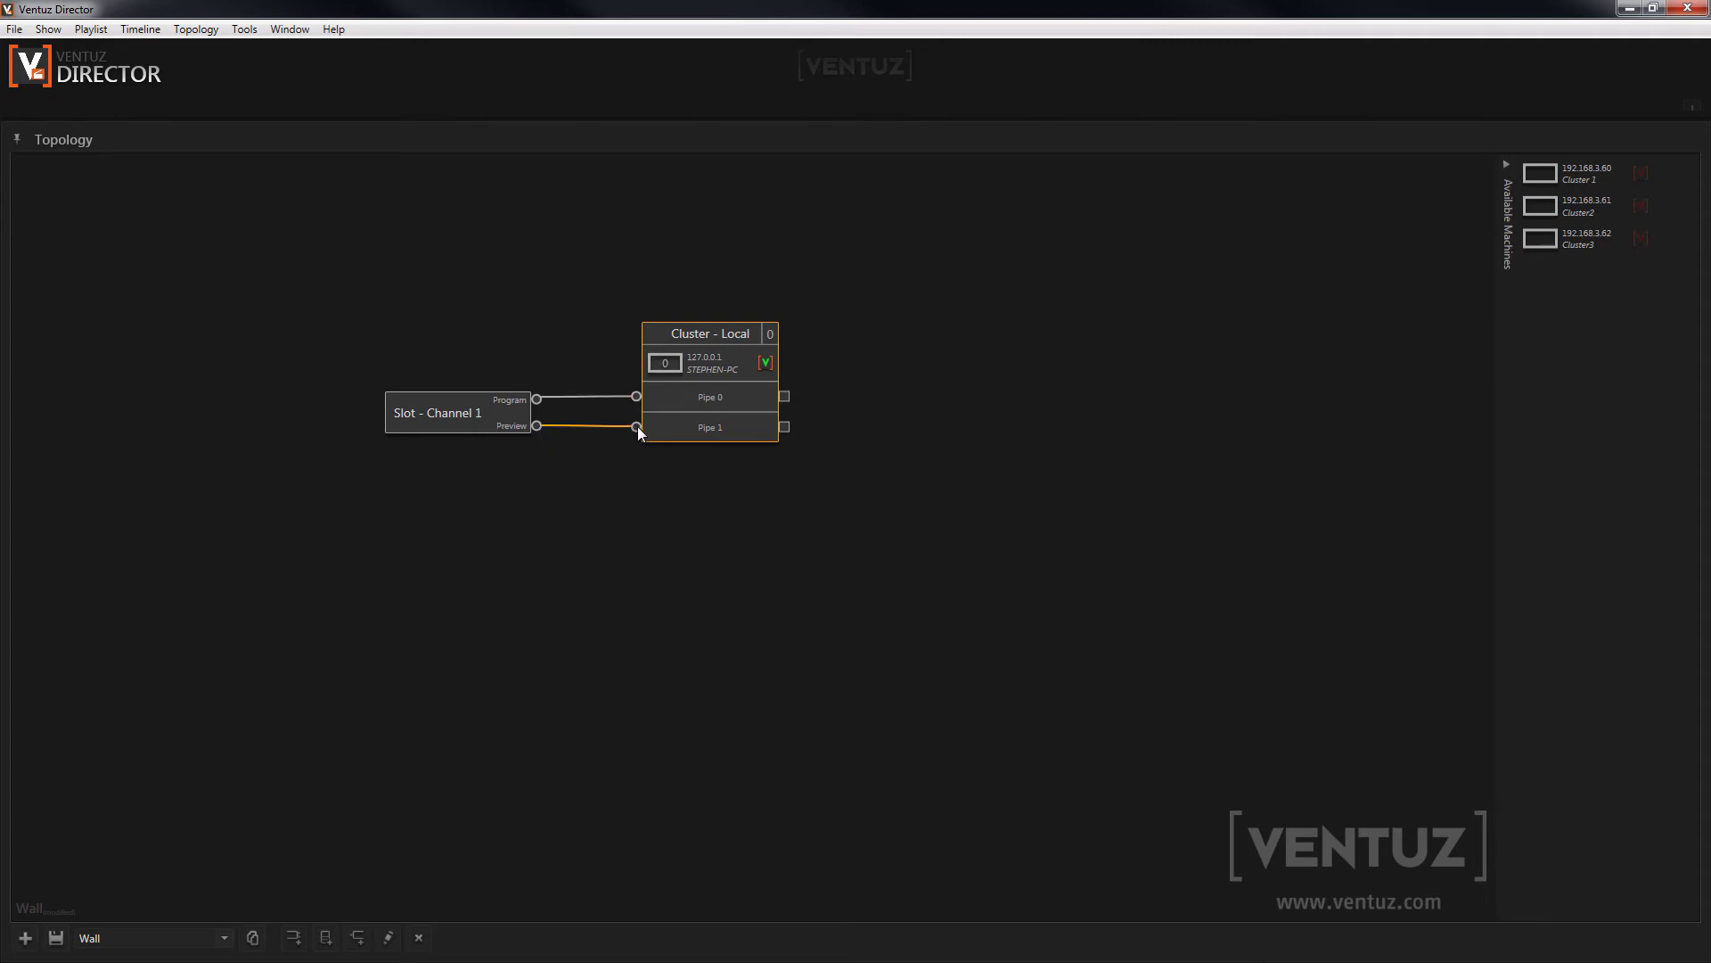
Step: Create a Program view on Pipe 0 and a Preview view on Pipe 1
{"action": "left_click", "coordinate": [829, 622]}
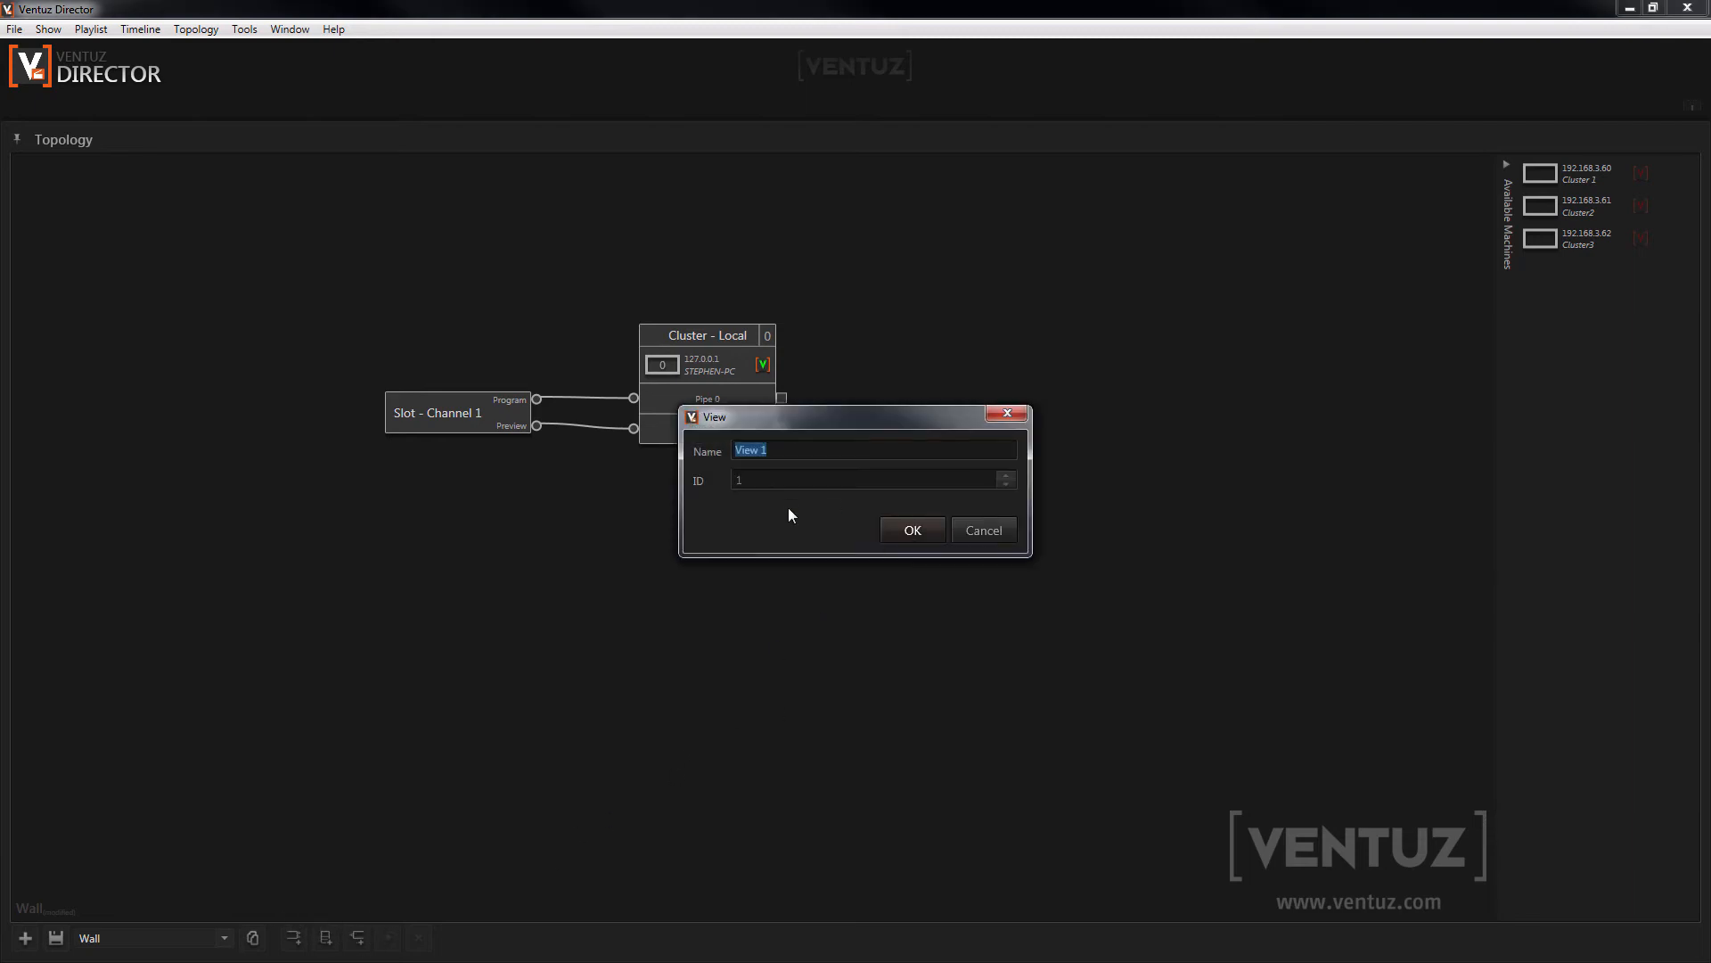
{"action": "left_click", "coordinate": [912, 529]}
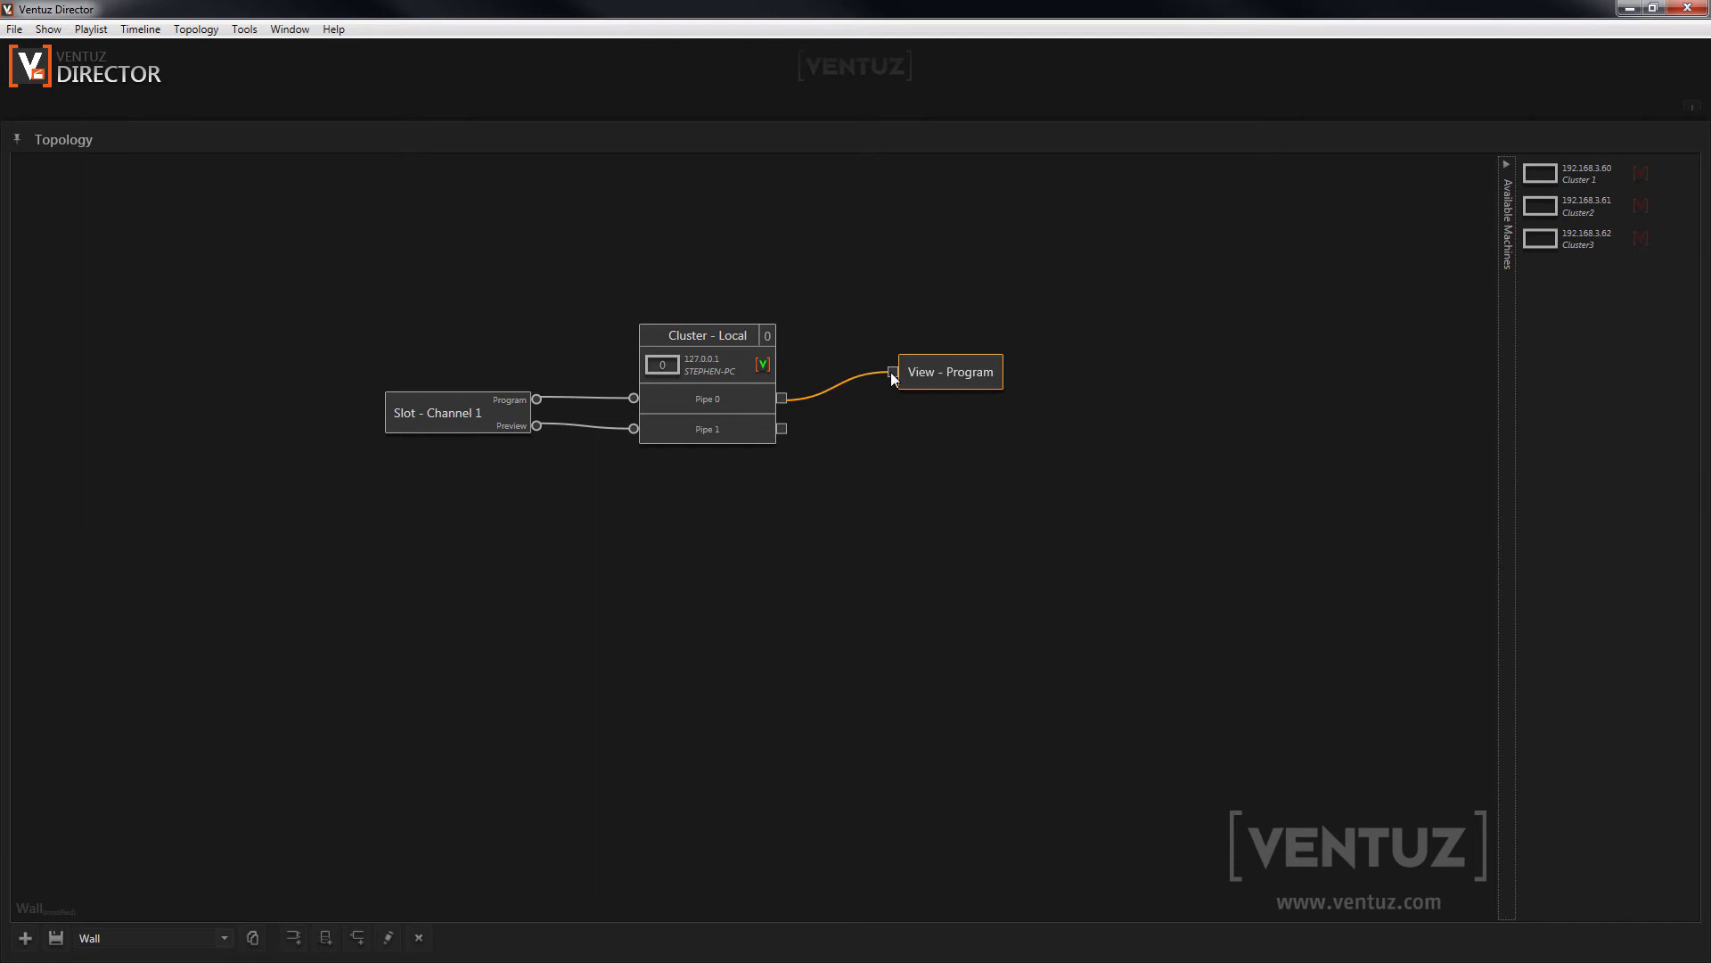
{"action": "double_click", "coordinate": [950, 371]}
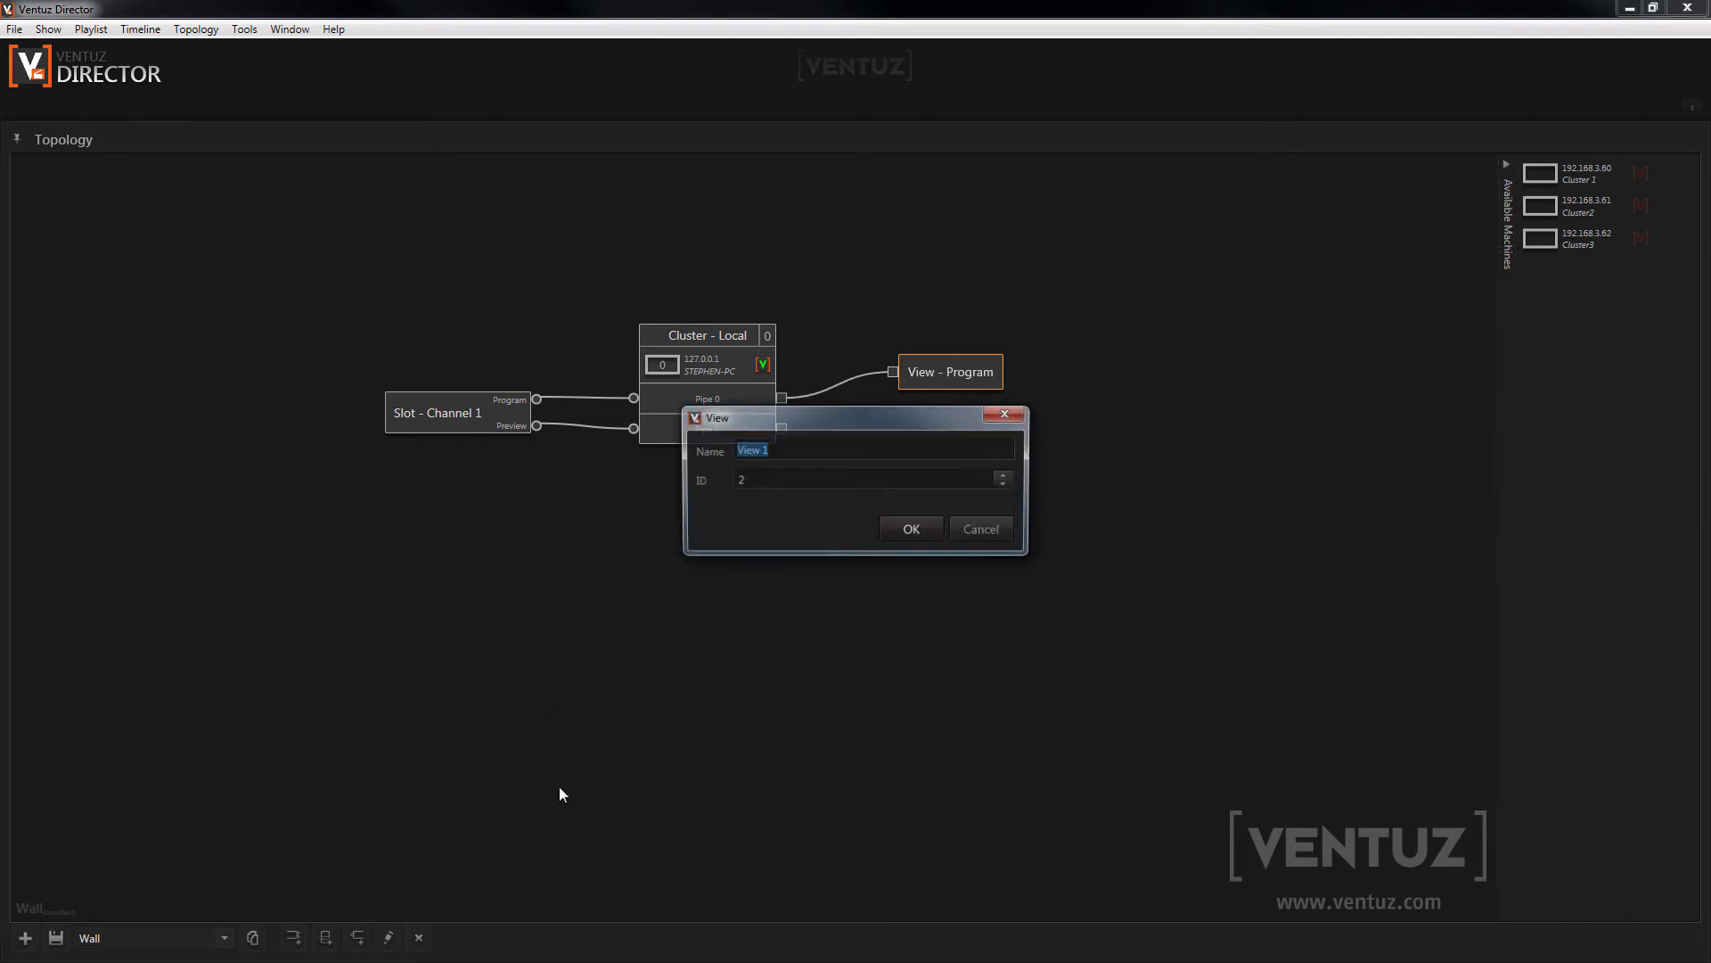
{"action": "left_click", "coordinate": [911, 528]}
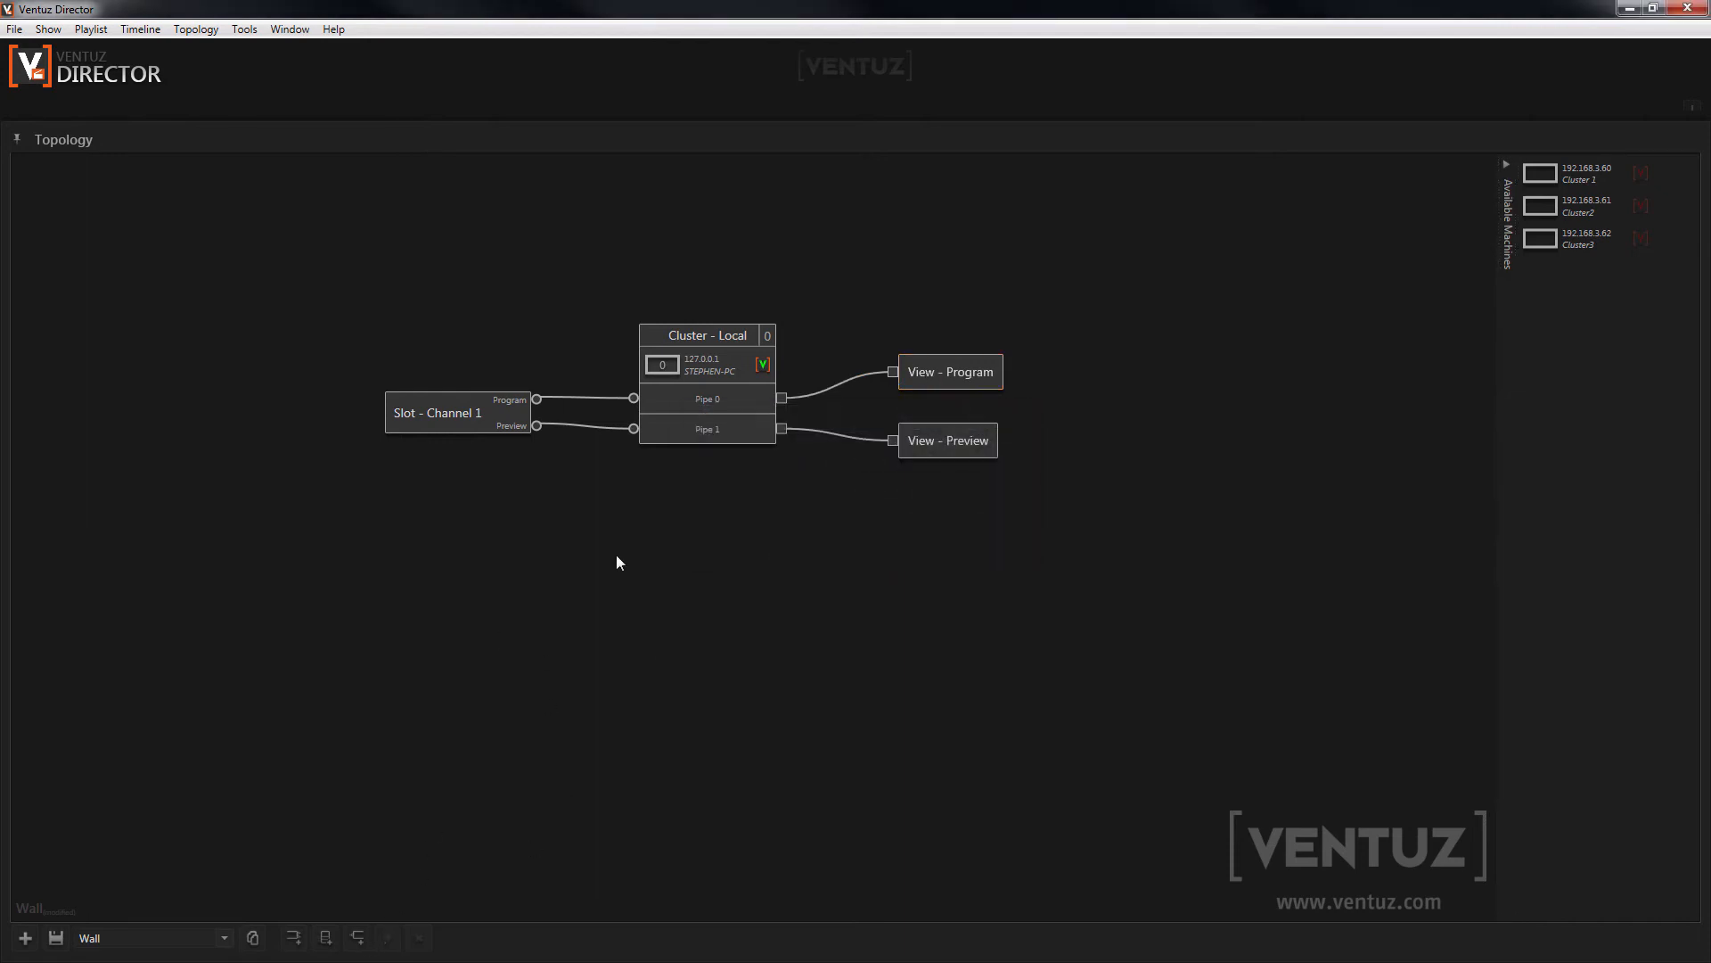
{"action": "mouse_move", "coordinate": [798, 608]}
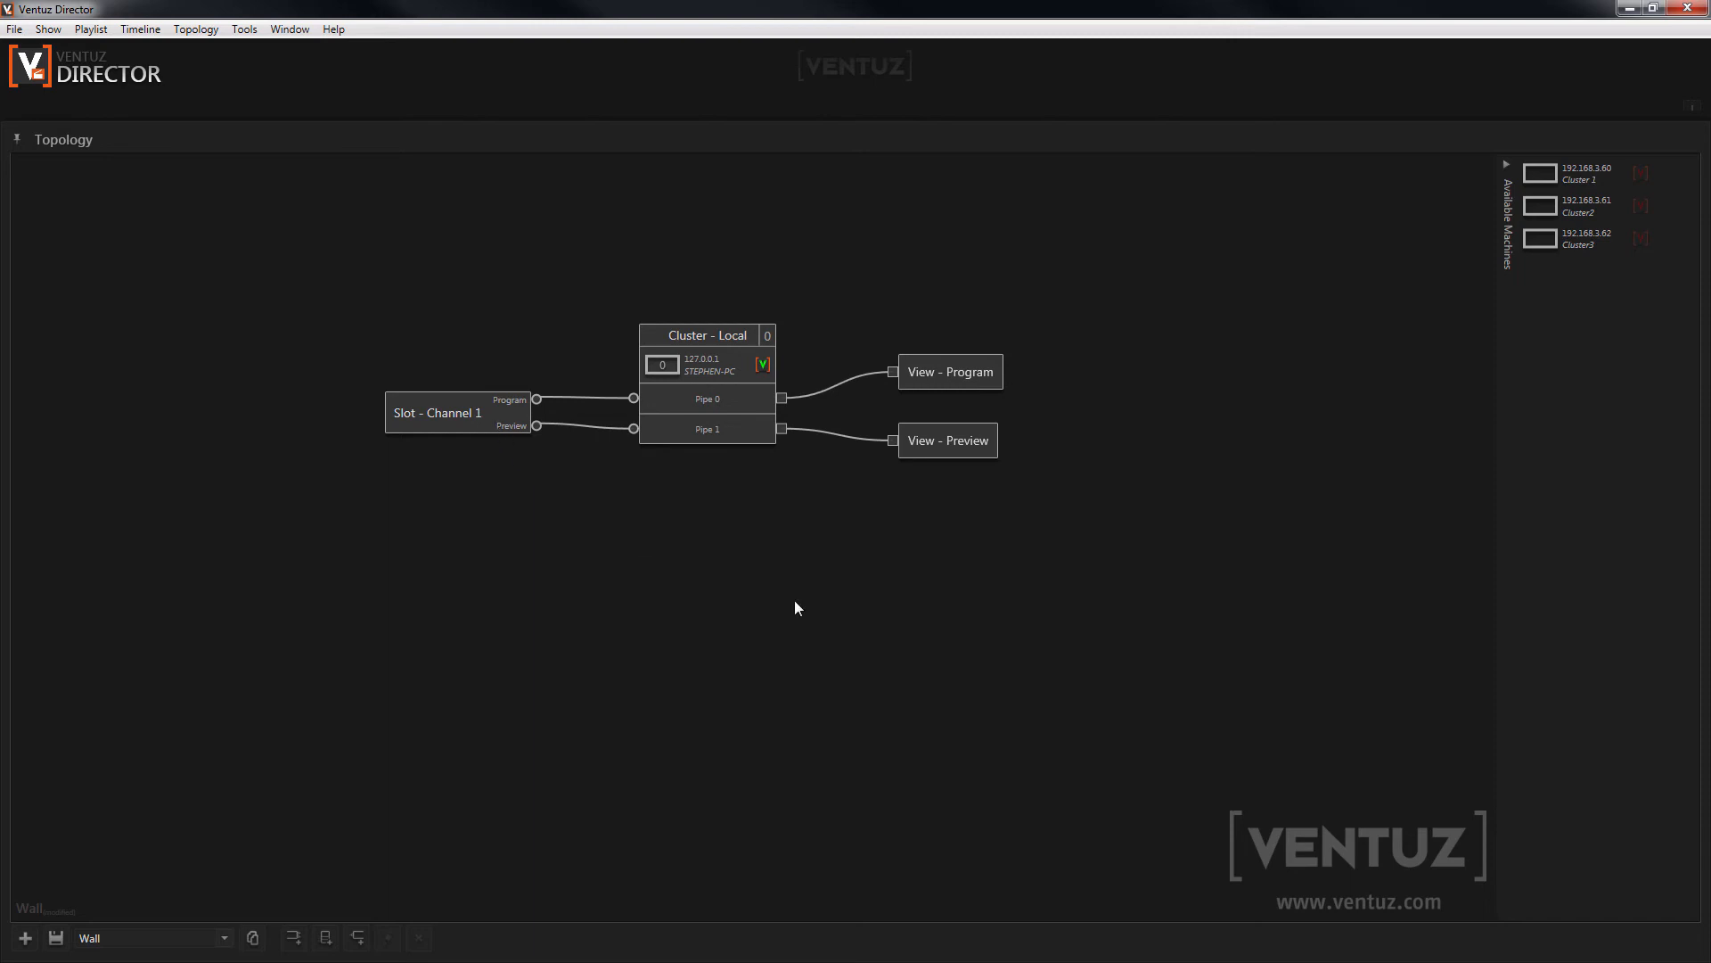
{"action": "mouse_move", "coordinate": [327, 937]}
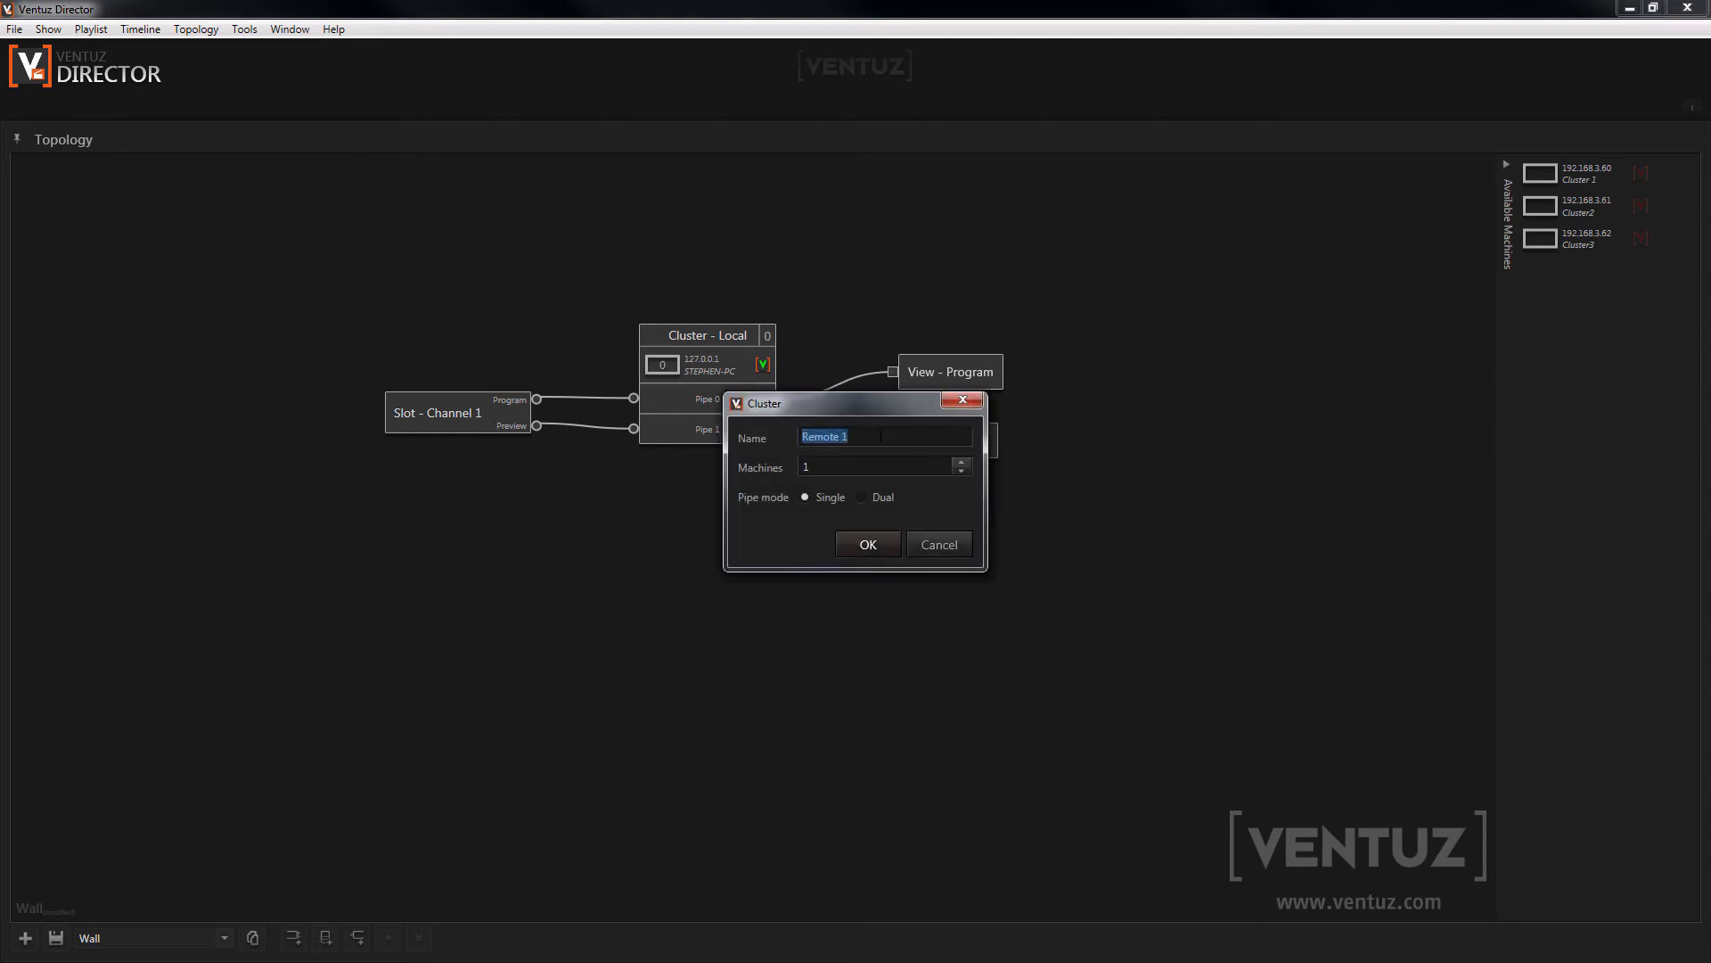
Step: Create a 3-machine Remote cluster, feed it Channel 1's Program, and assign all three machines
{"action": "left_click", "coordinate": [962, 460]}
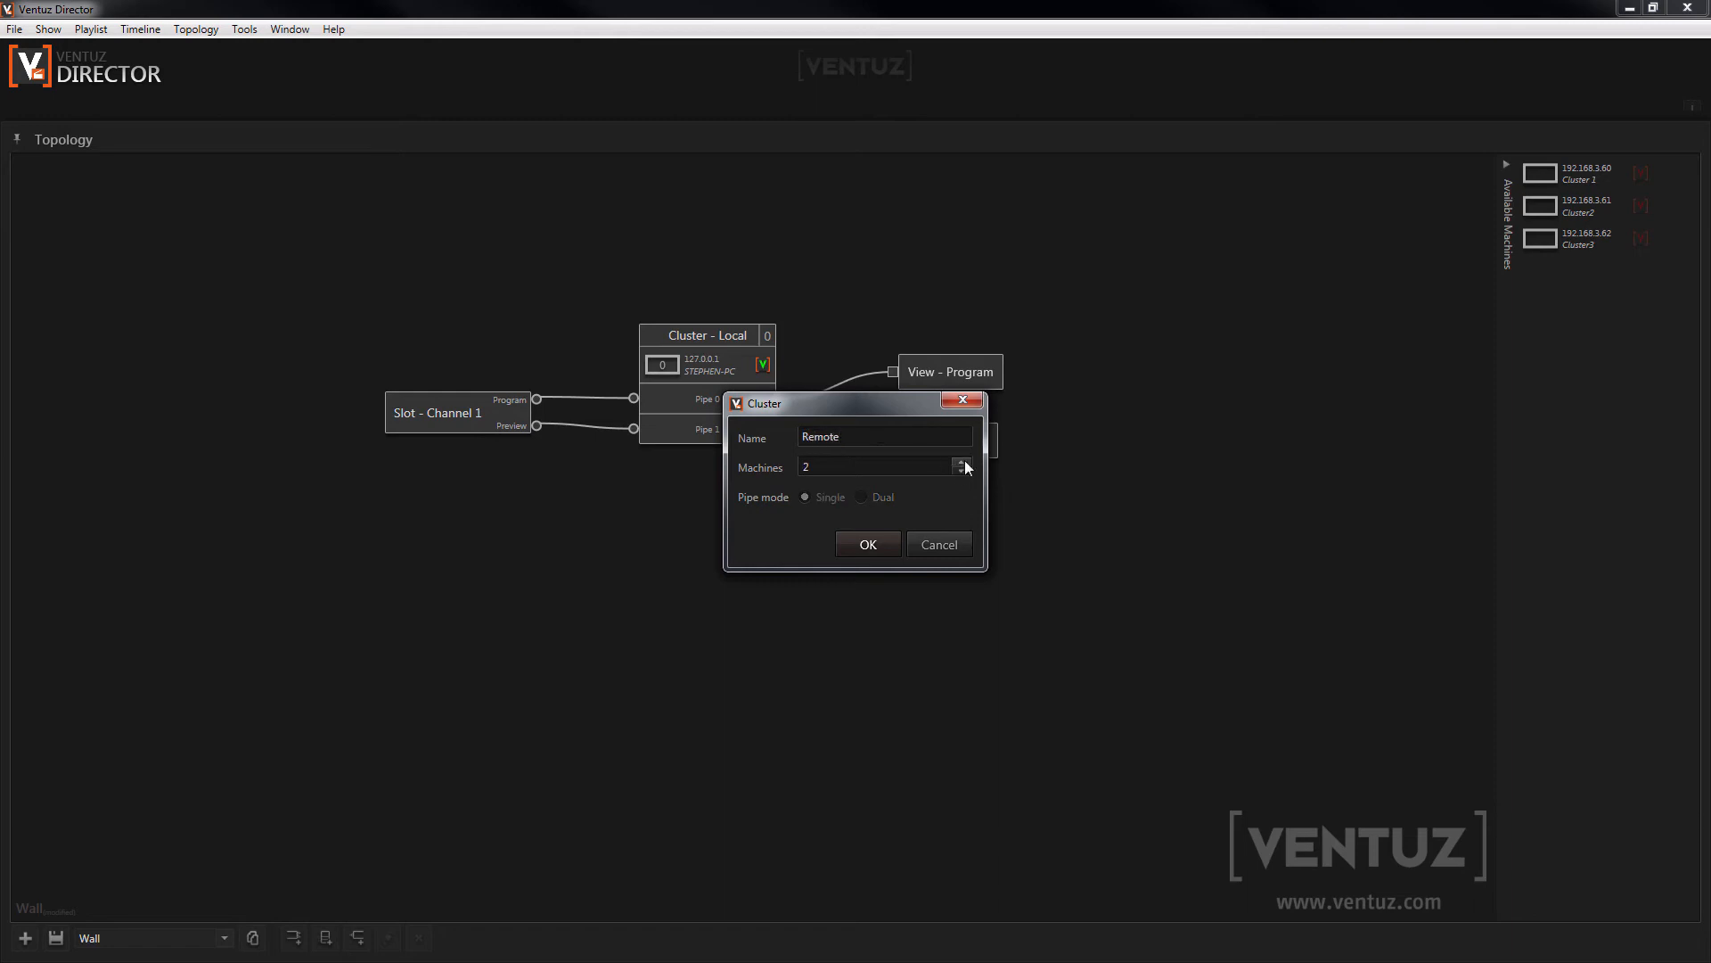
{"action": "left_click", "coordinate": [961, 461]}
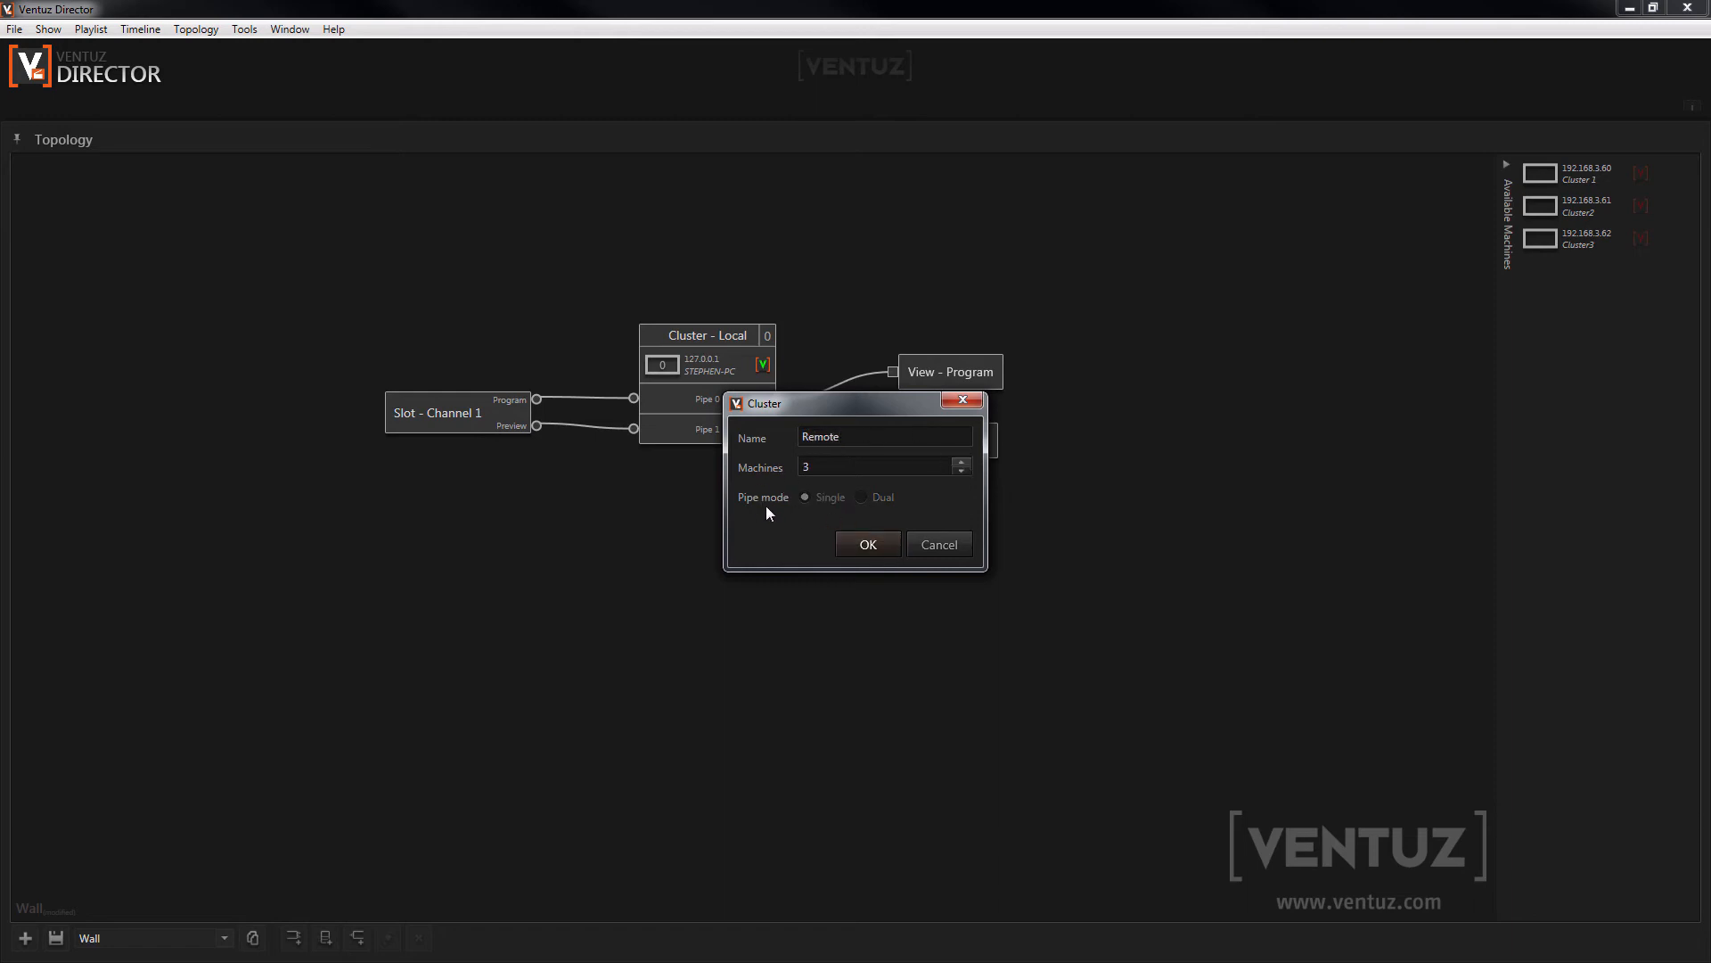
{"action": "mouse_move", "coordinate": [807, 506]}
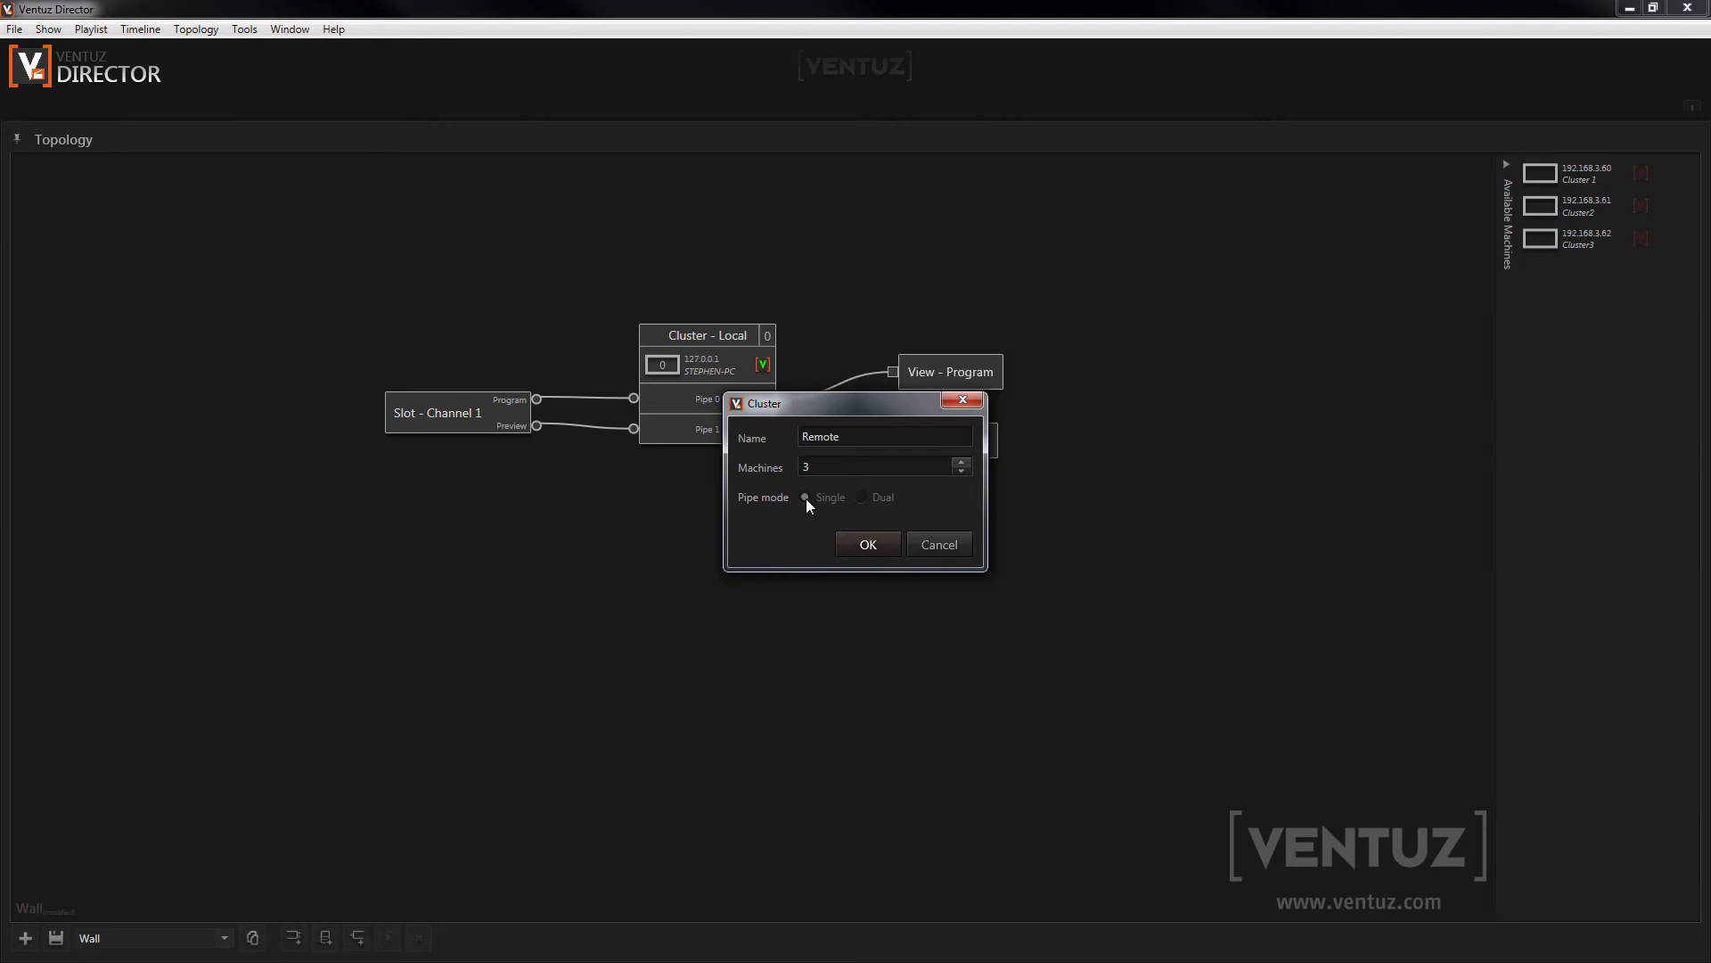
{"action": "left_click", "coordinate": [868, 544]}
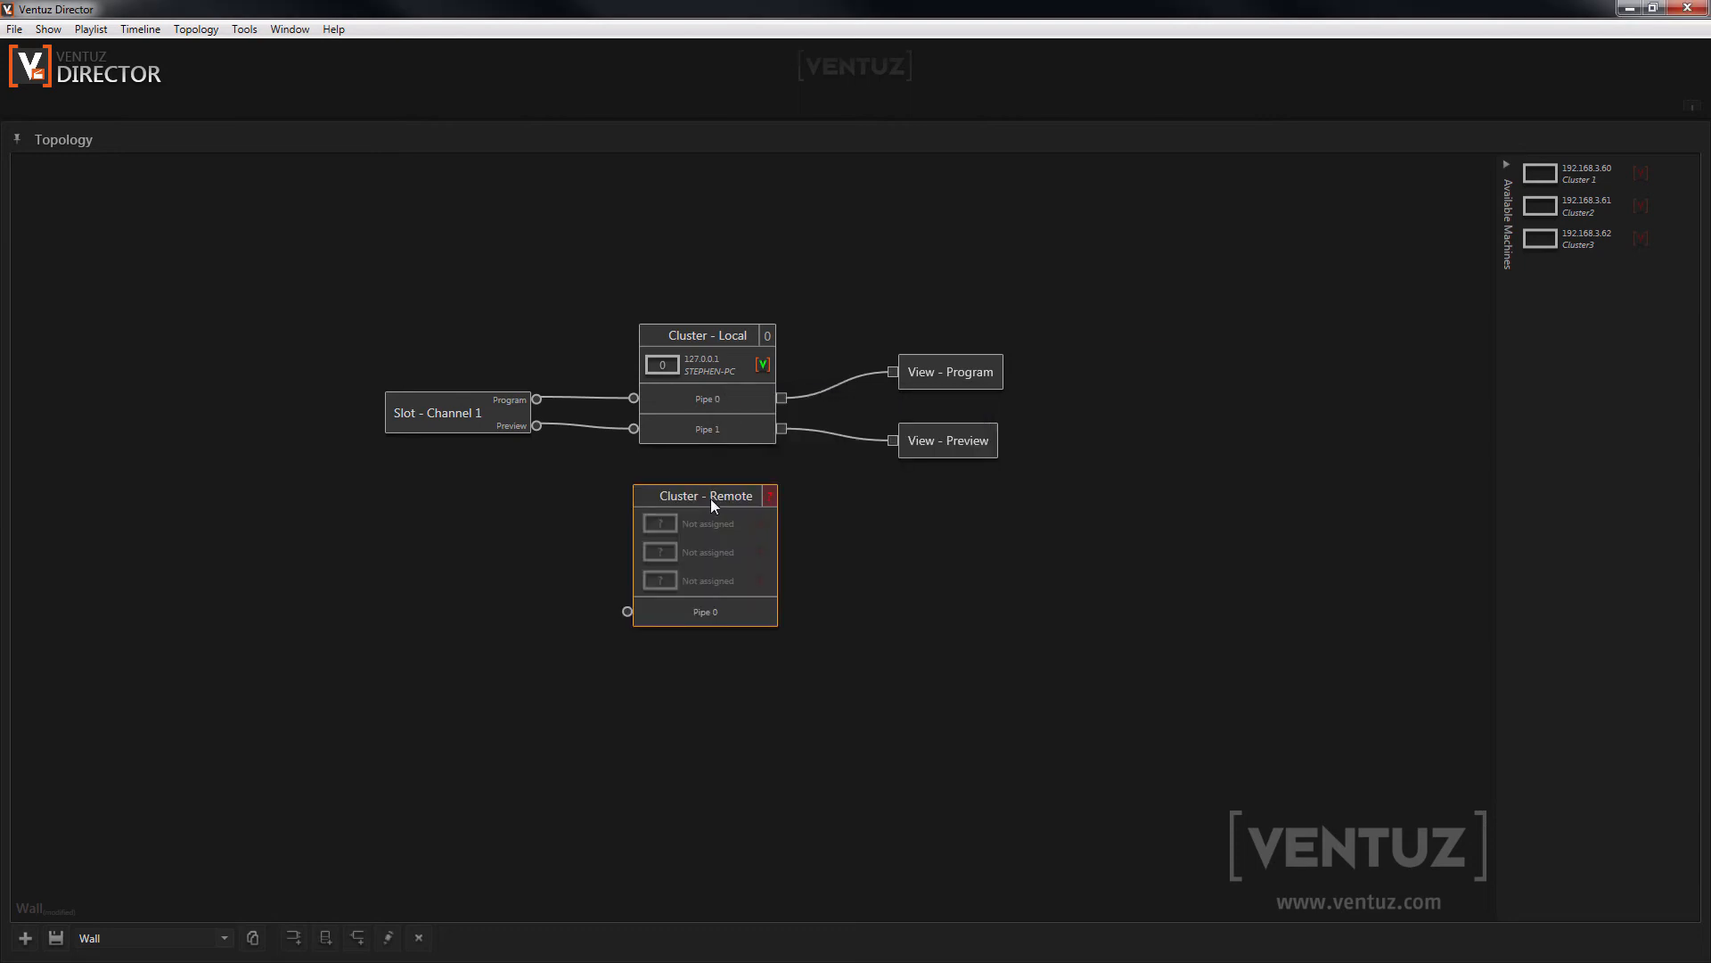
{"action": "left_click_drag", "start_coordinate": [710, 496], "coordinate": [724, 499]}
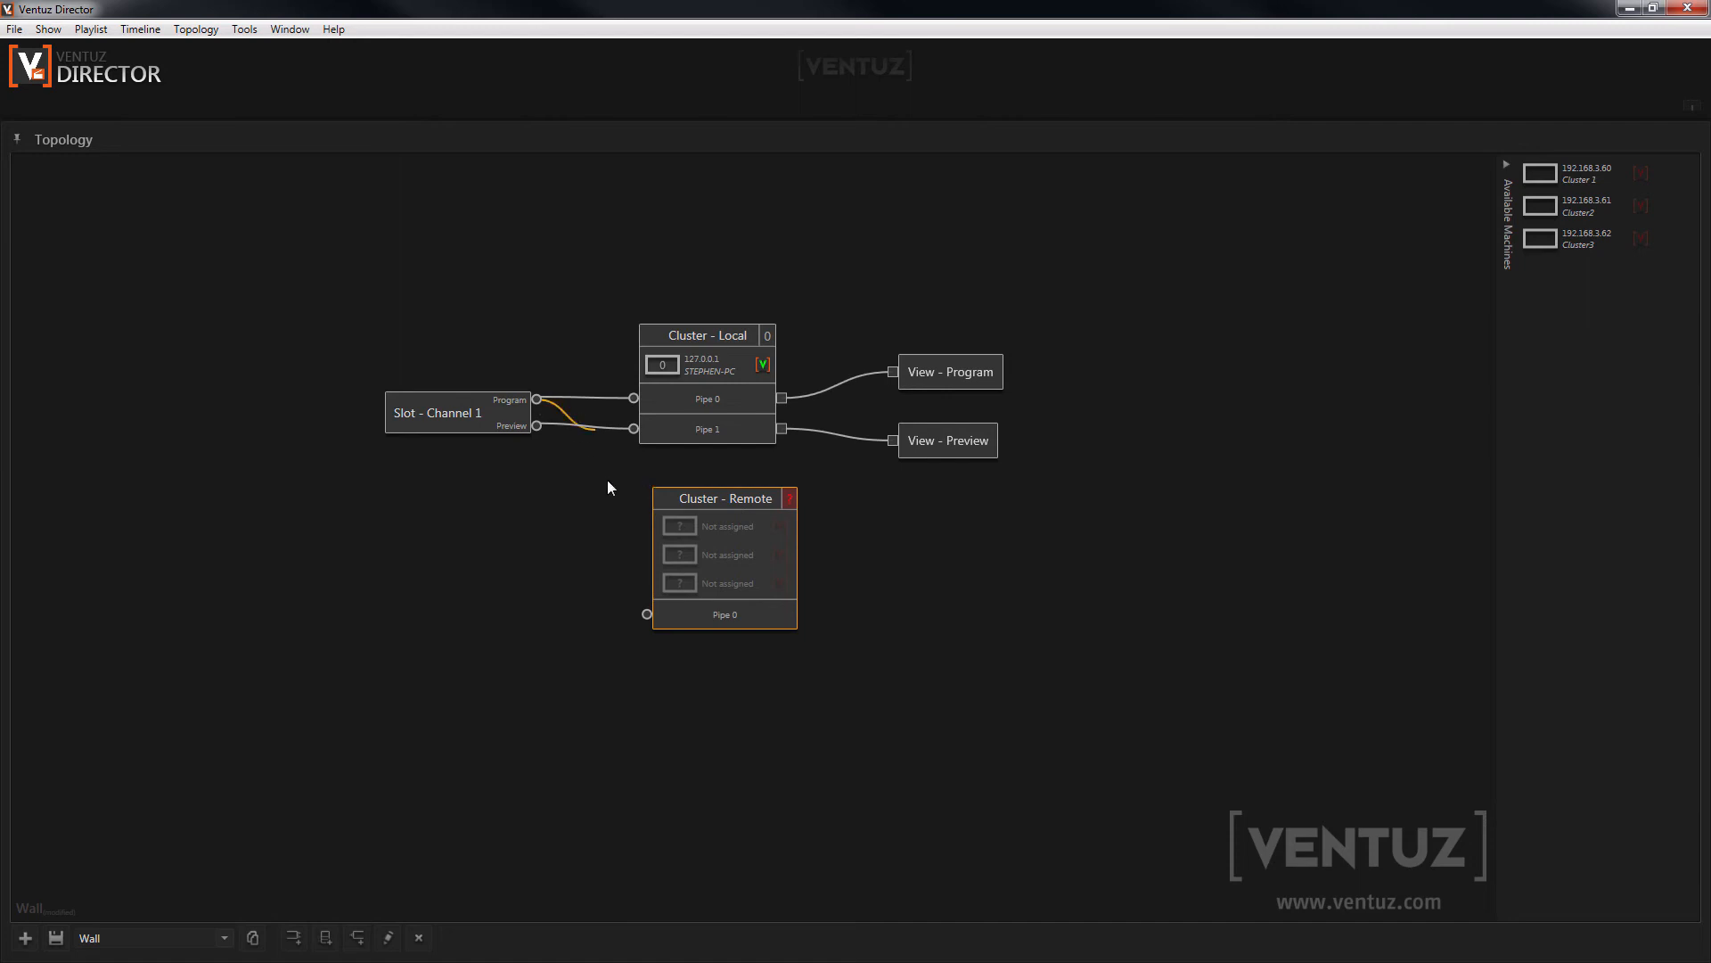
{"action": "left_click_drag", "start_coordinate": [536, 413], "coordinate": [645, 613]}
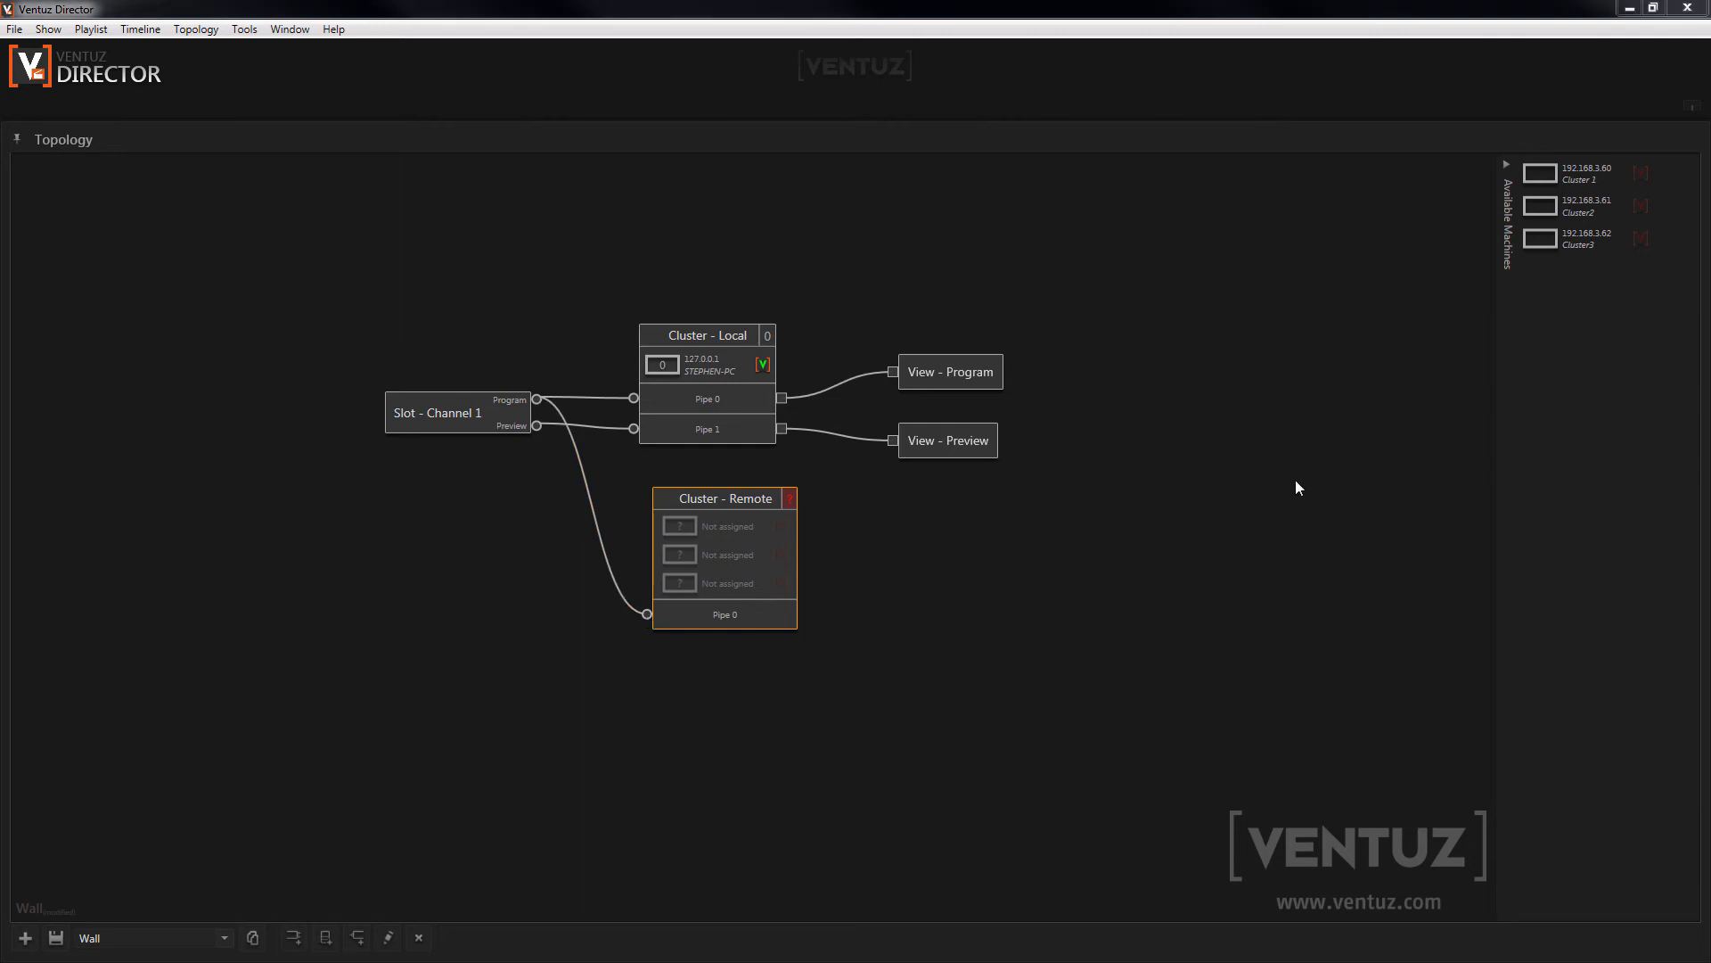
{"action": "mouse_move", "coordinate": [1533, 205]}
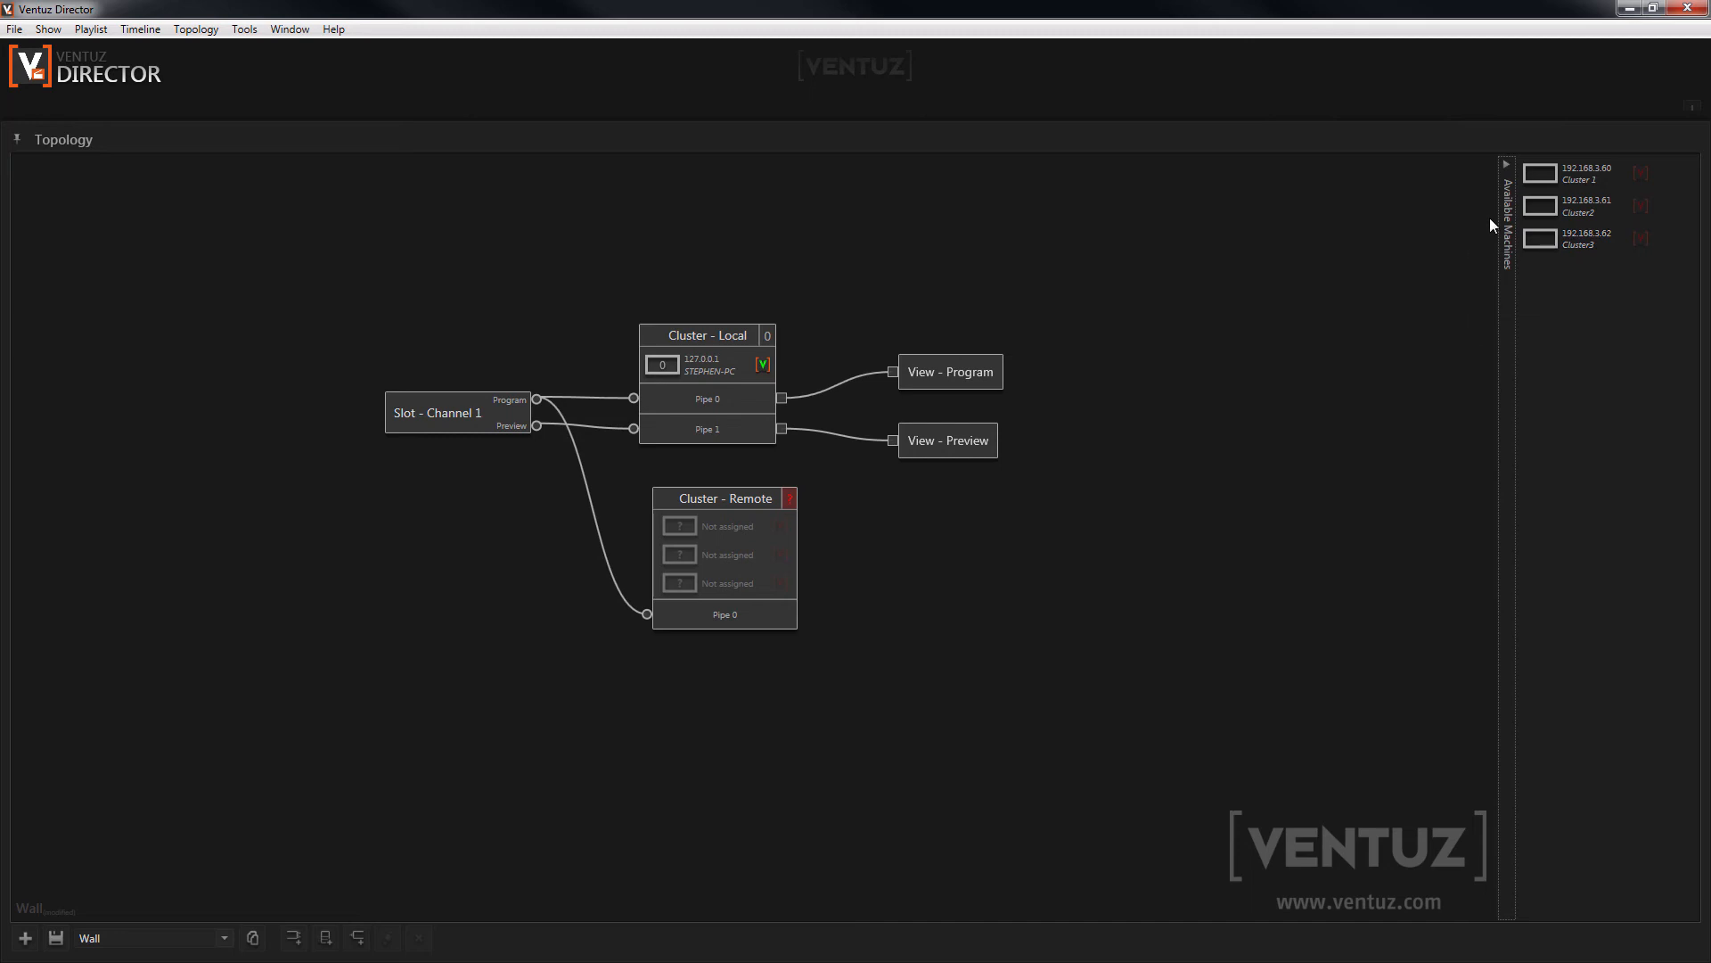
{"action": "left_click_drag", "start_coordinate": [1539, 172], "coordinate": [1234, 352]}
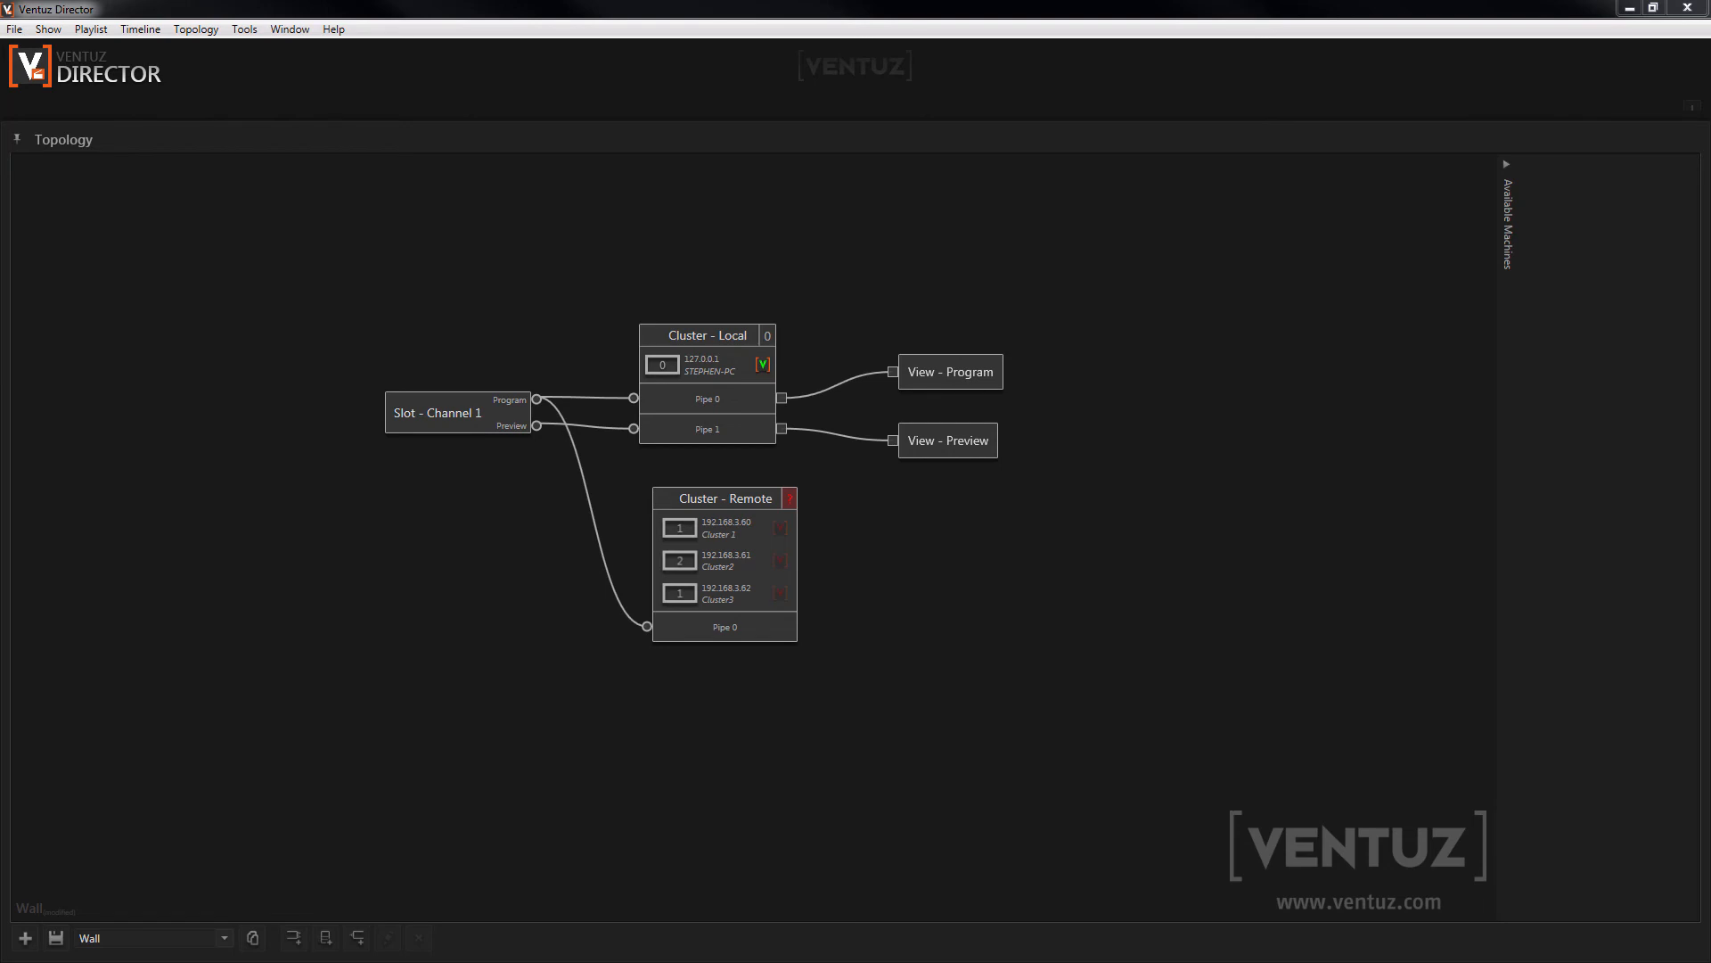
{"action": "mouse_move", "coordinate": [831, 506]}
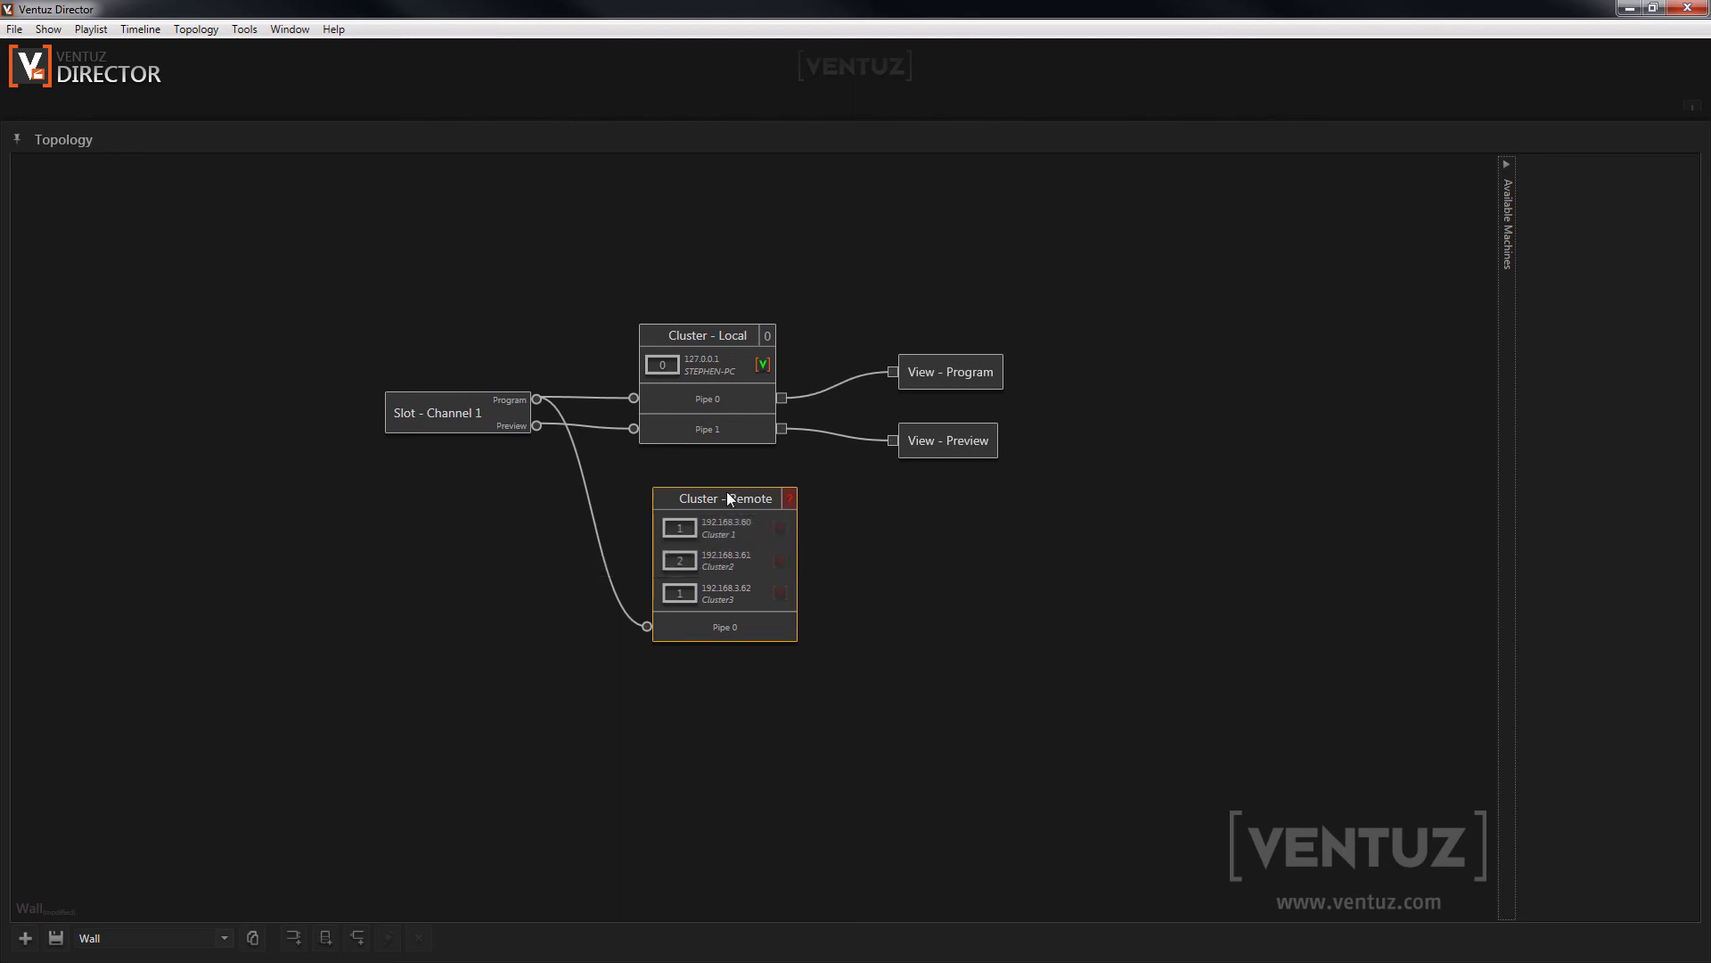
Step: Set the Remote cluster's configuration to group 1
{"action": "right_click", "coordinate": [728, 498]}
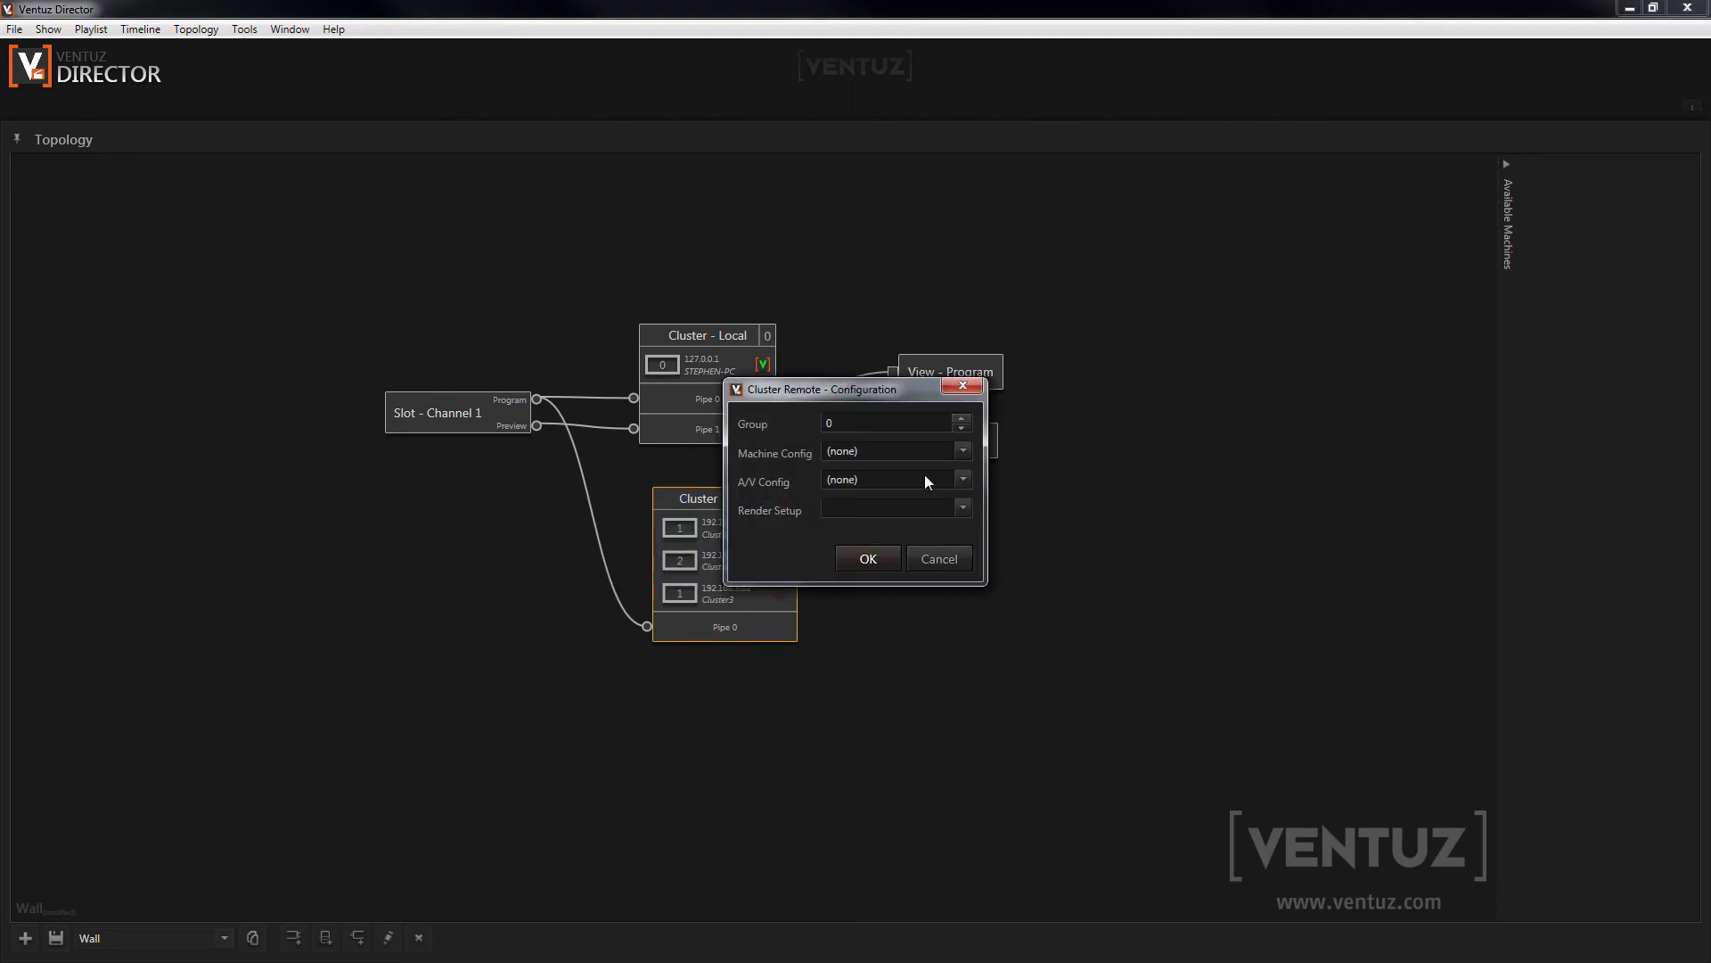
{"action": "left_click", "coordinate": [888, 422]}
{"action": "type", "text": "1"}
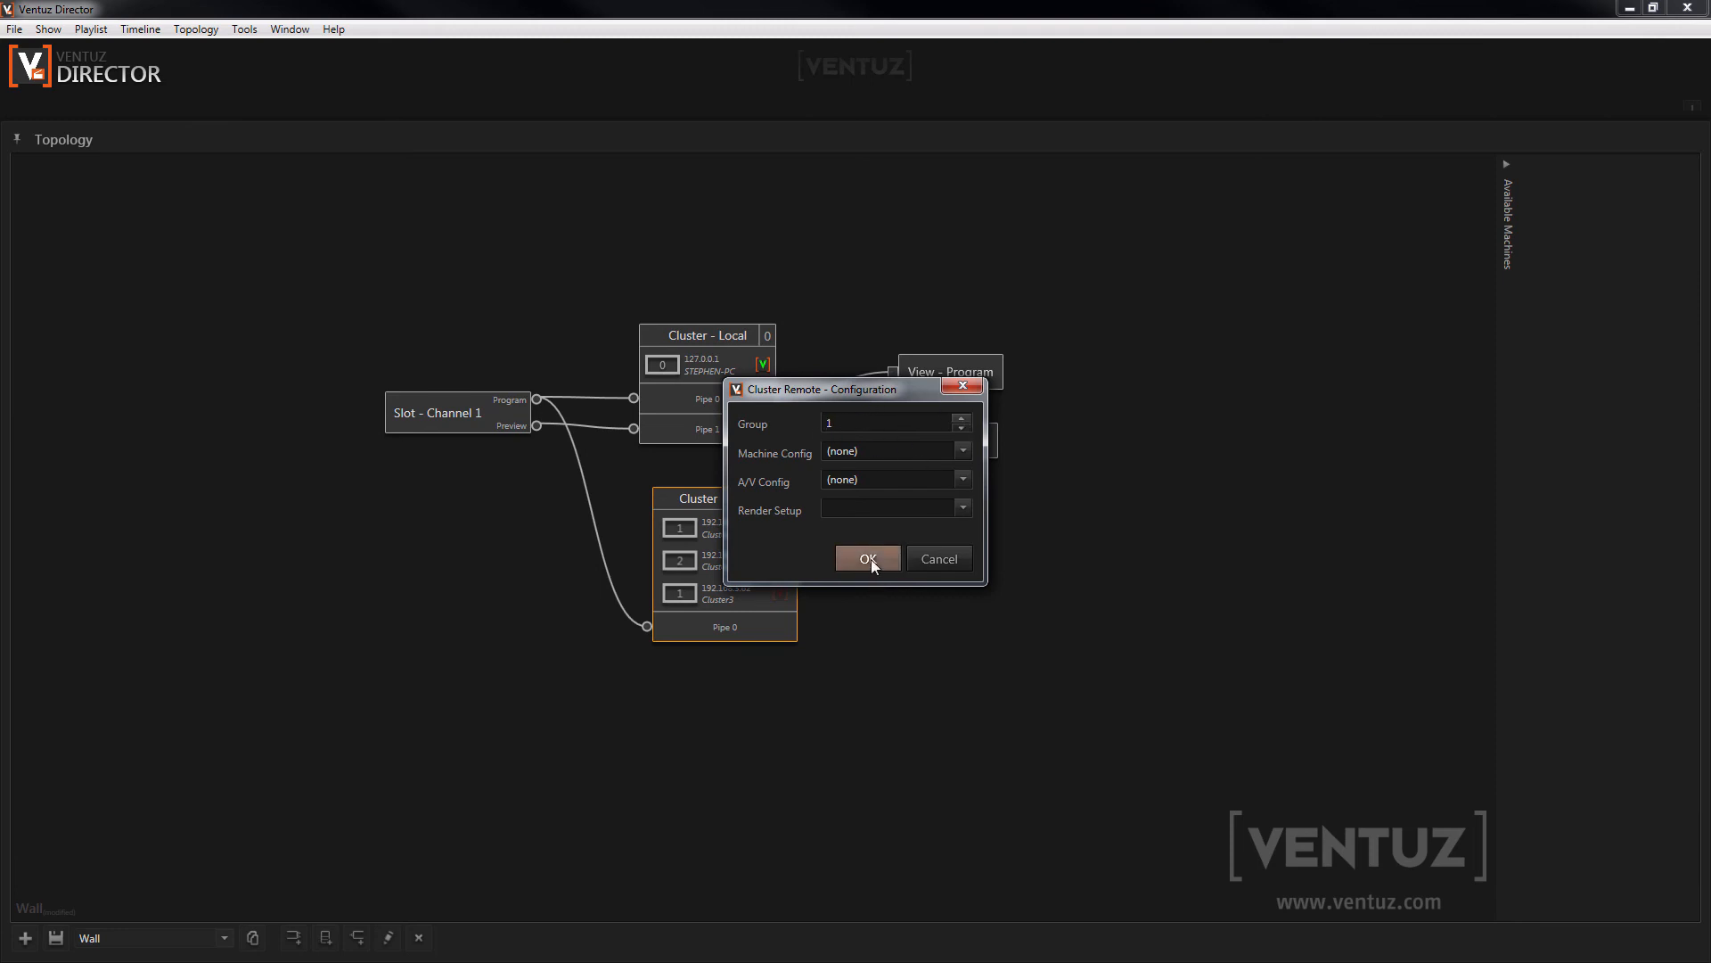
{"action": "left_click", "coordinate": [868, 558]}
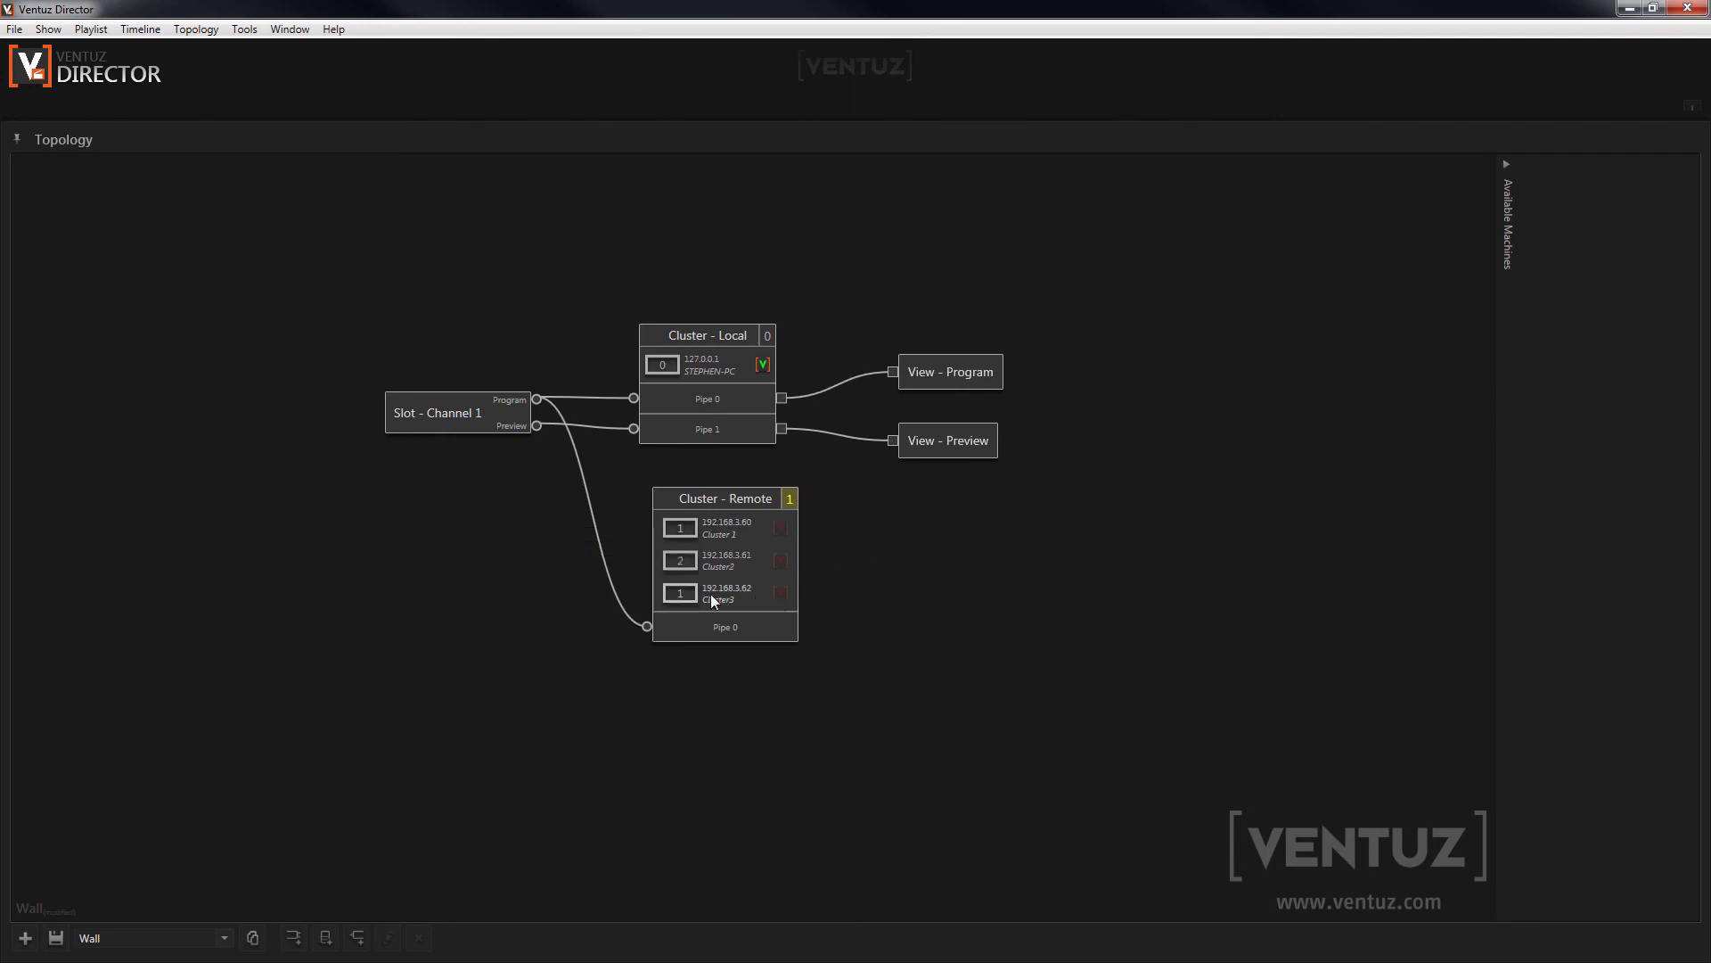
Step: Renumber the Cluster3 machine as machine 3 in its configuration
{"action": "right_click", "coordinate": [713, 596]}
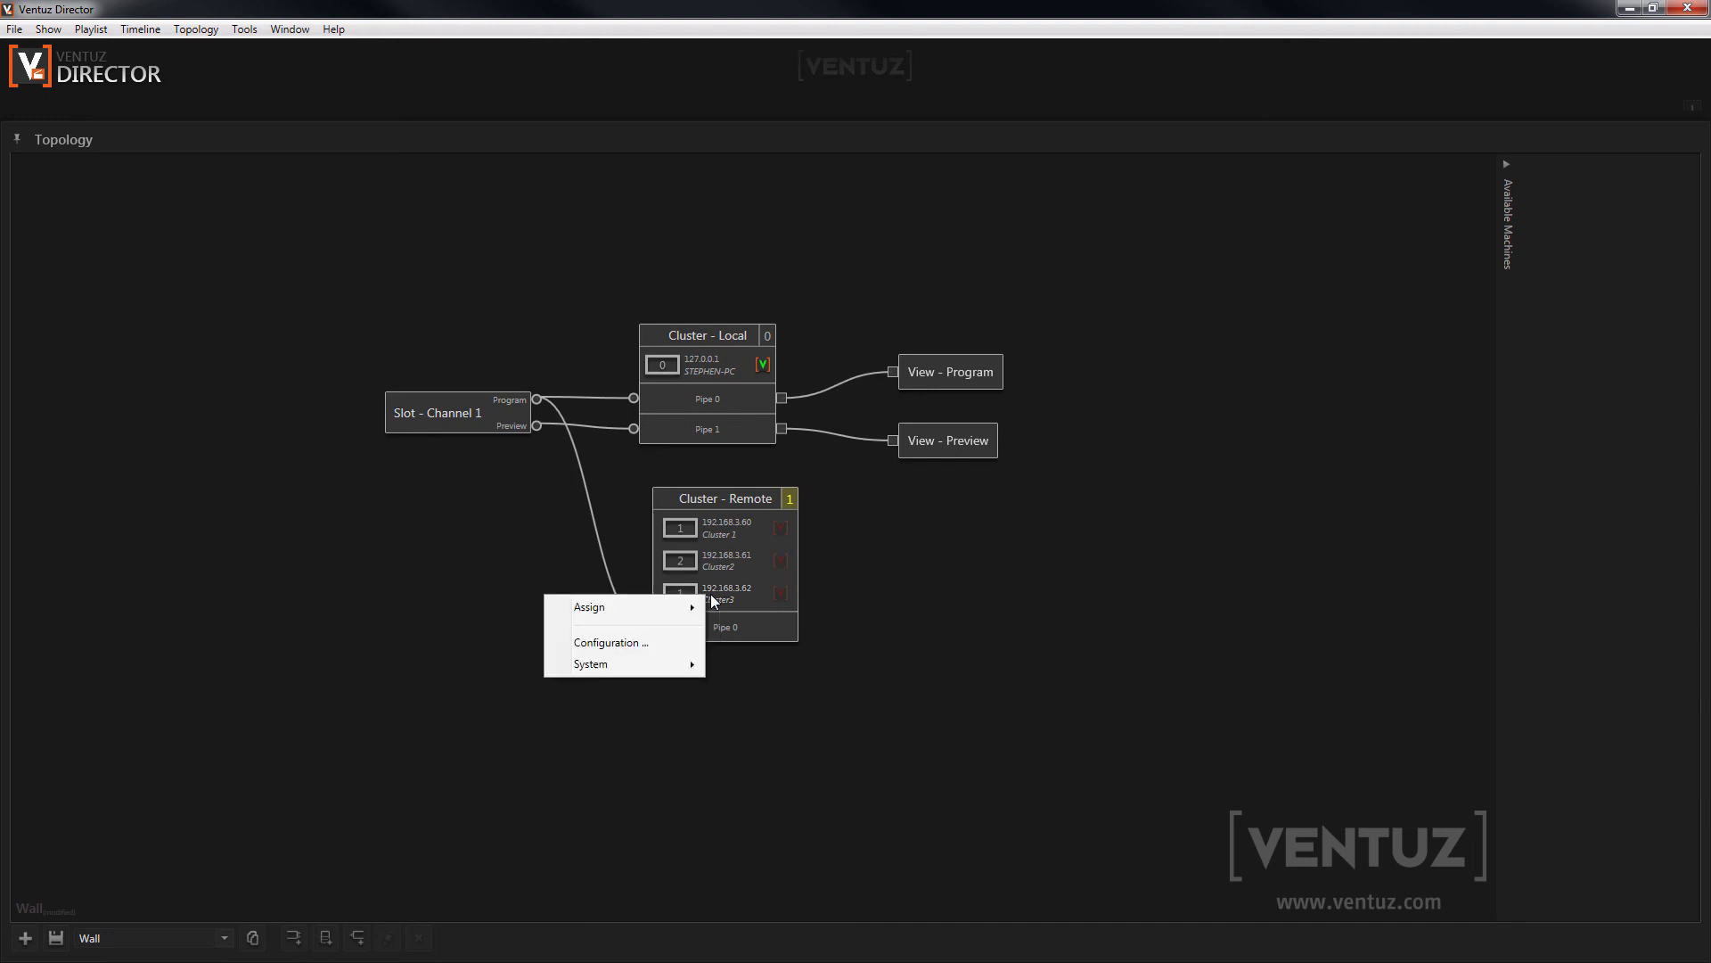
{"action": "left_click", "coordinate": [611, 643]}
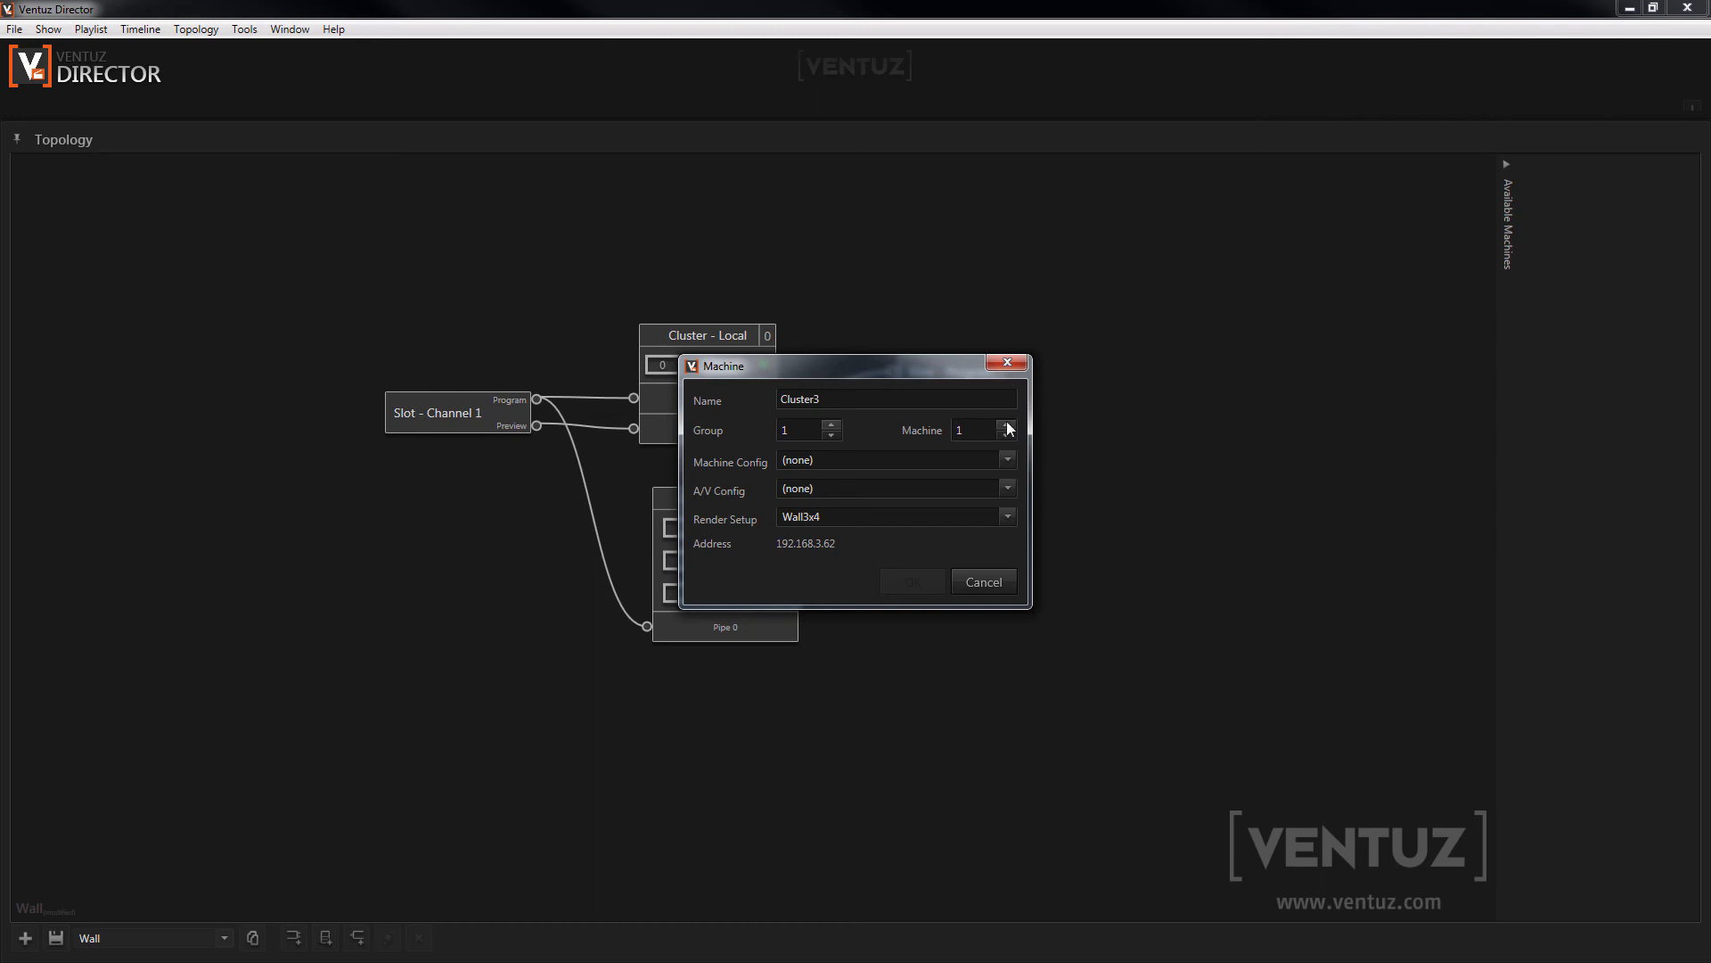
{"action": "left_click", "coordinate": [1007, 424]}
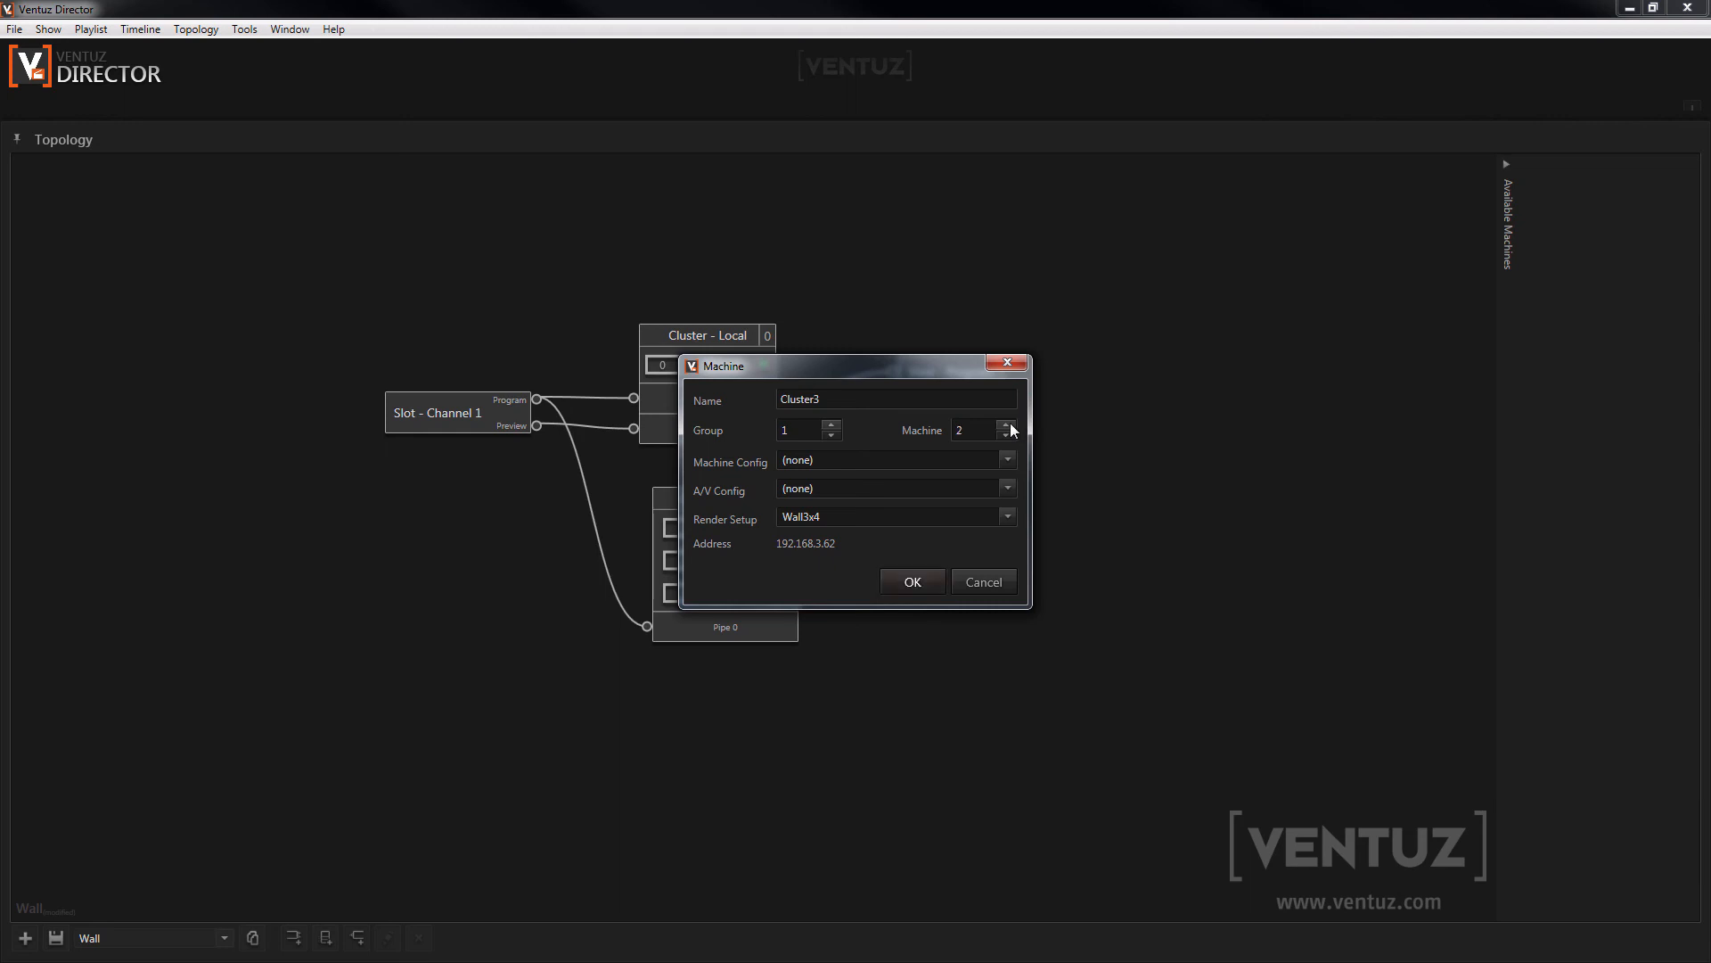
{"action": "left_click", "coordinate": [912, 581]}
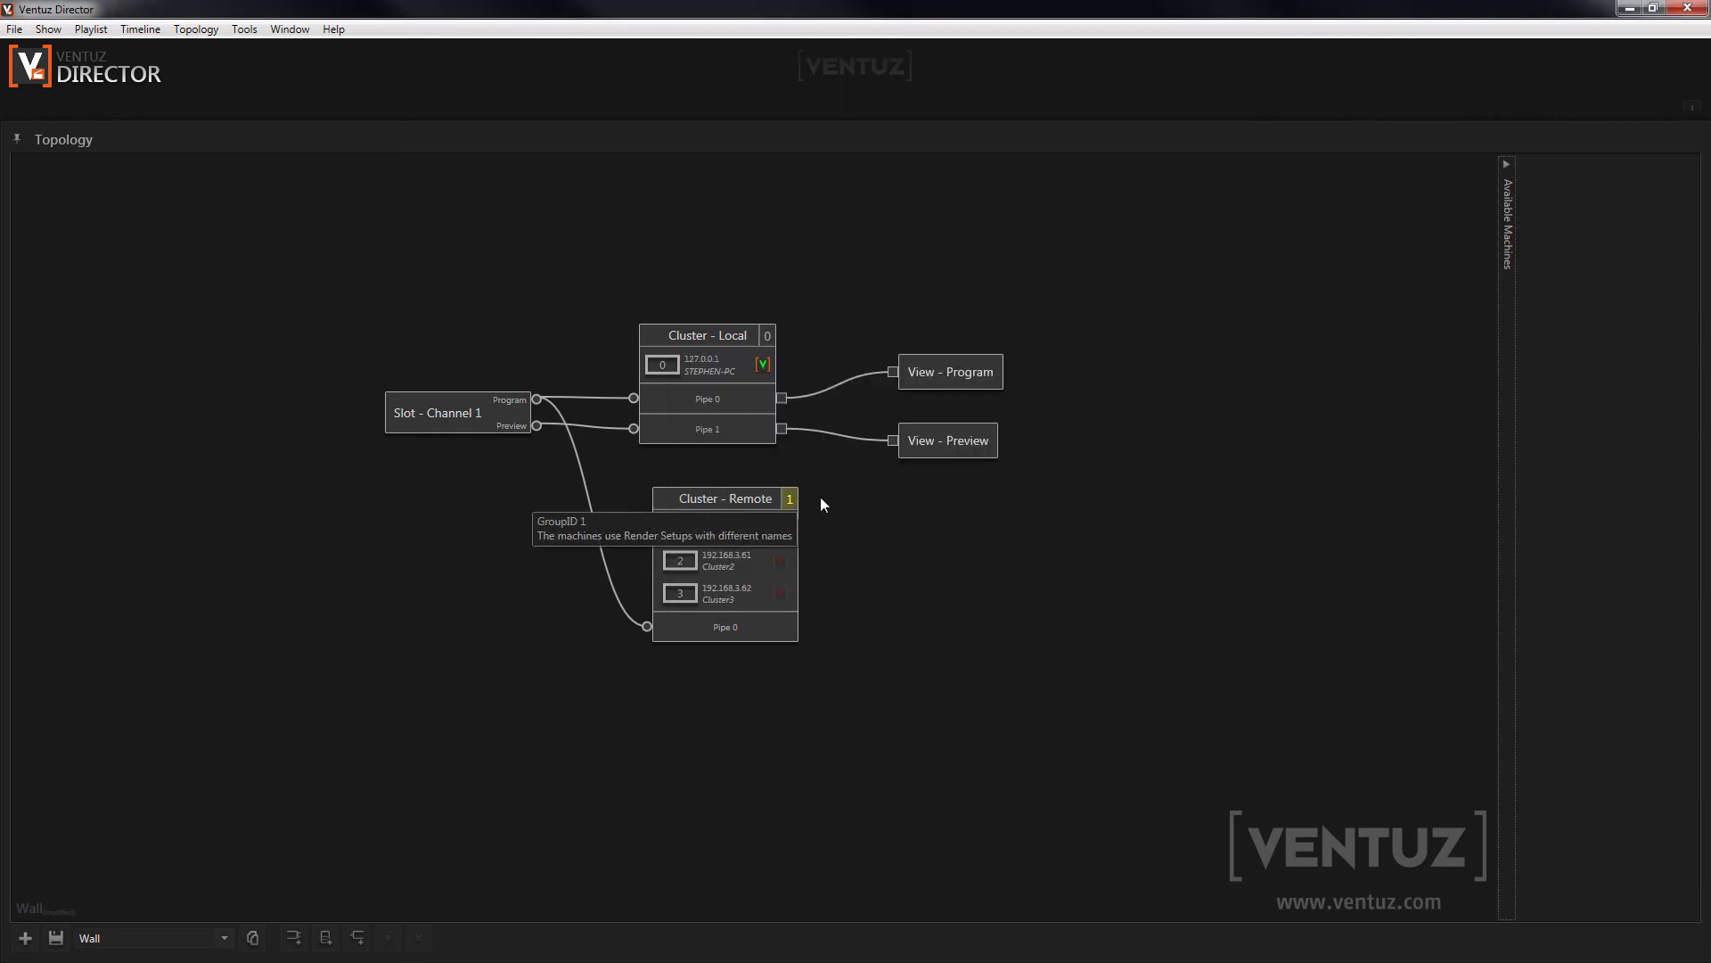
Step: Set the Remote cluster's render setup to Wall3x4 for all machines
{"action": "right_click", "coordinate": [725, 498]}
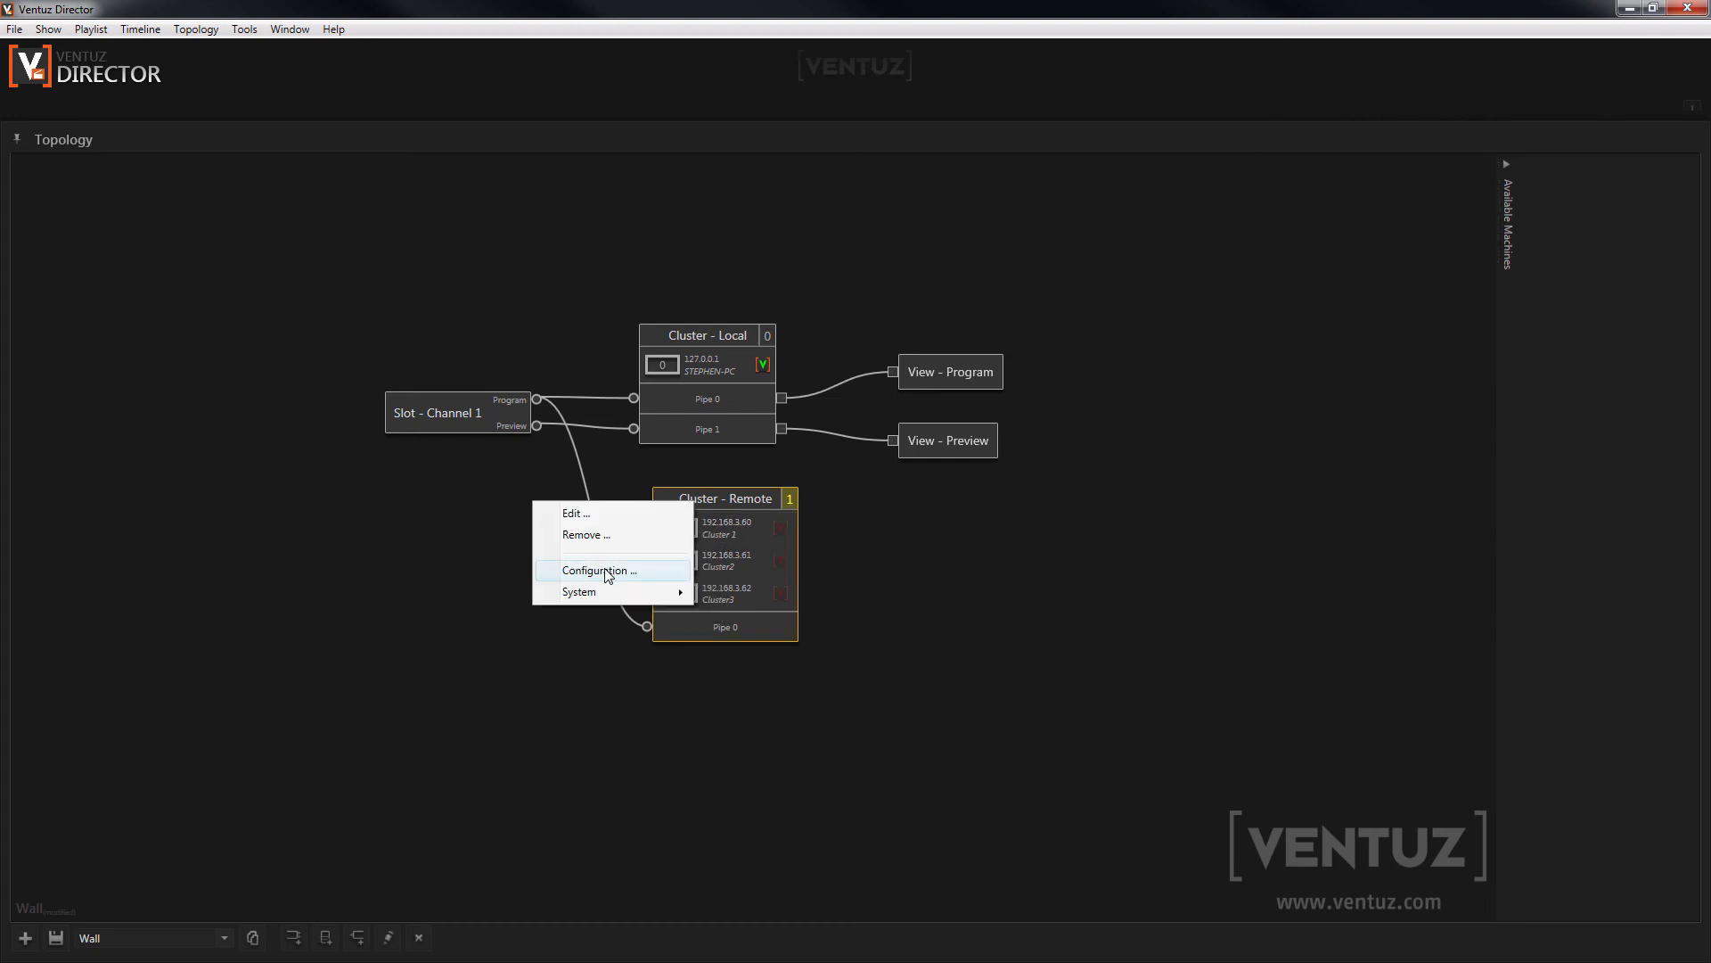
{"action": "left_click", "coordinate": [599, 570]}
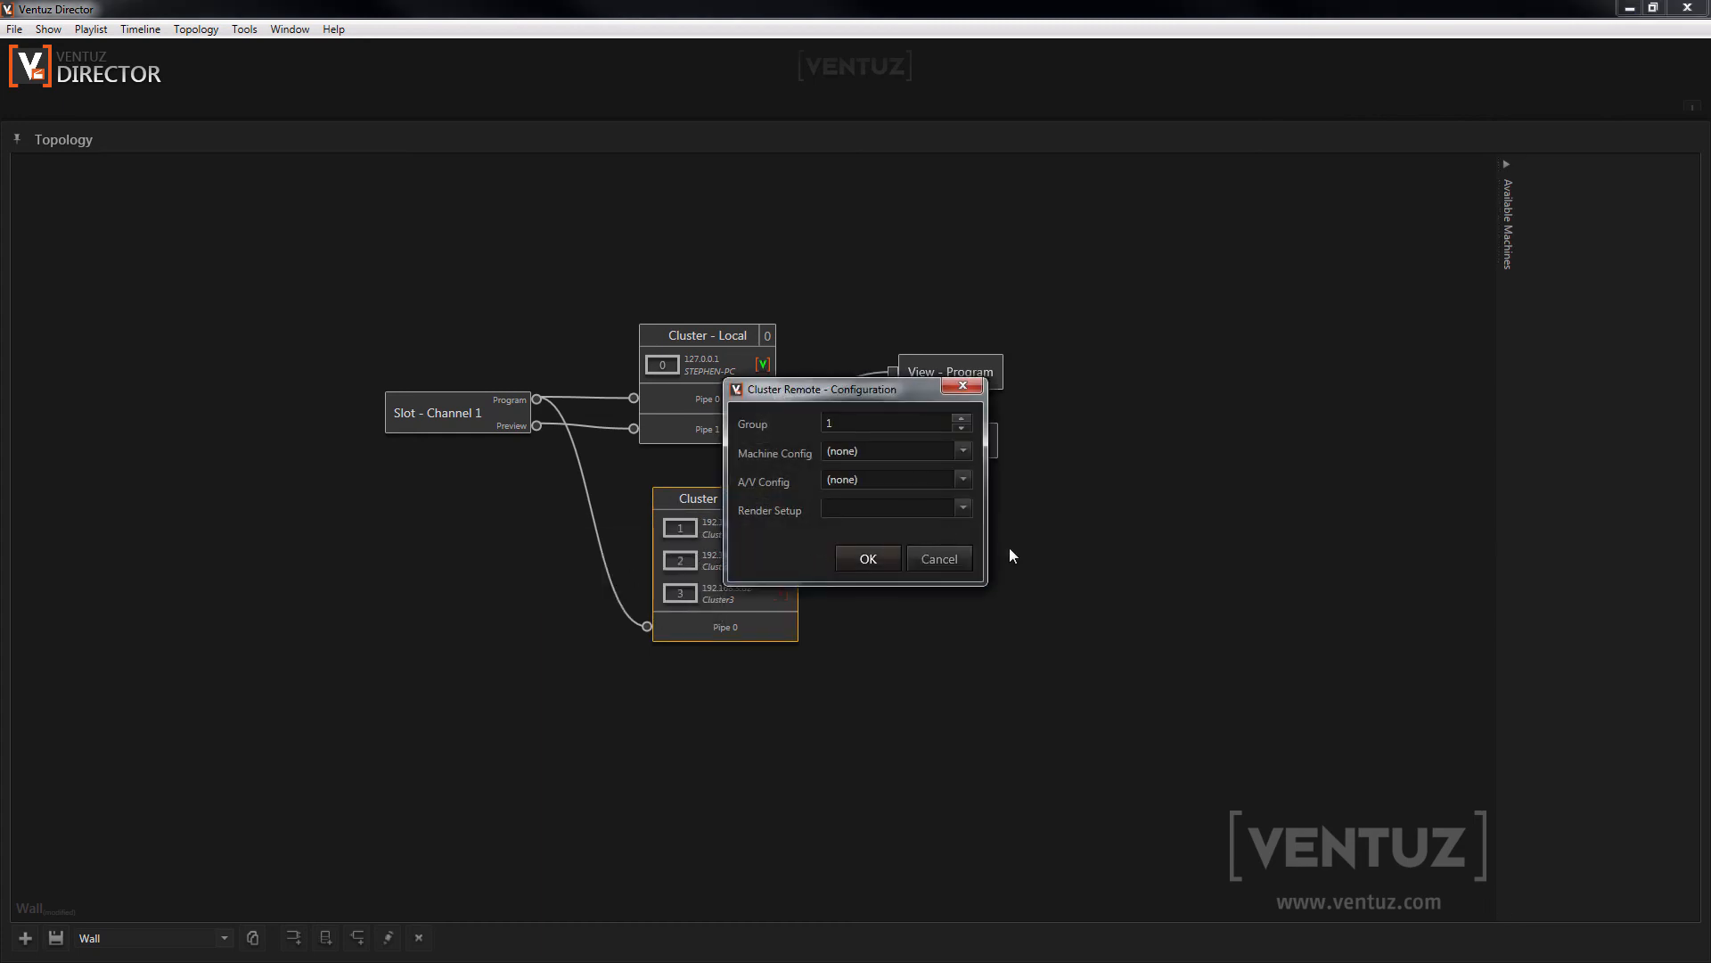
{"action": "mouse_move", "coordinate": [882, 460]}
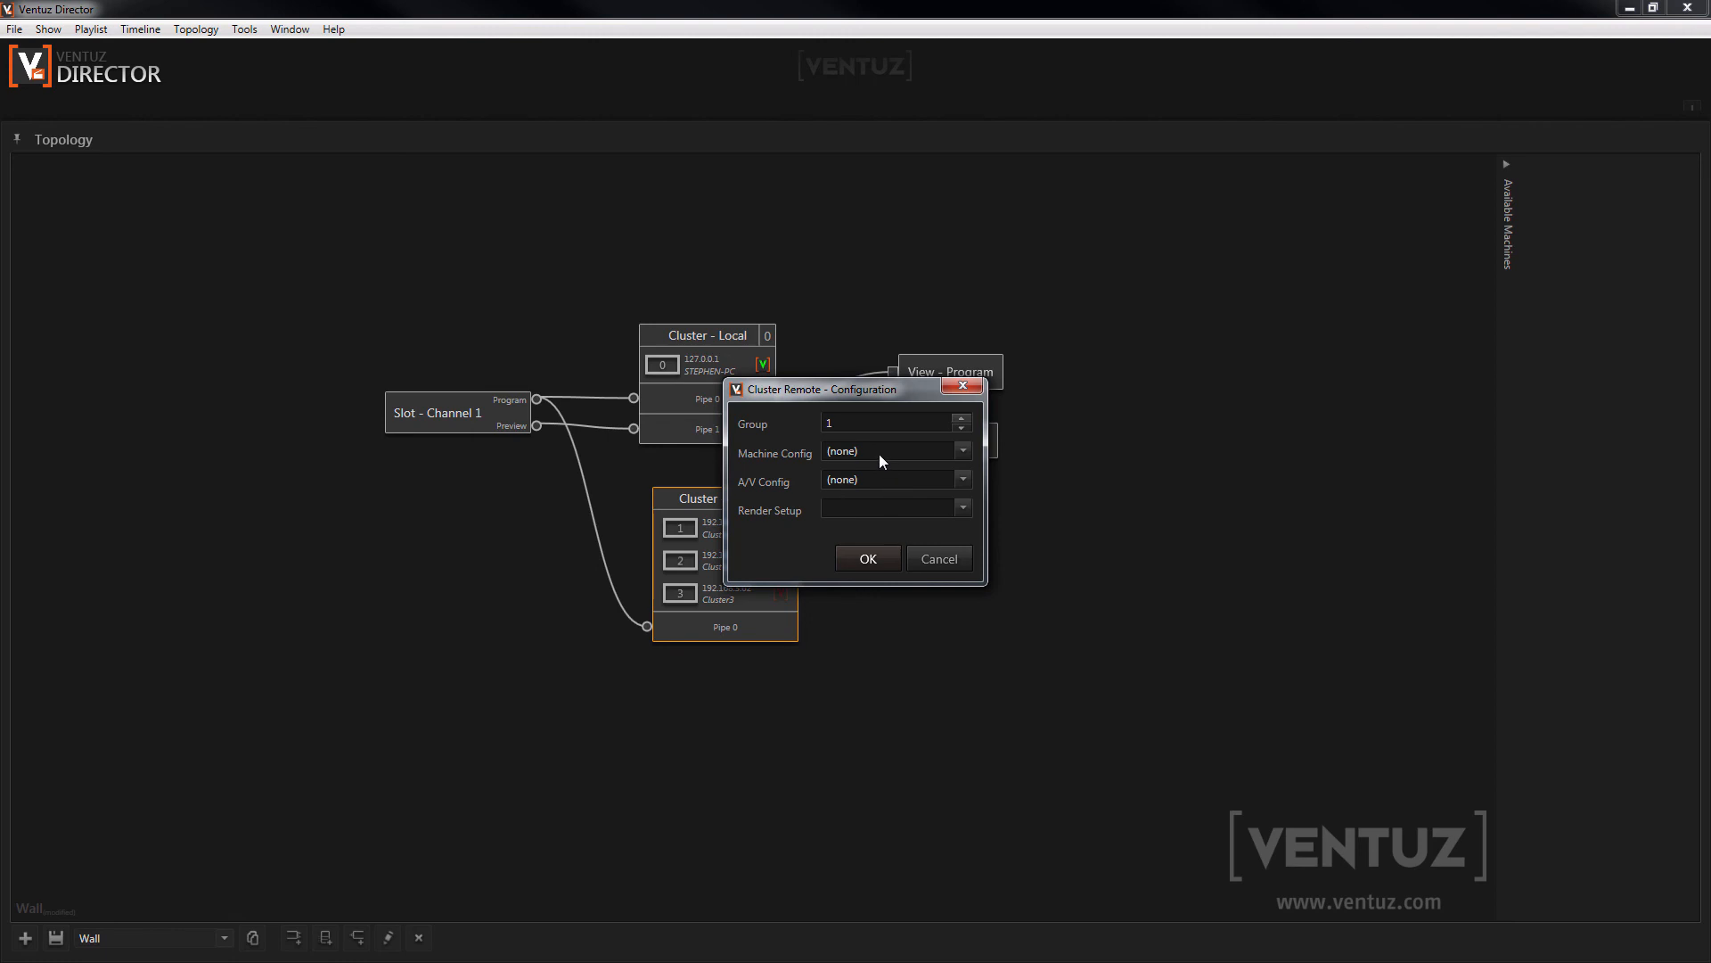
{"action": "mouse_move", "coordinate": [868, 486]}
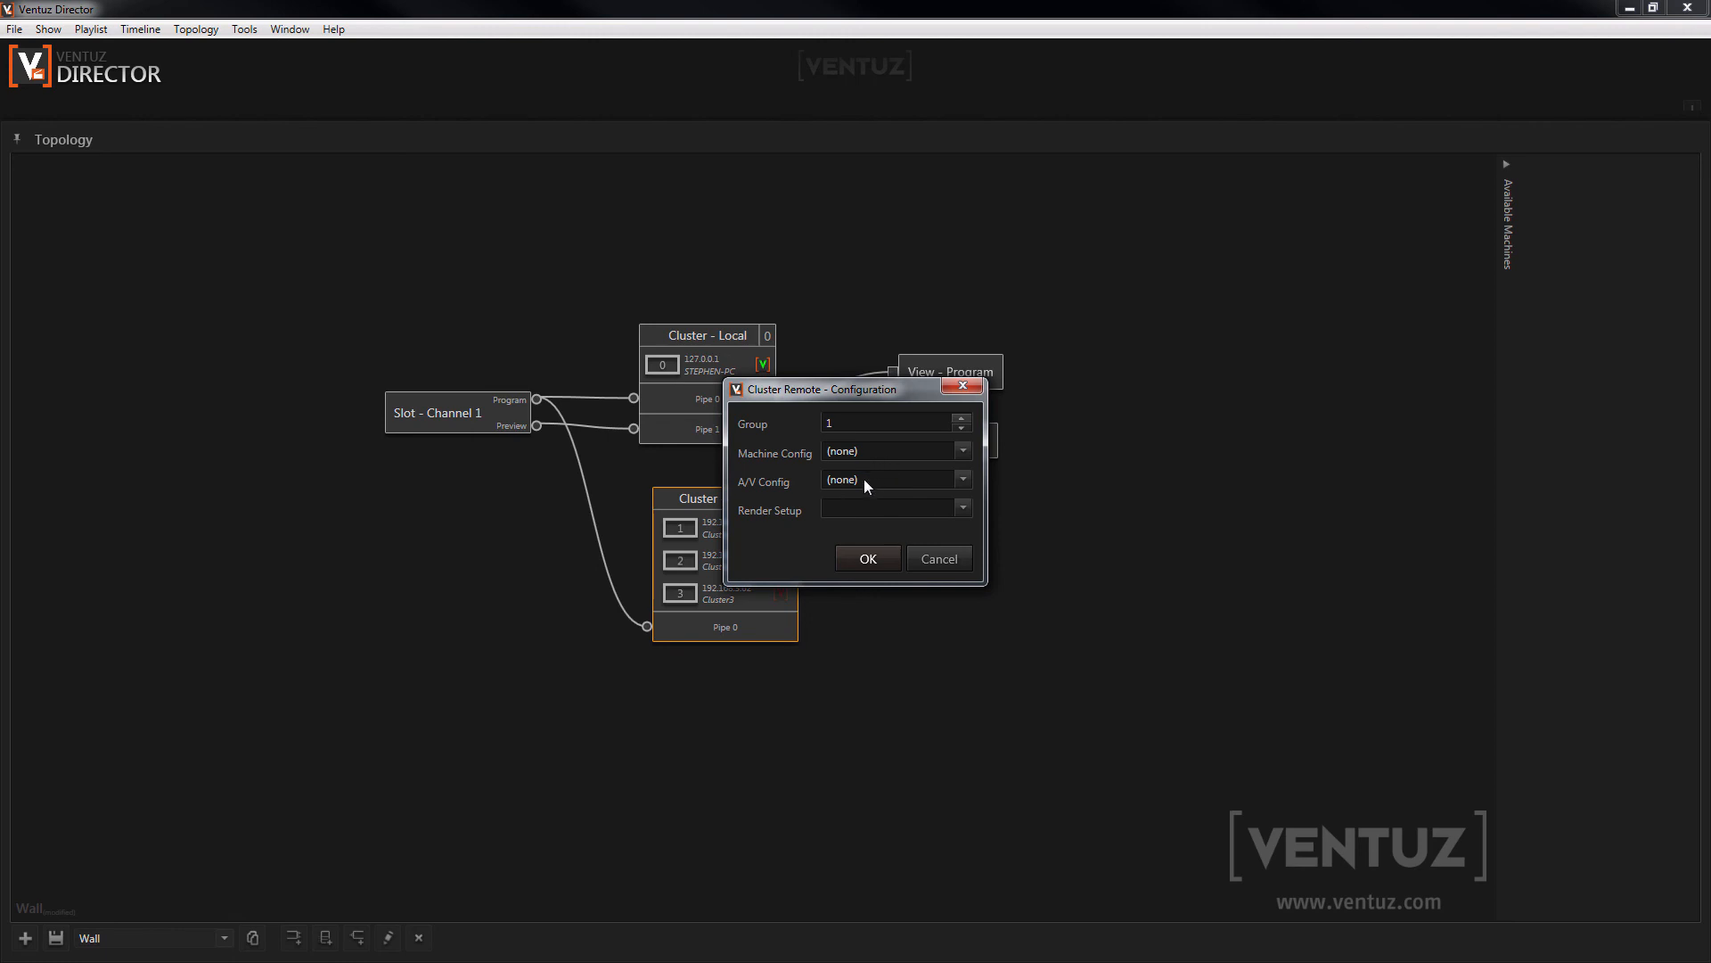
{"action": "mouse_move", "coordinate": [881, 515]}
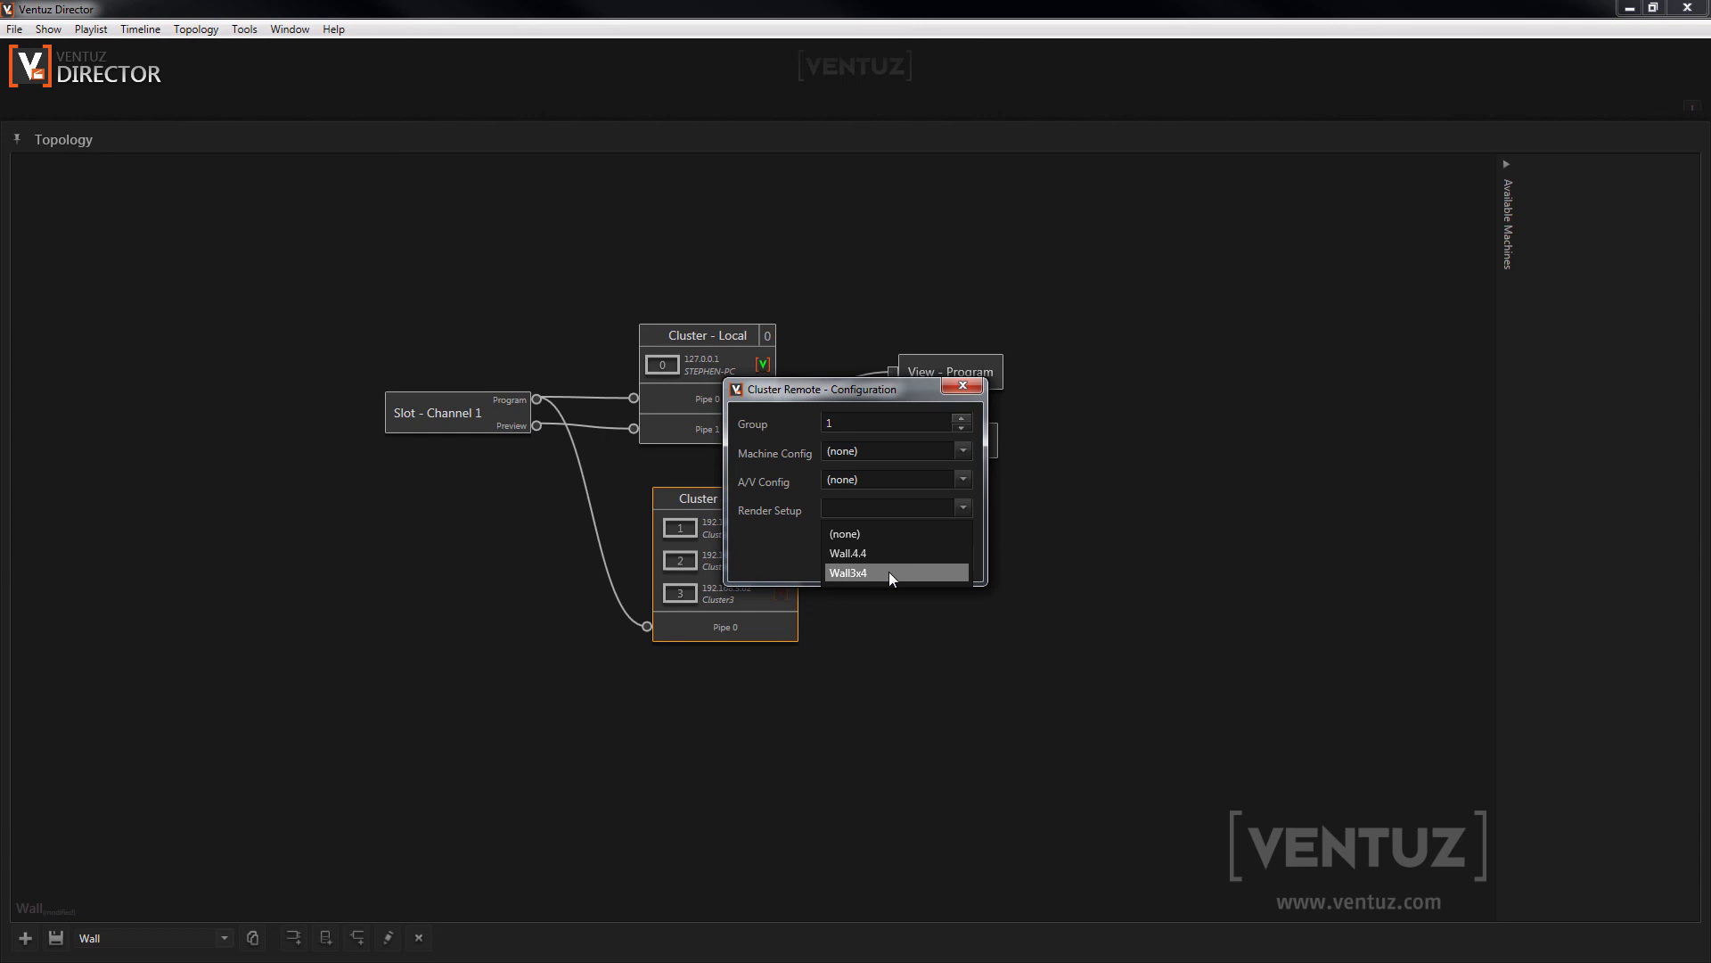
{"action": "left_click", "coordinate": [891, 572]}
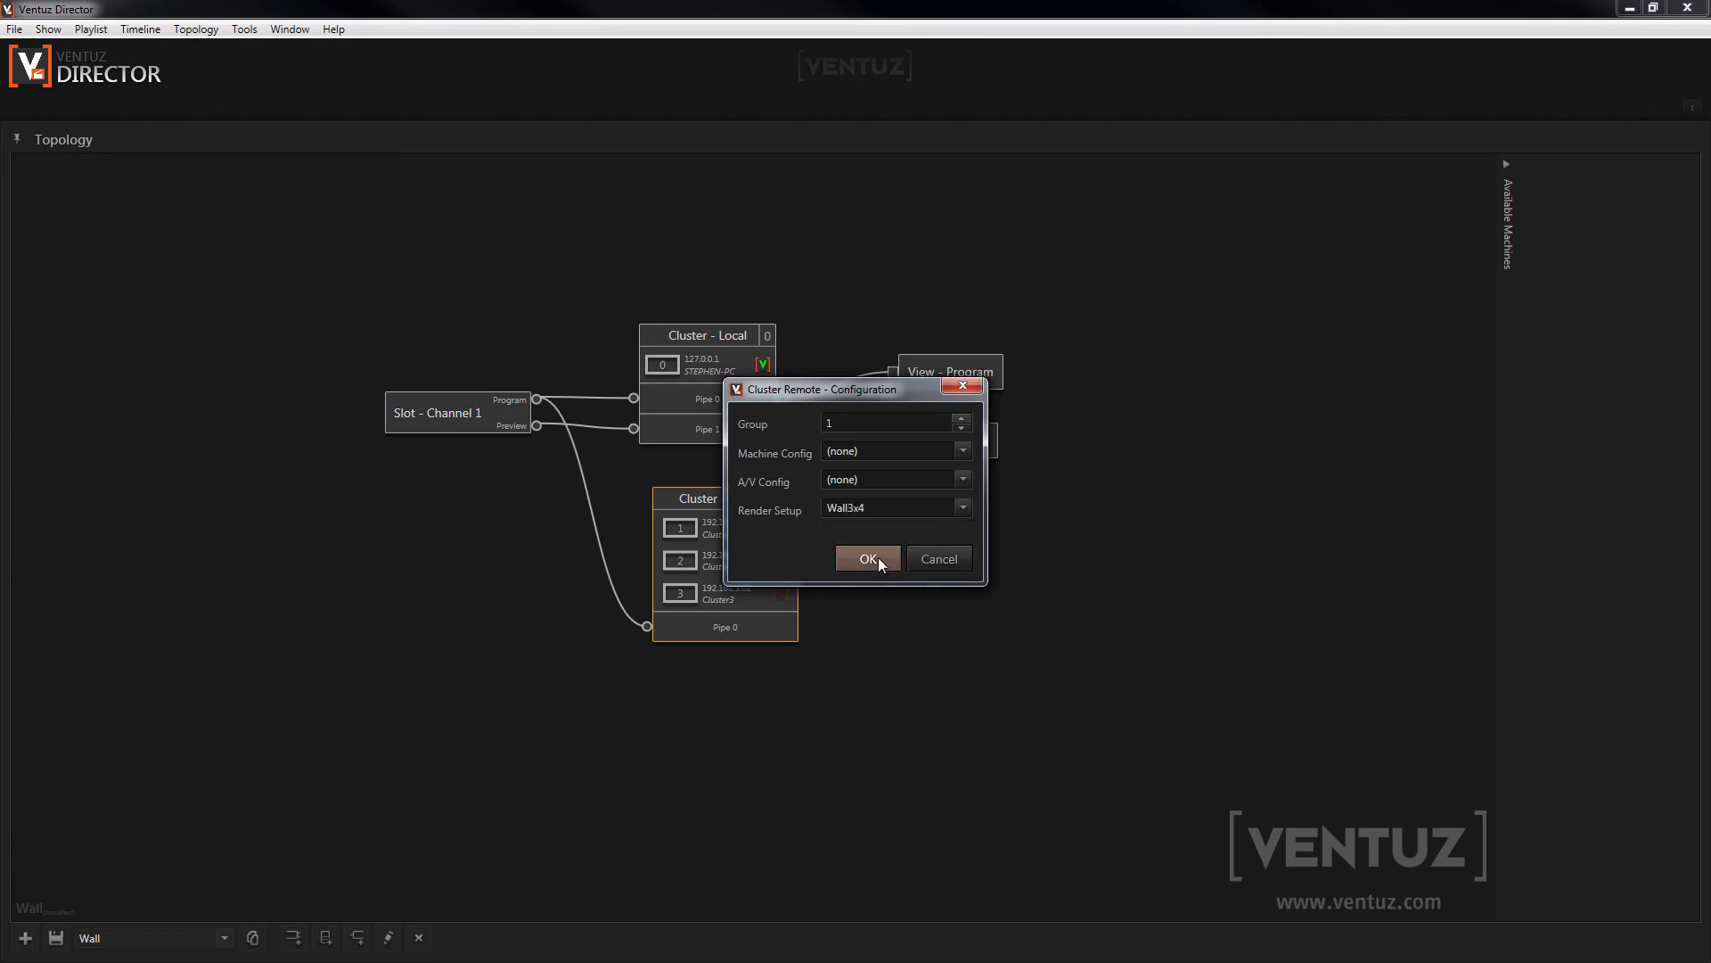
{"action": "left_click", "coordinate": [869, 558]}
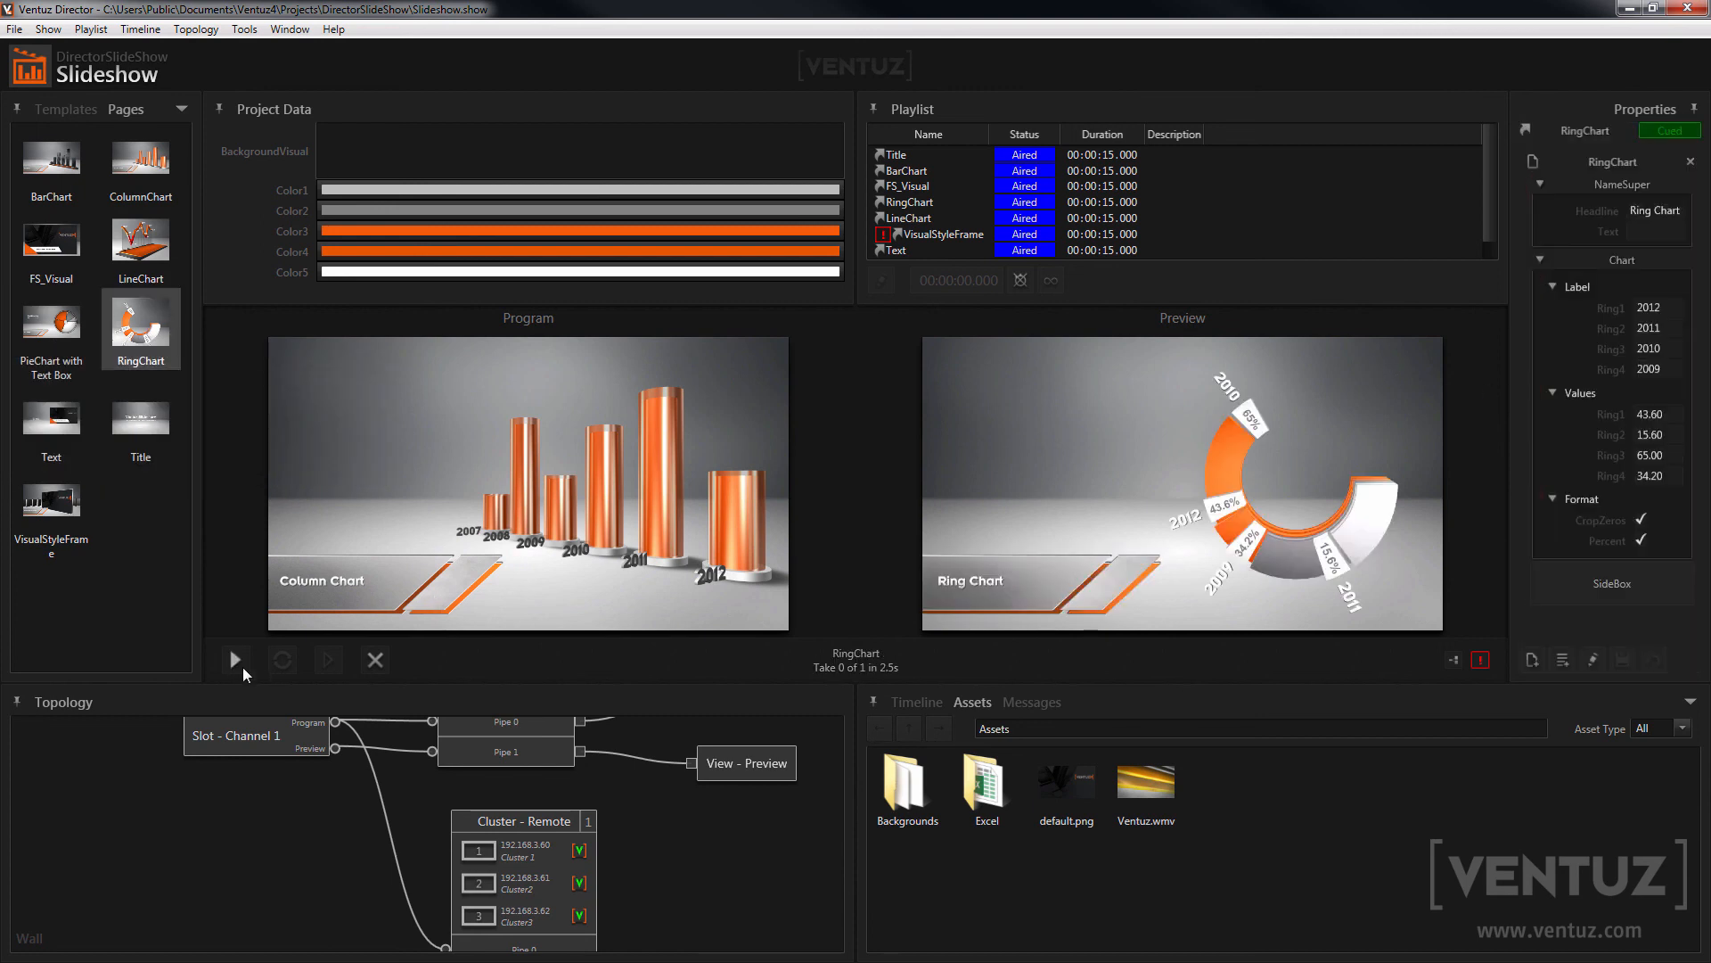
Step: Take the cued RingChart page to program
{"action": "left_click", "coordinate": [236, 659]}
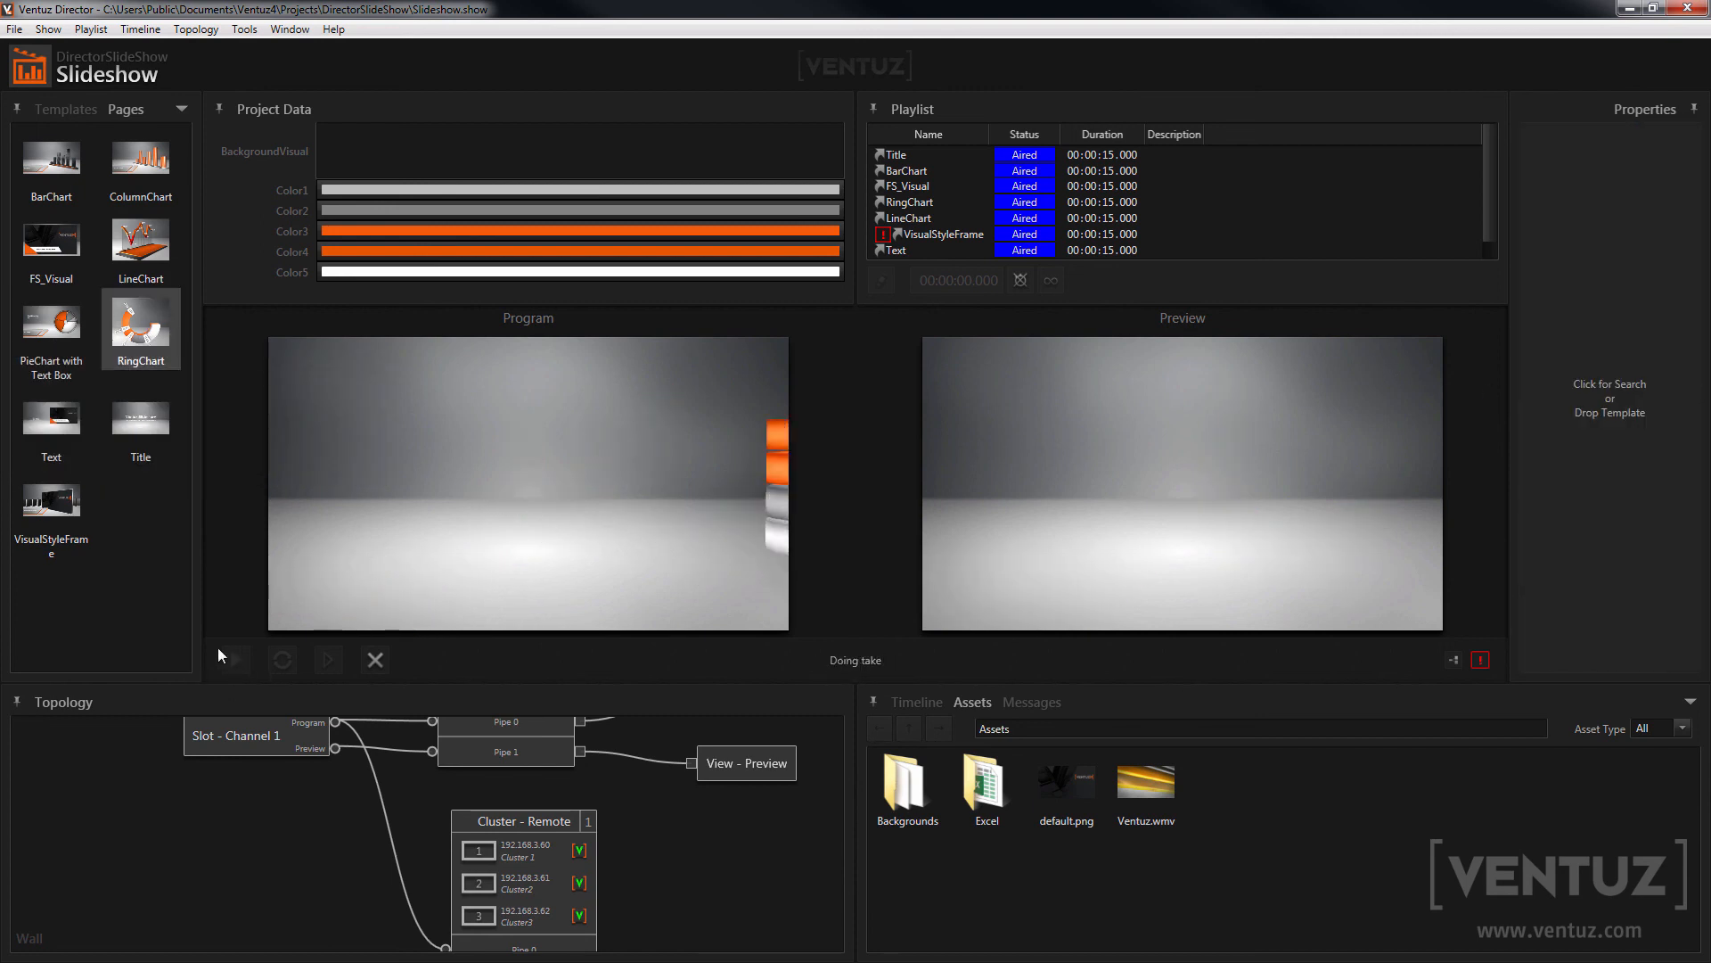